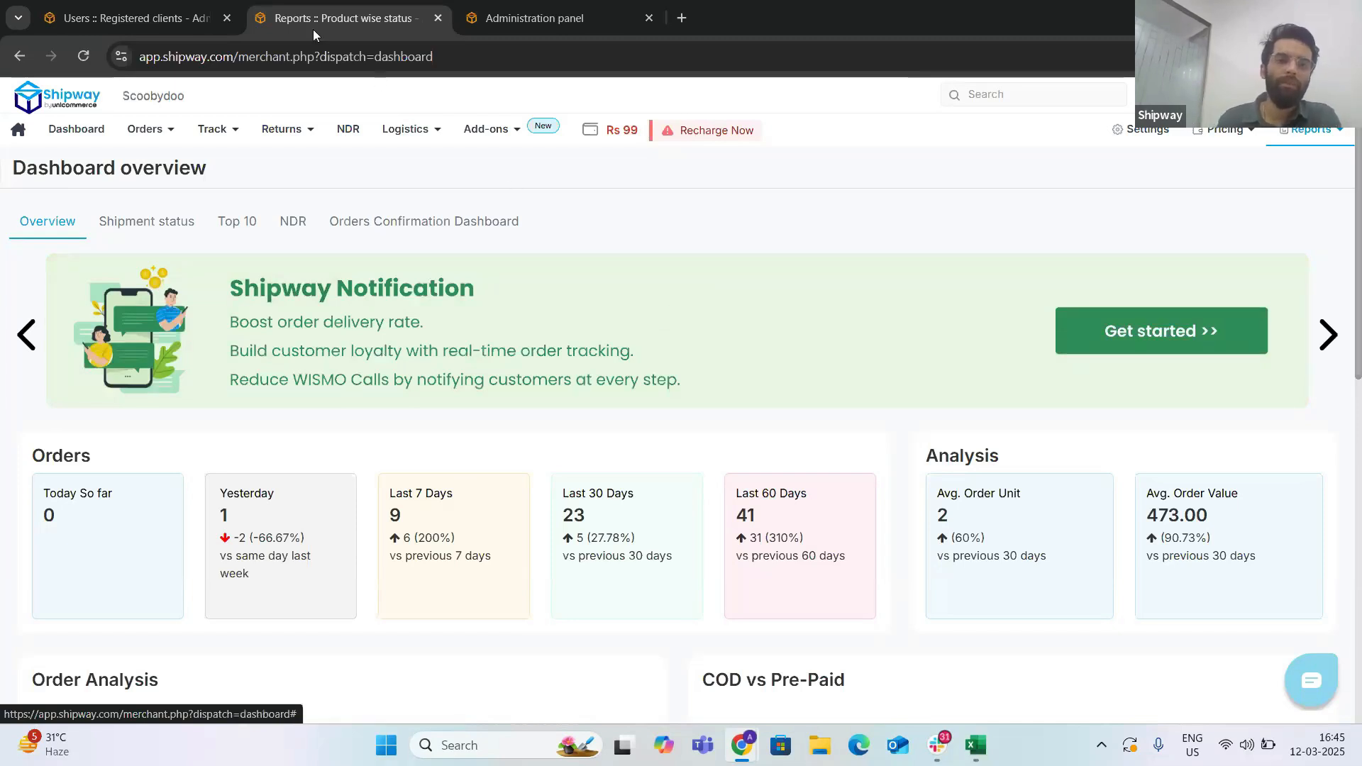
# Step: Go to Returns > View Orders and show the Add Order choices (Single Order, Using Order ID)
pyautogui.click(281, 129)
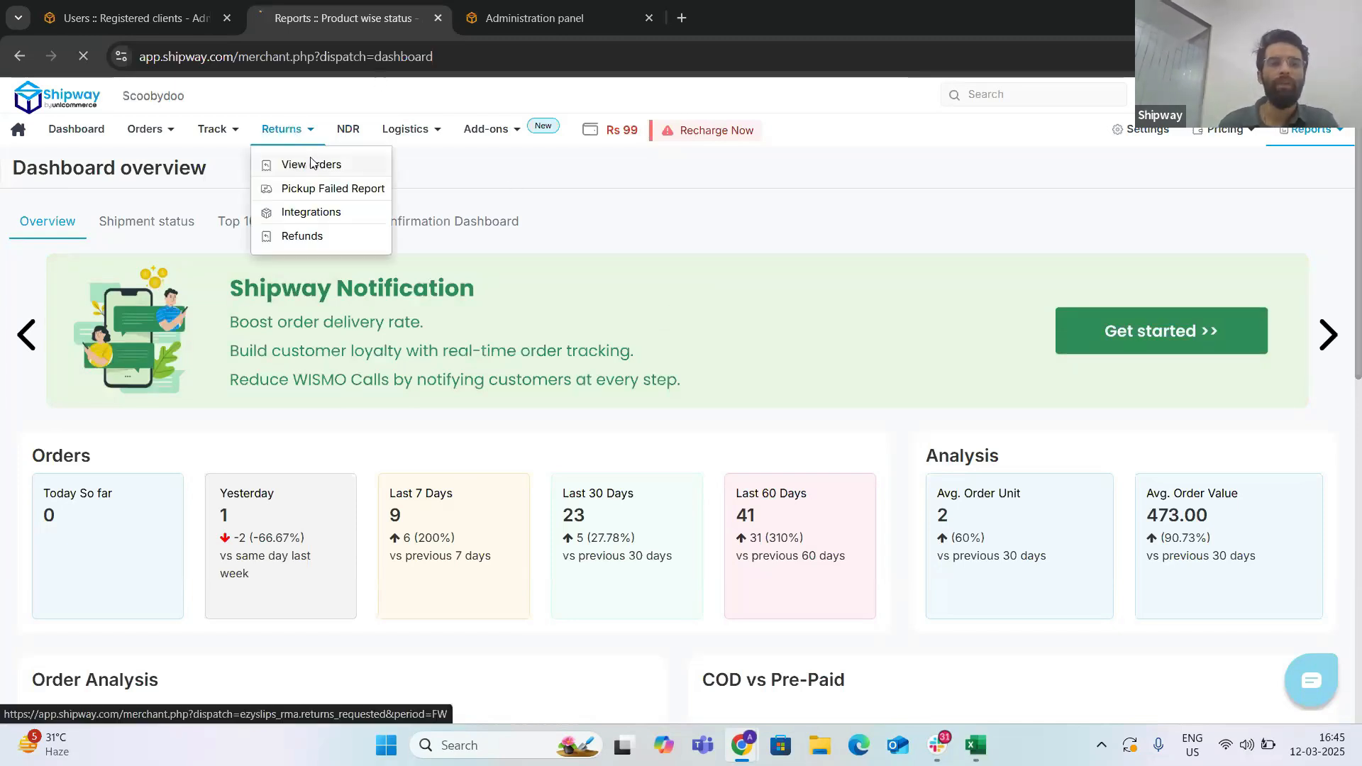
pyautogui.click(310, 164)
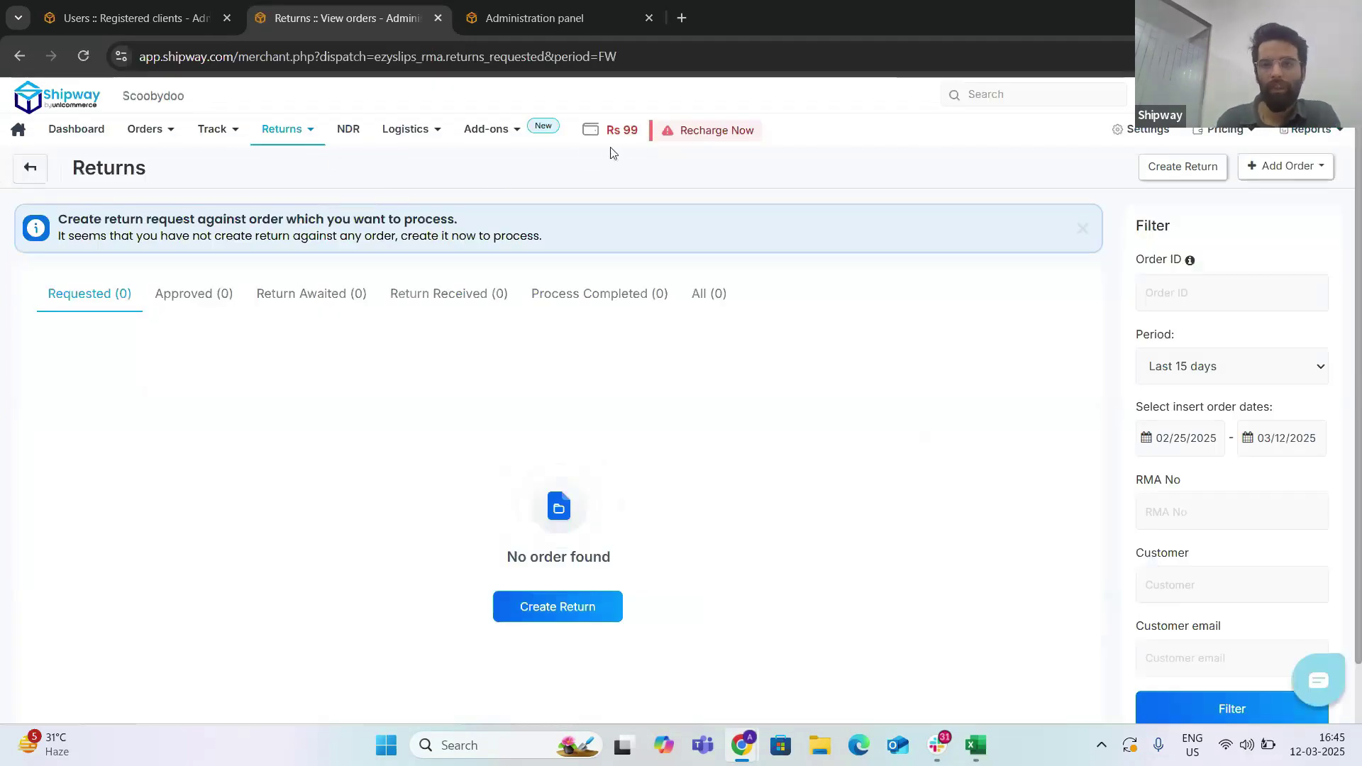
pyautogui.click(1285, 166)
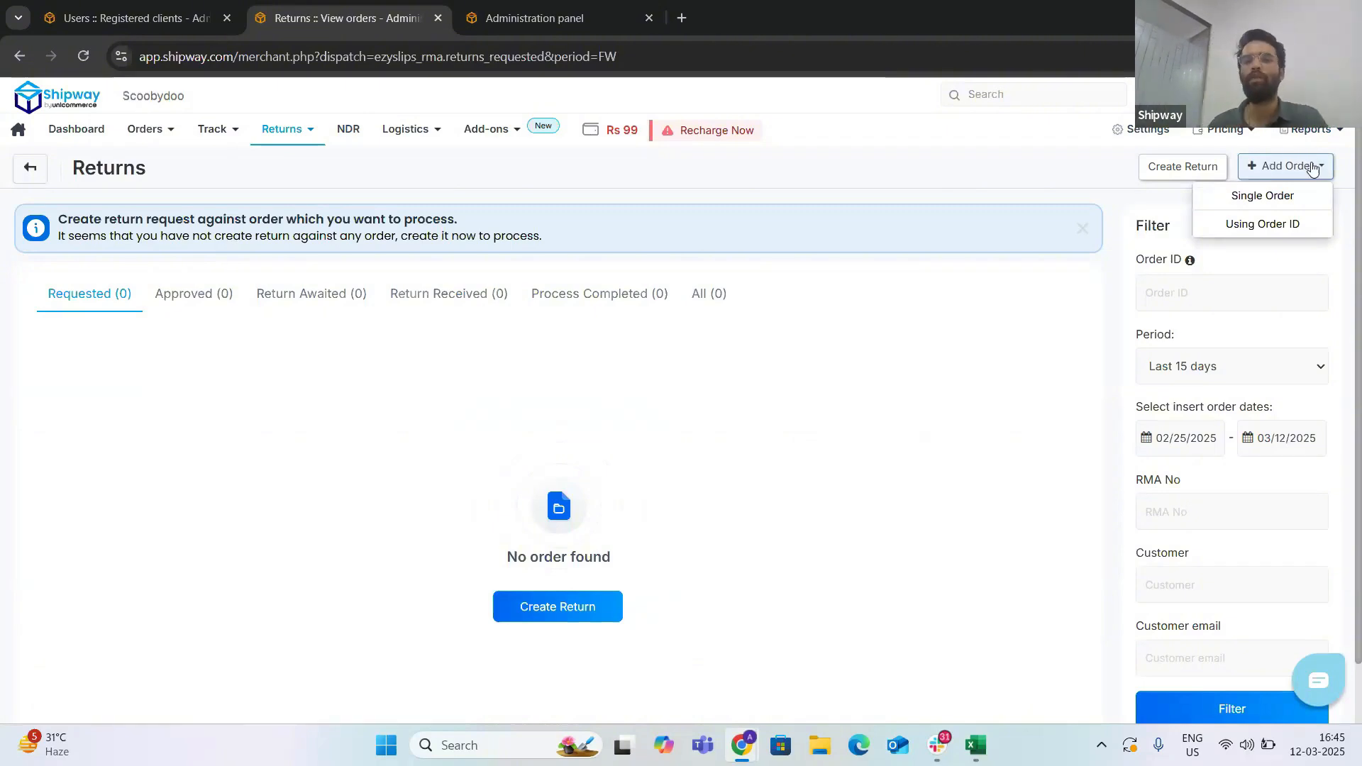
pyautogui.moveTo(1266, 205)
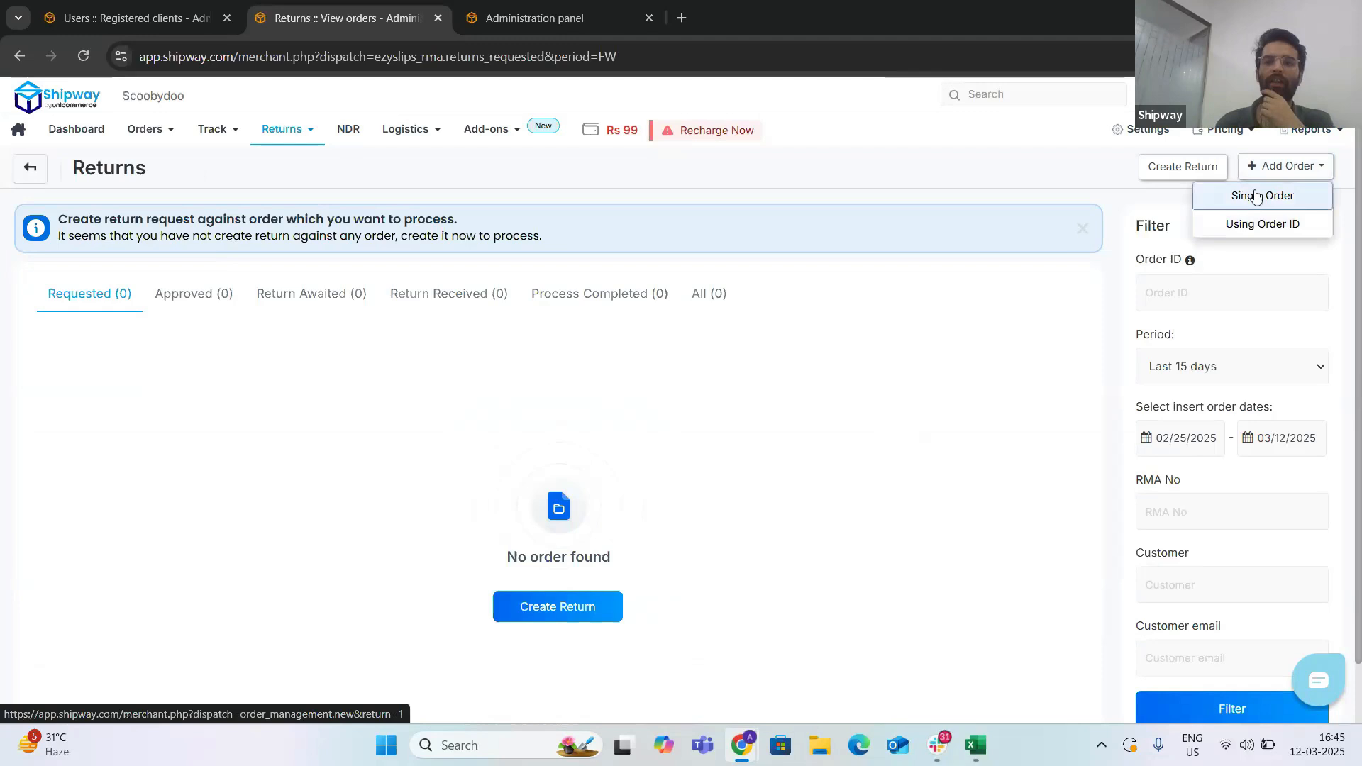
# Step: Start a single new order and fill the product row with name cbc, SKU 2, quantity 1
pyautogui.click(1261, 195)
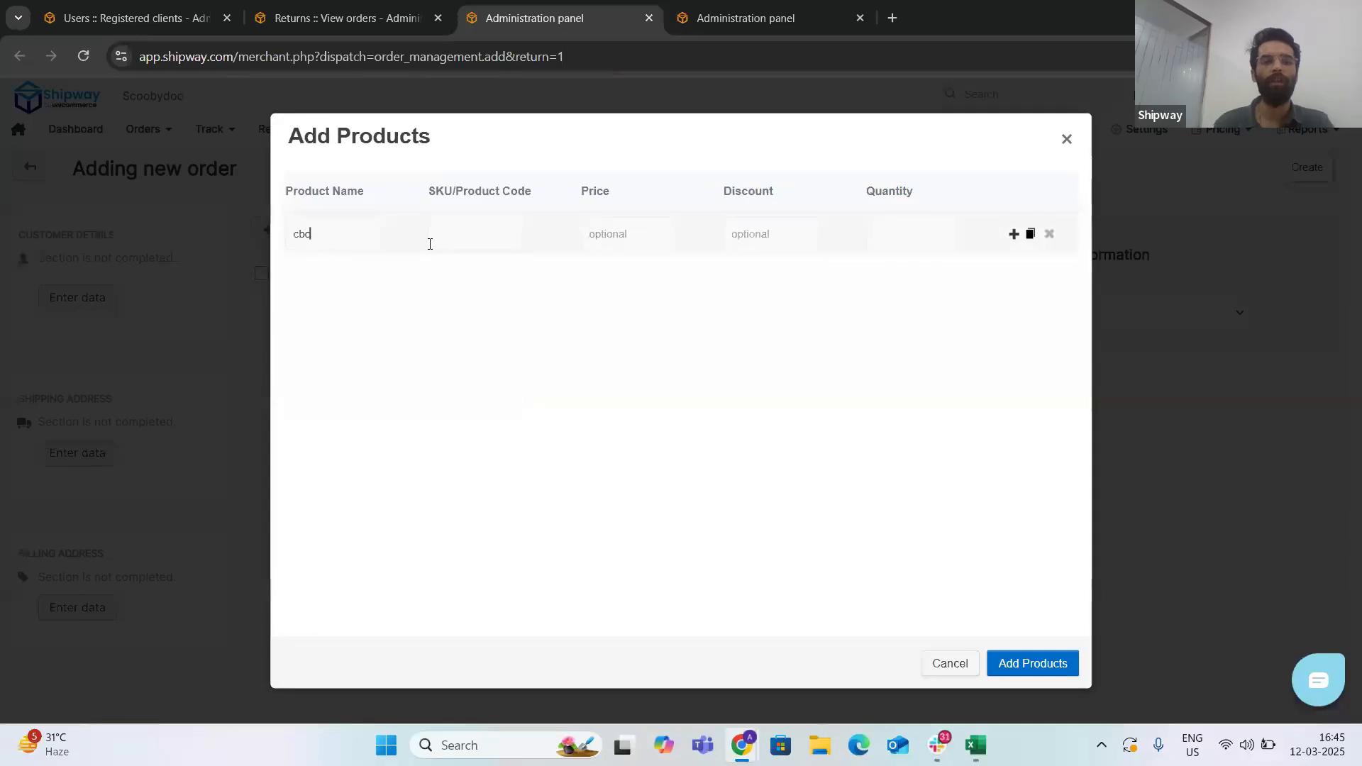
pyautogui.write('bd')
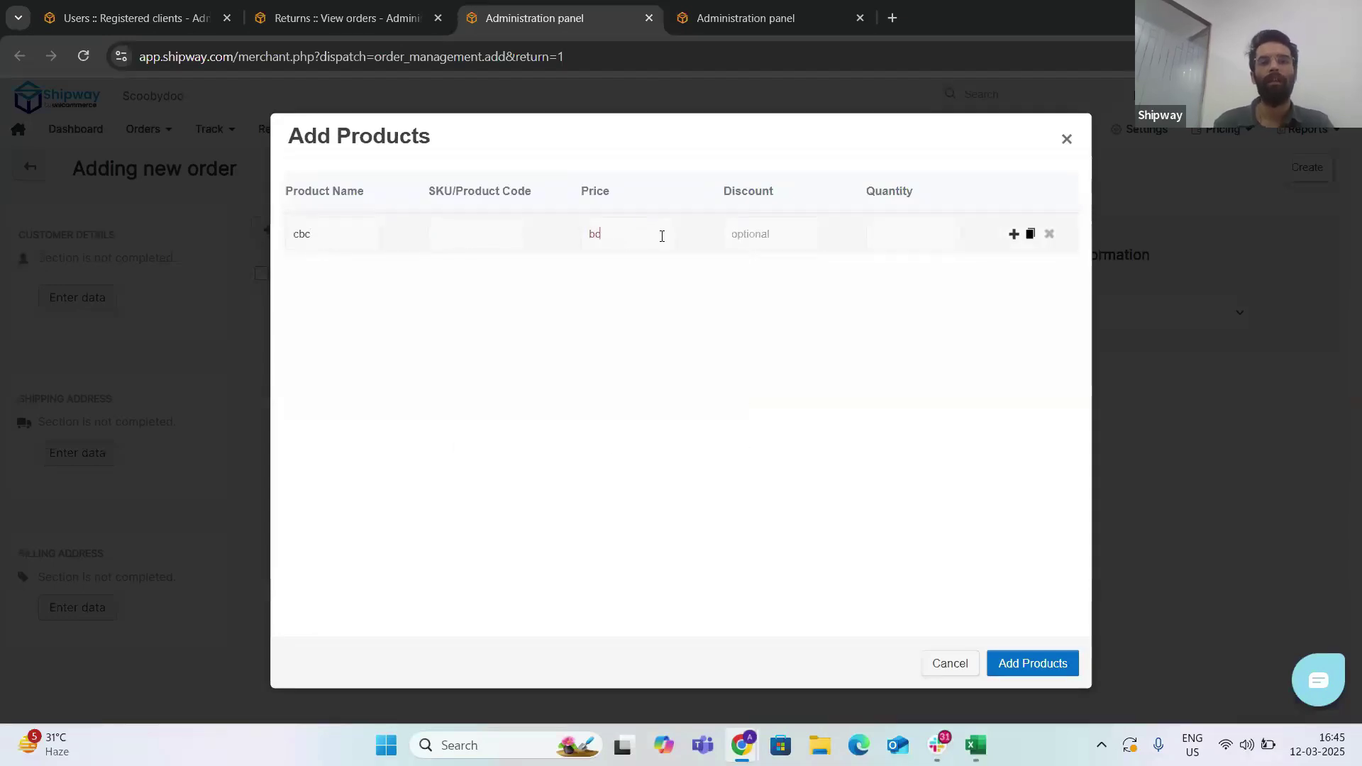
pyautogui.write('bcjc')
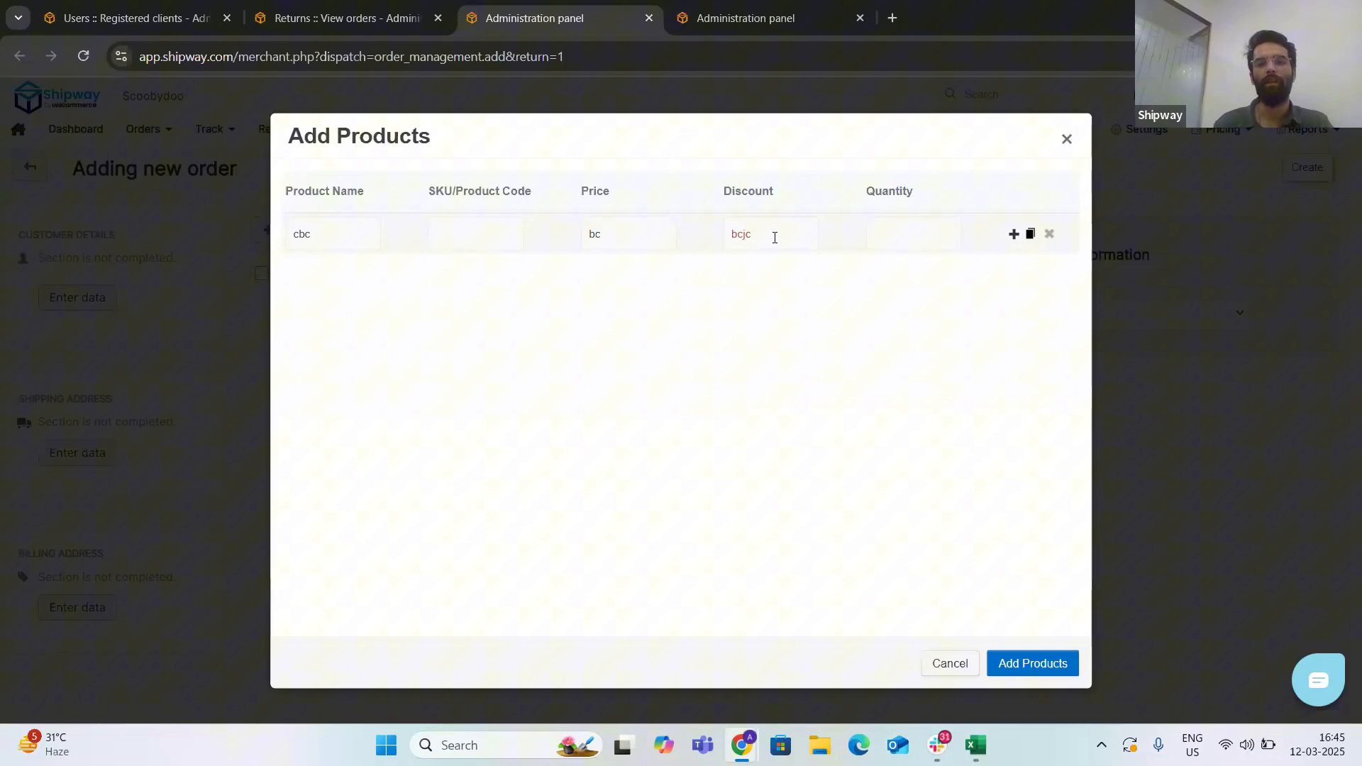
pyautogui.write('1')
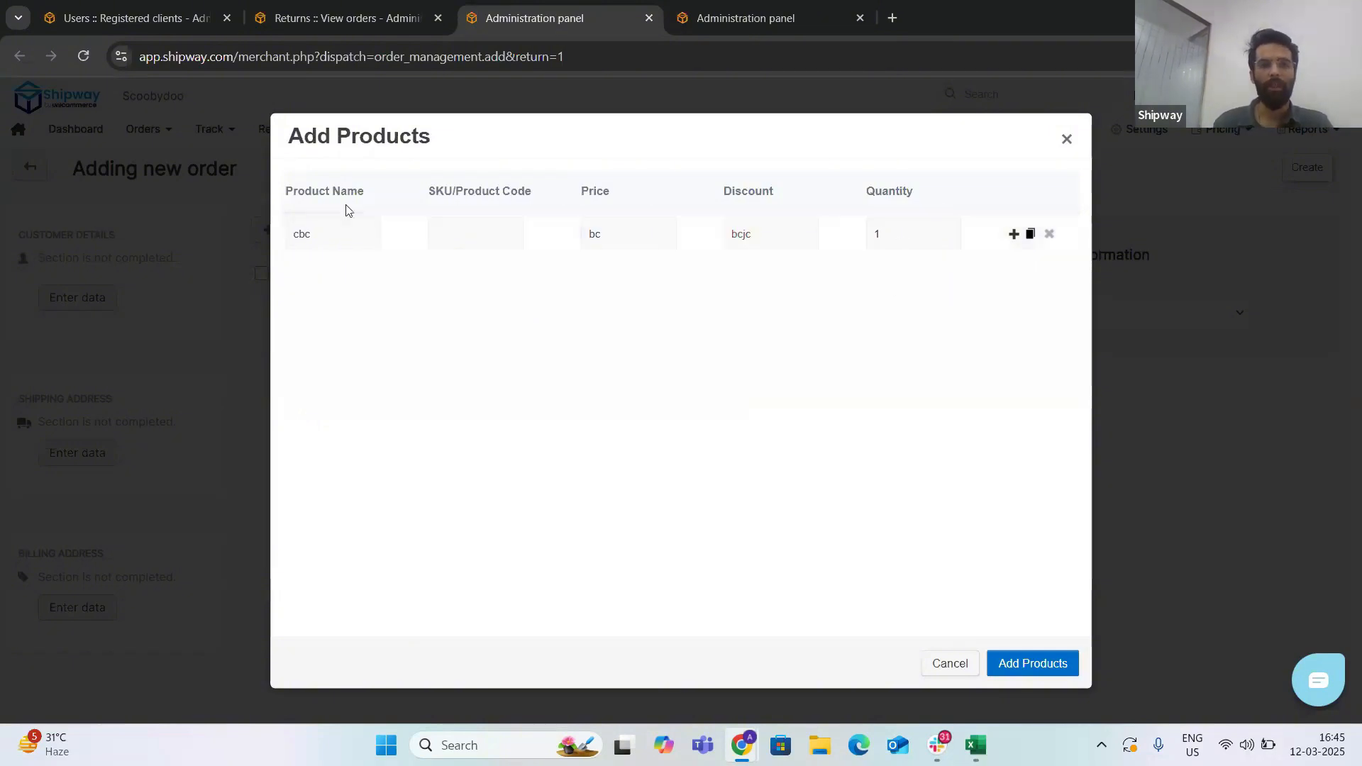
pyautogui.click(474, 234)
pyautogui.write('2')
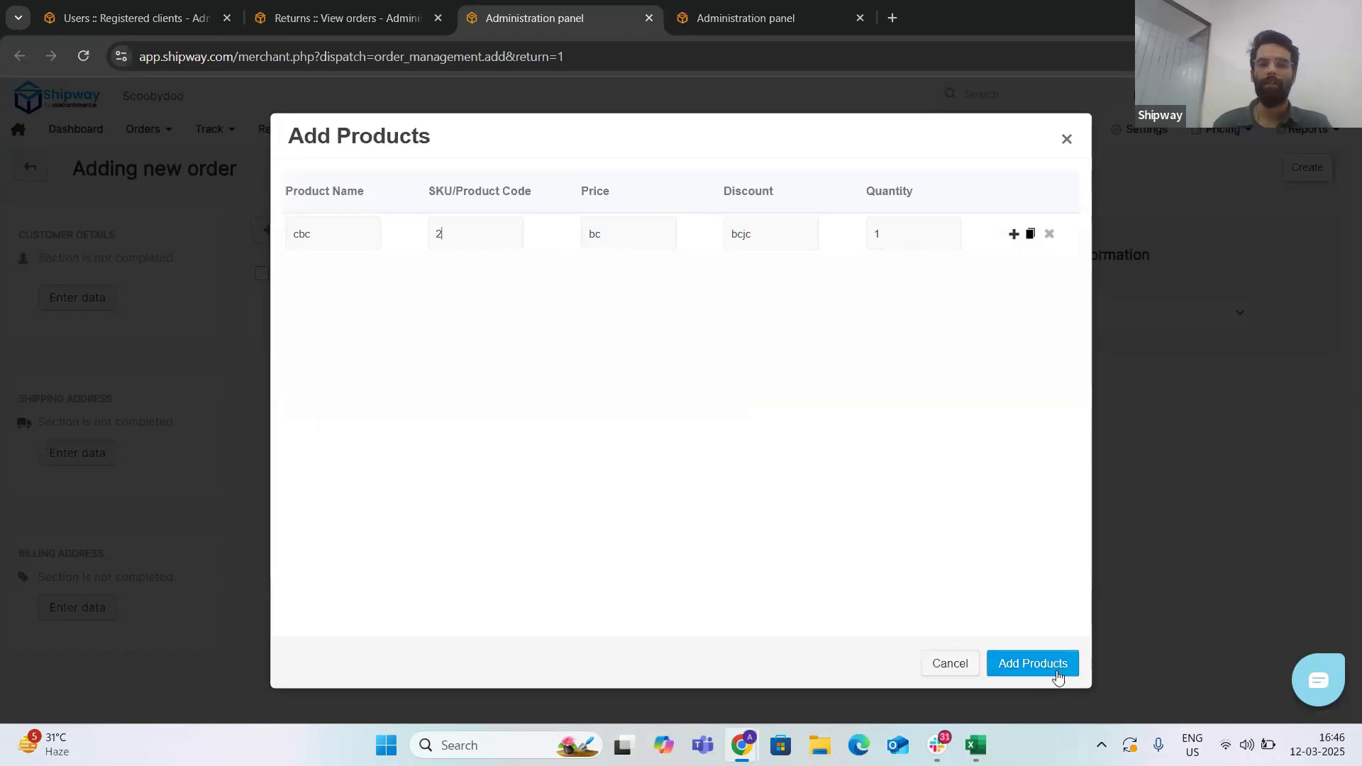
pyautogui.click(1033, 663)
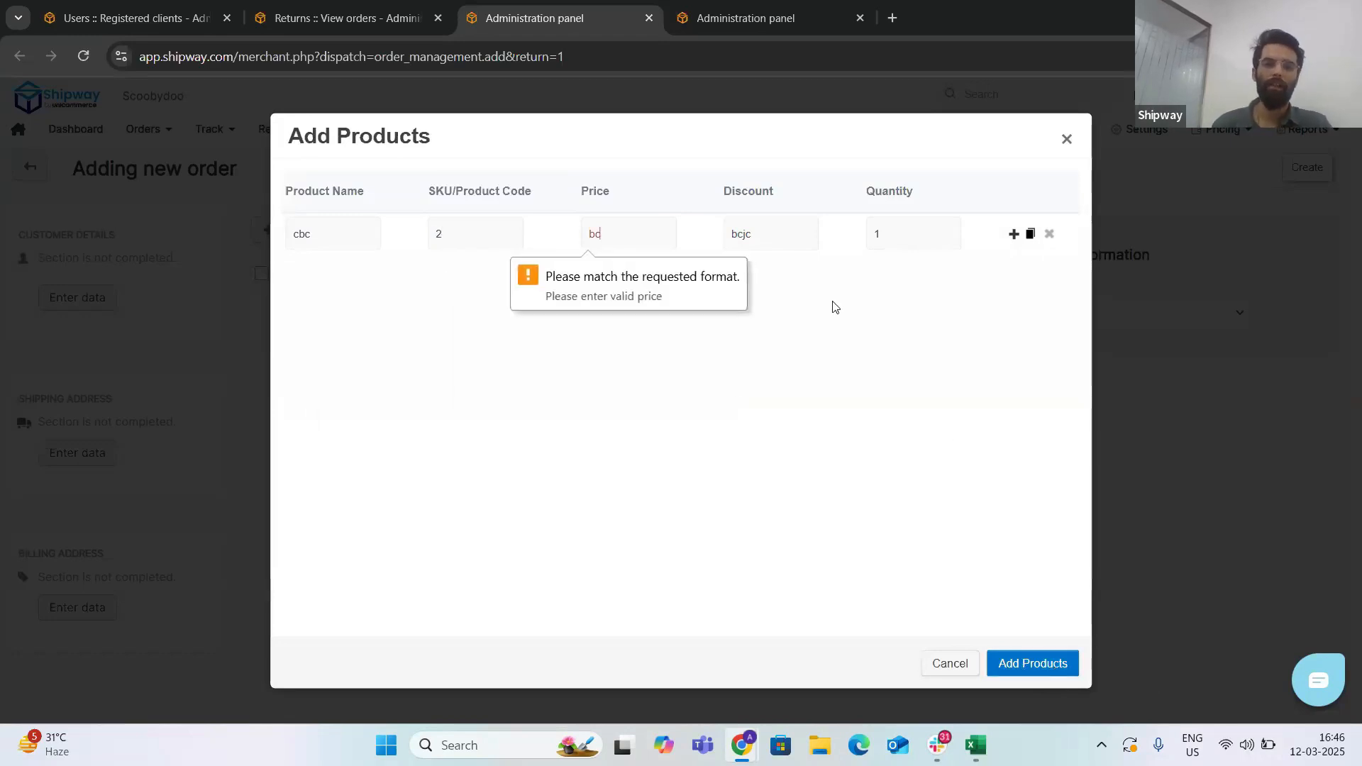
# Step: Correct the product to price 100 and discount 0, then add it to the order
pyautogui.write('100')
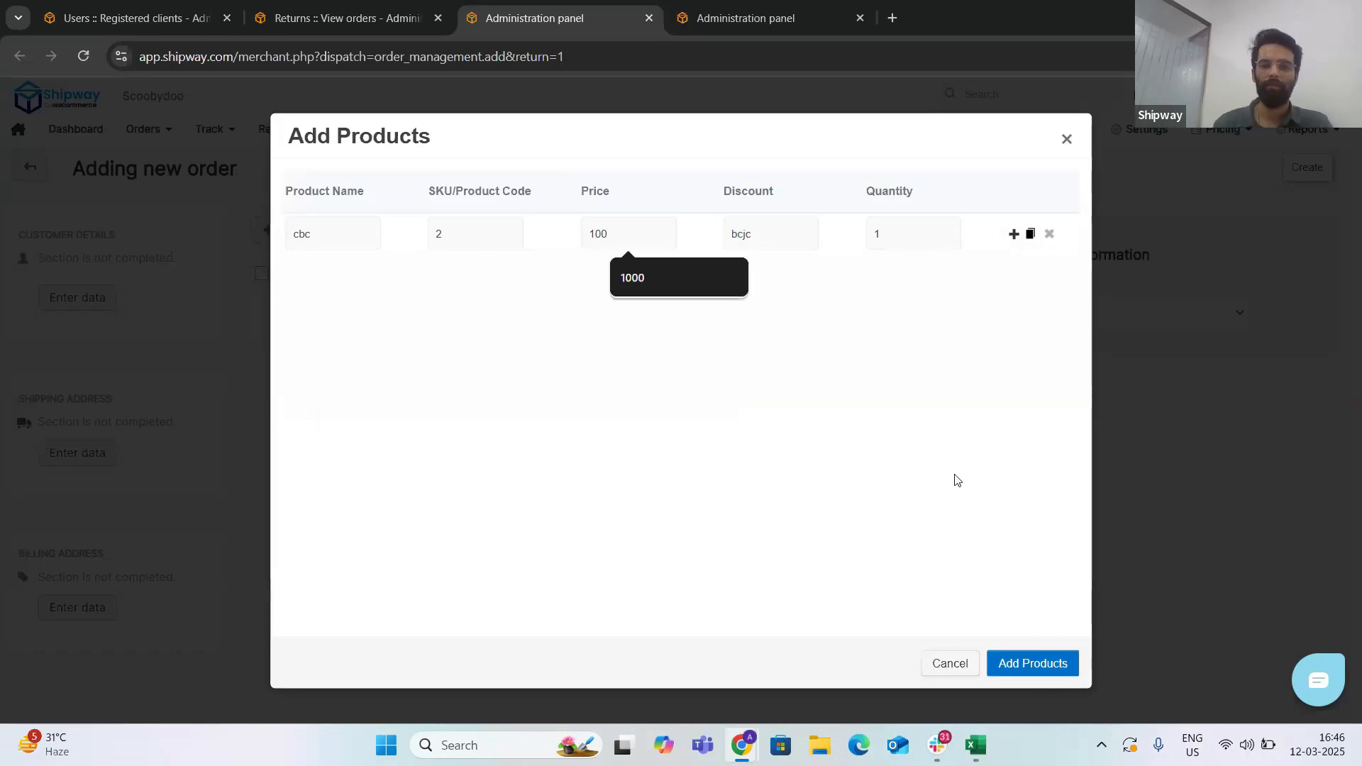
pyautogui.click(771, 233)
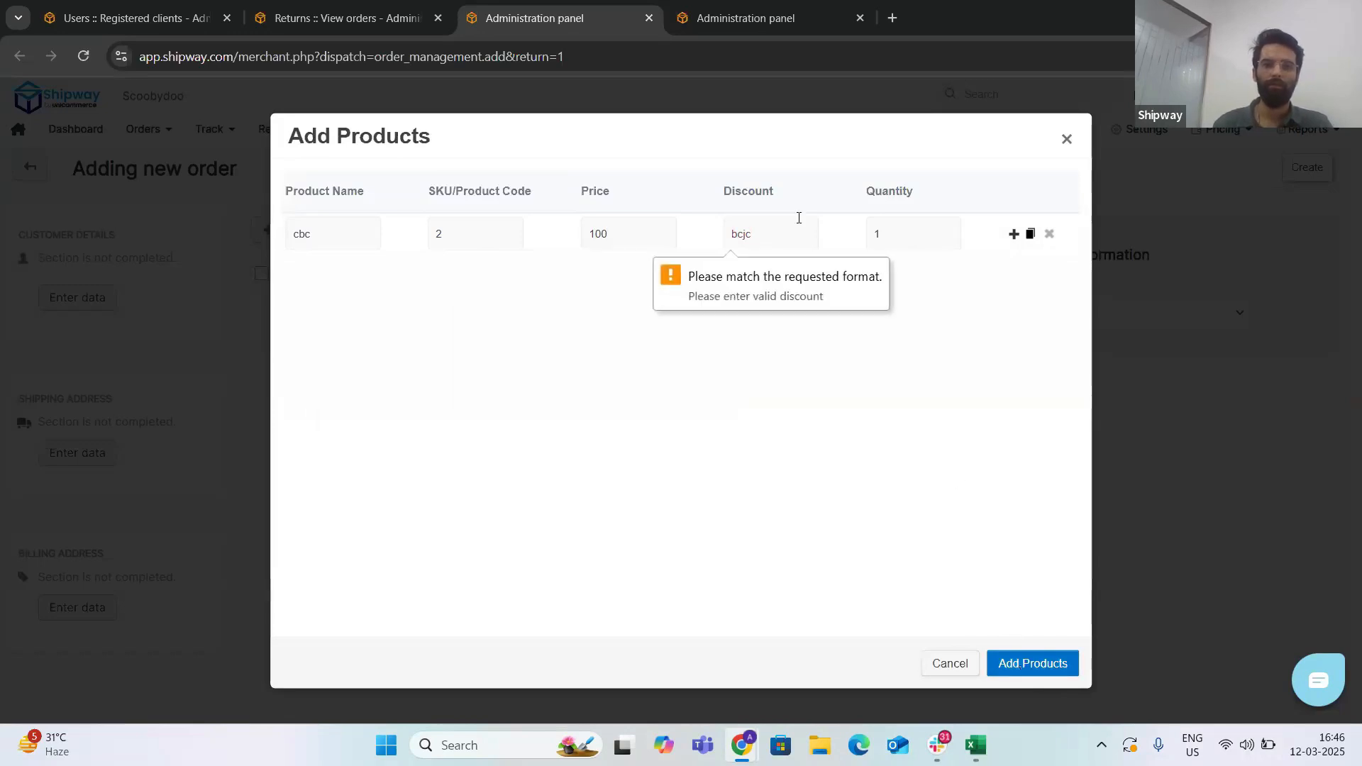
pyautogui.write('0')
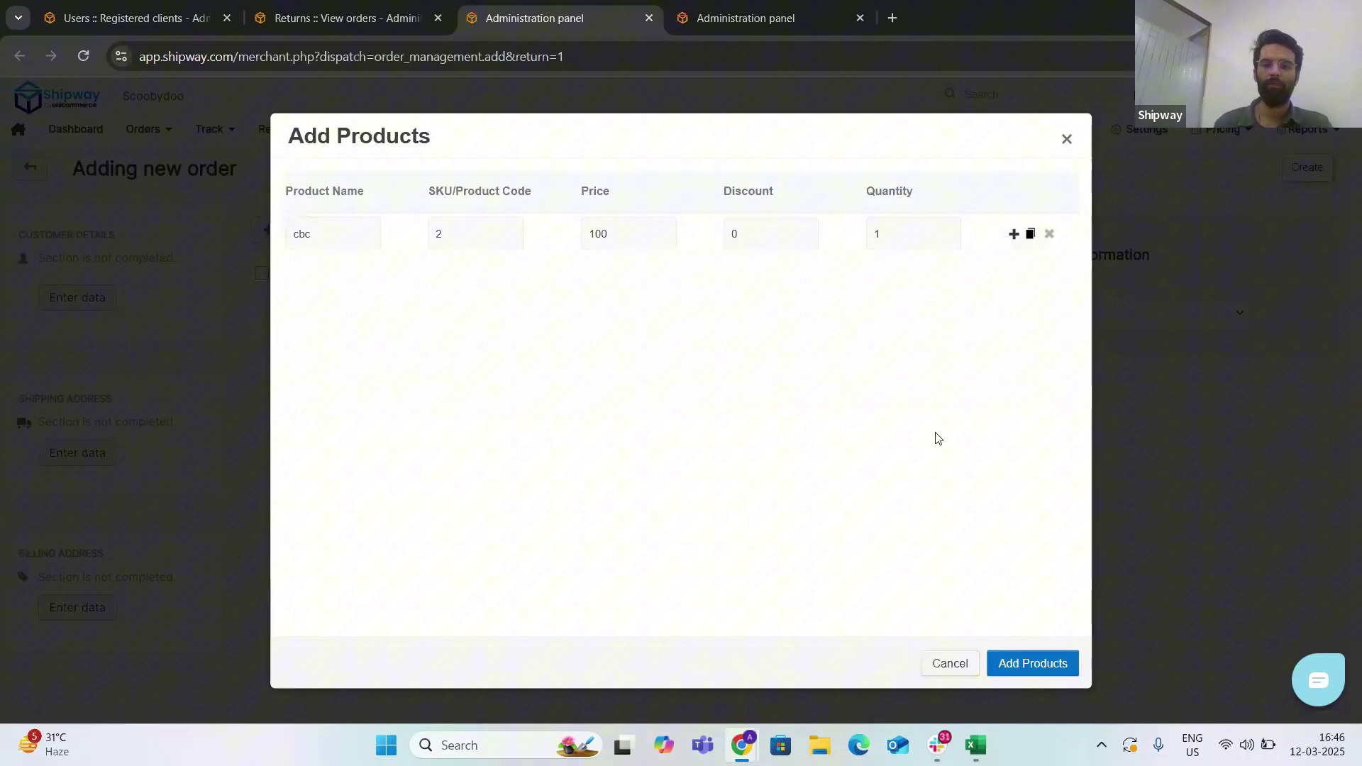
pyautogui.click(1032, 663)
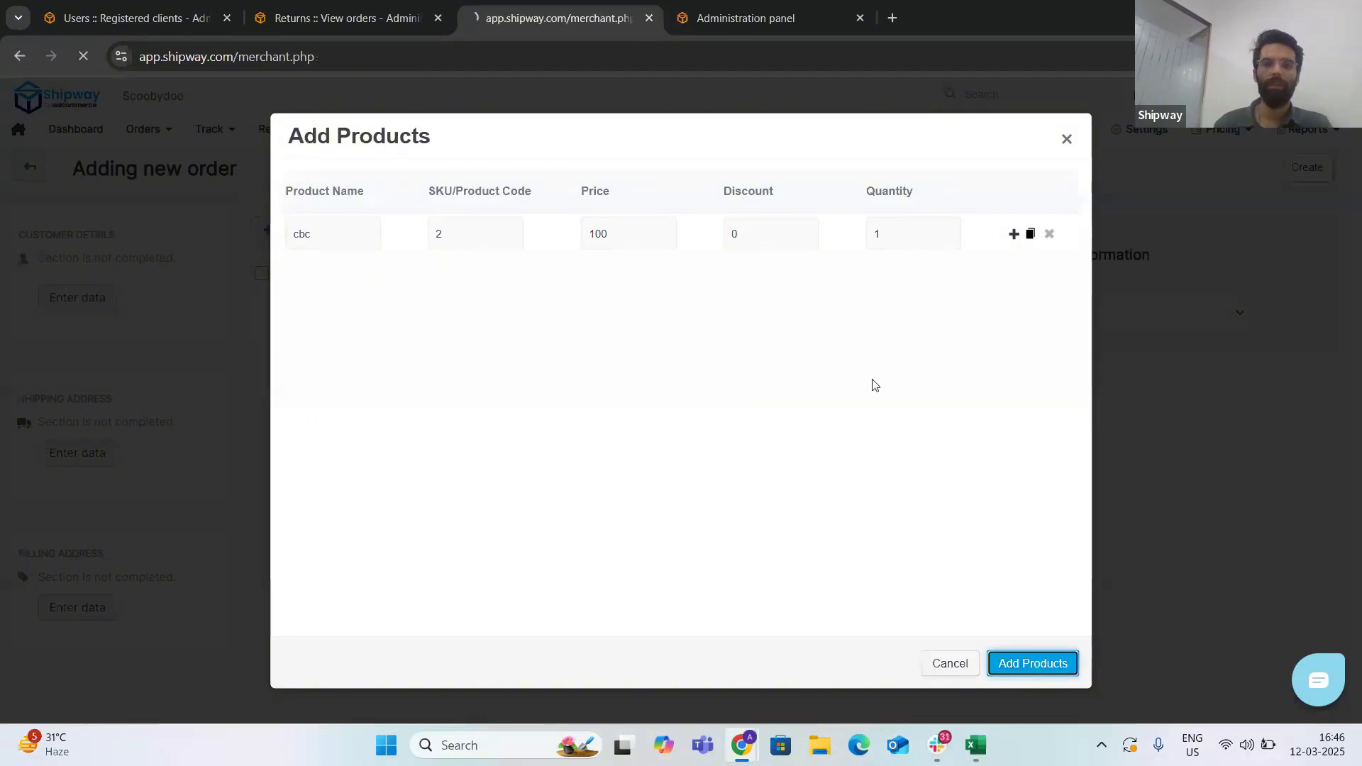
pyautogui.click(1032, 664)
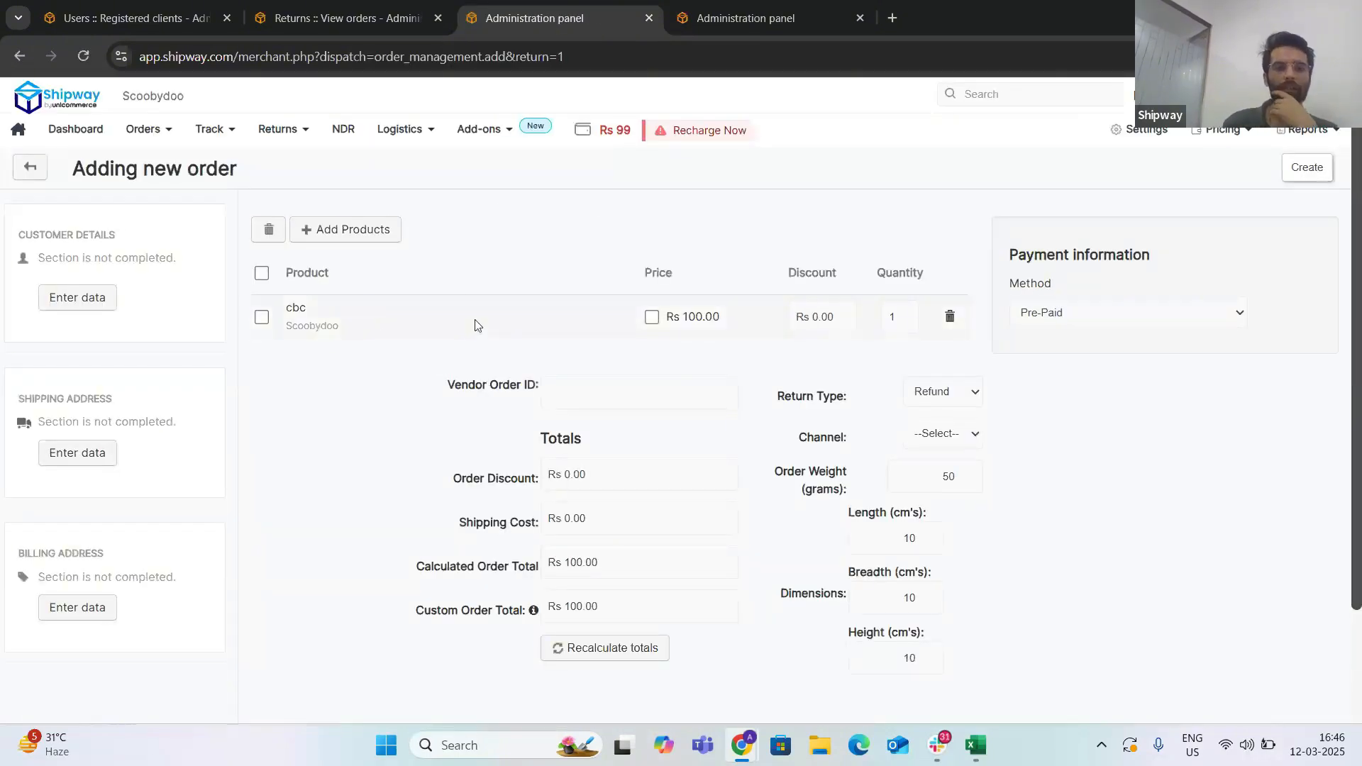
pyautogui.doubleClick(297, 326)
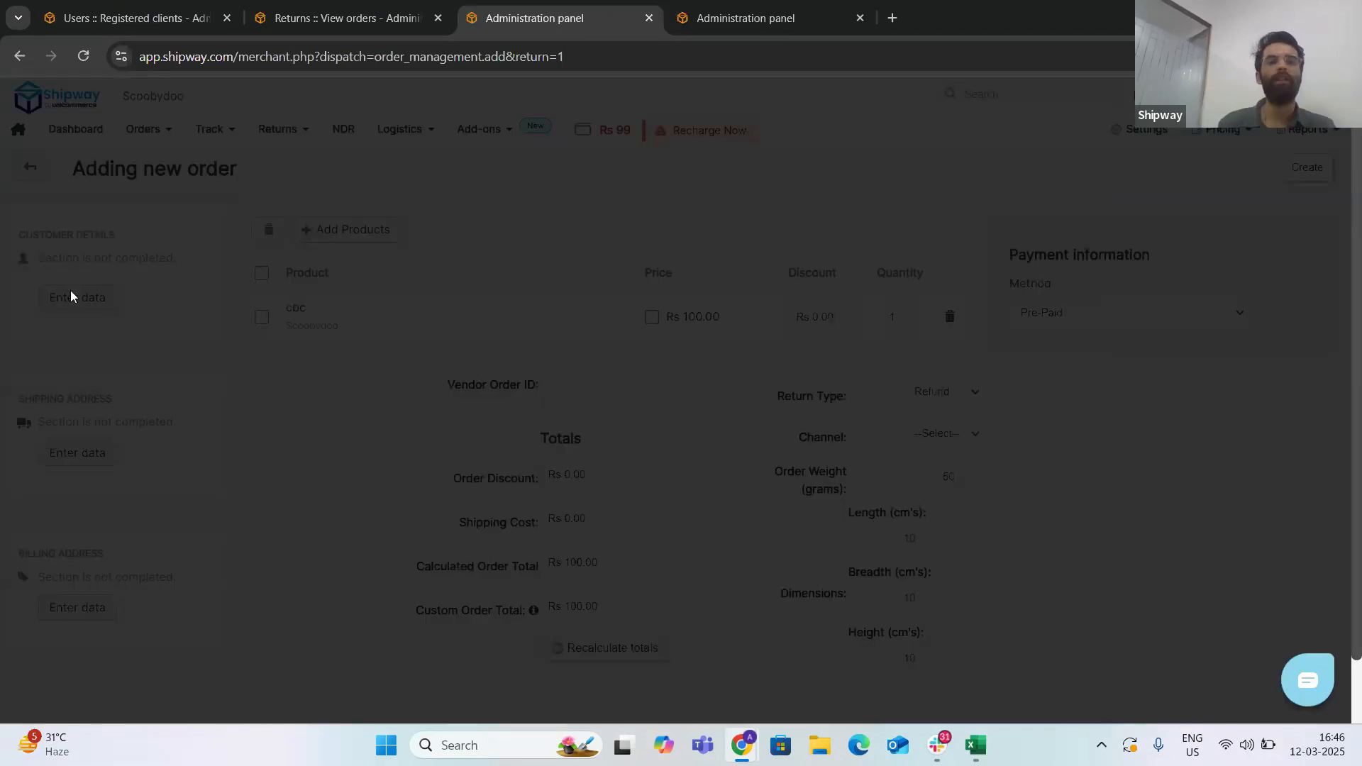
pyautogui.click(76, 297)
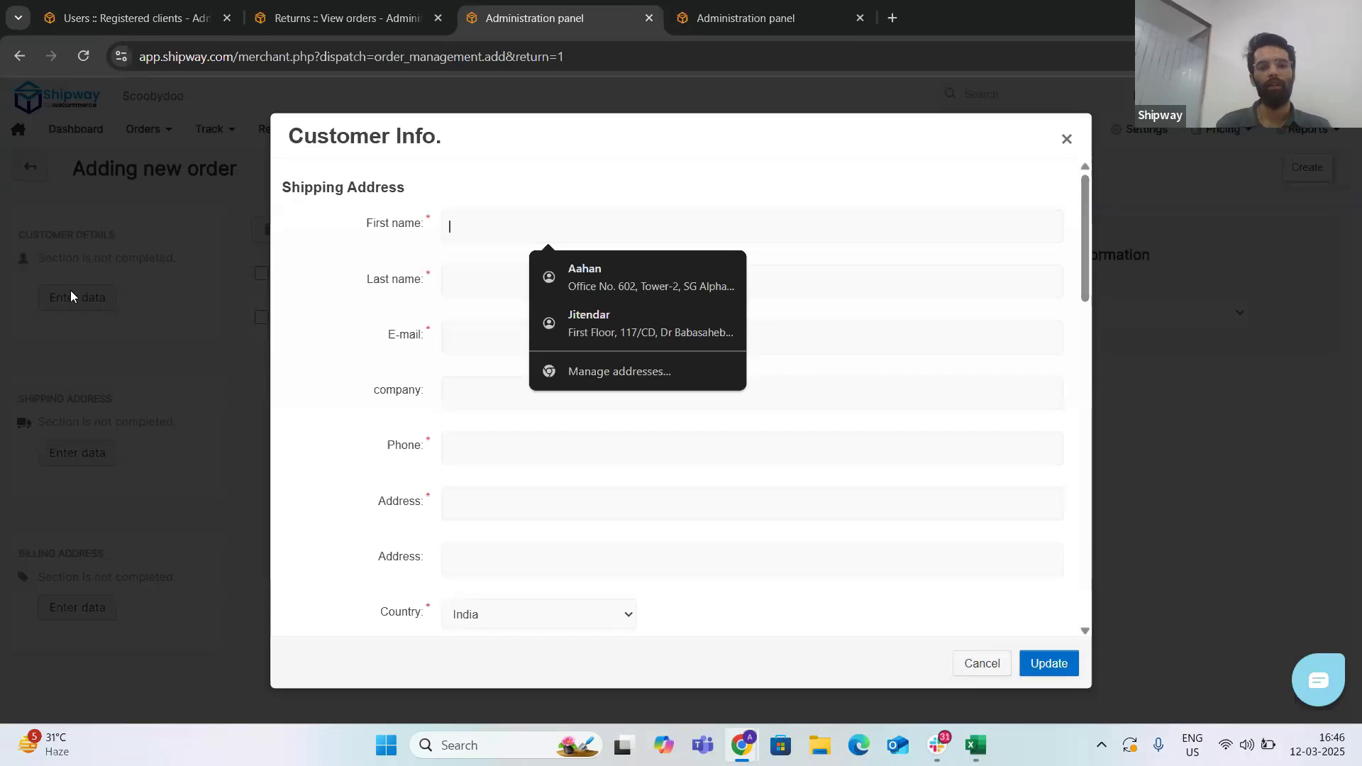
pyautogui.write('Tesy')
pyautogui.click(752, 280)
pyautogui.write('test')
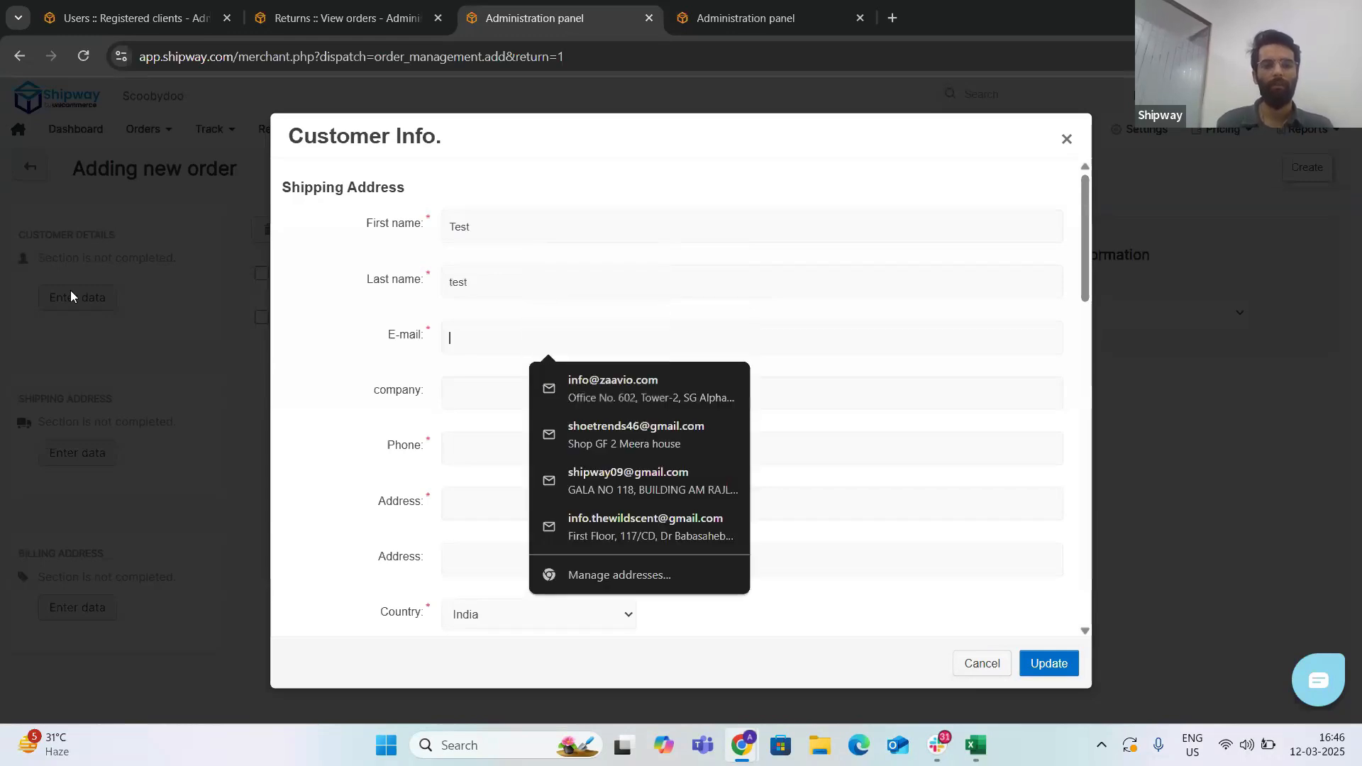
pyautogui.write('weee')
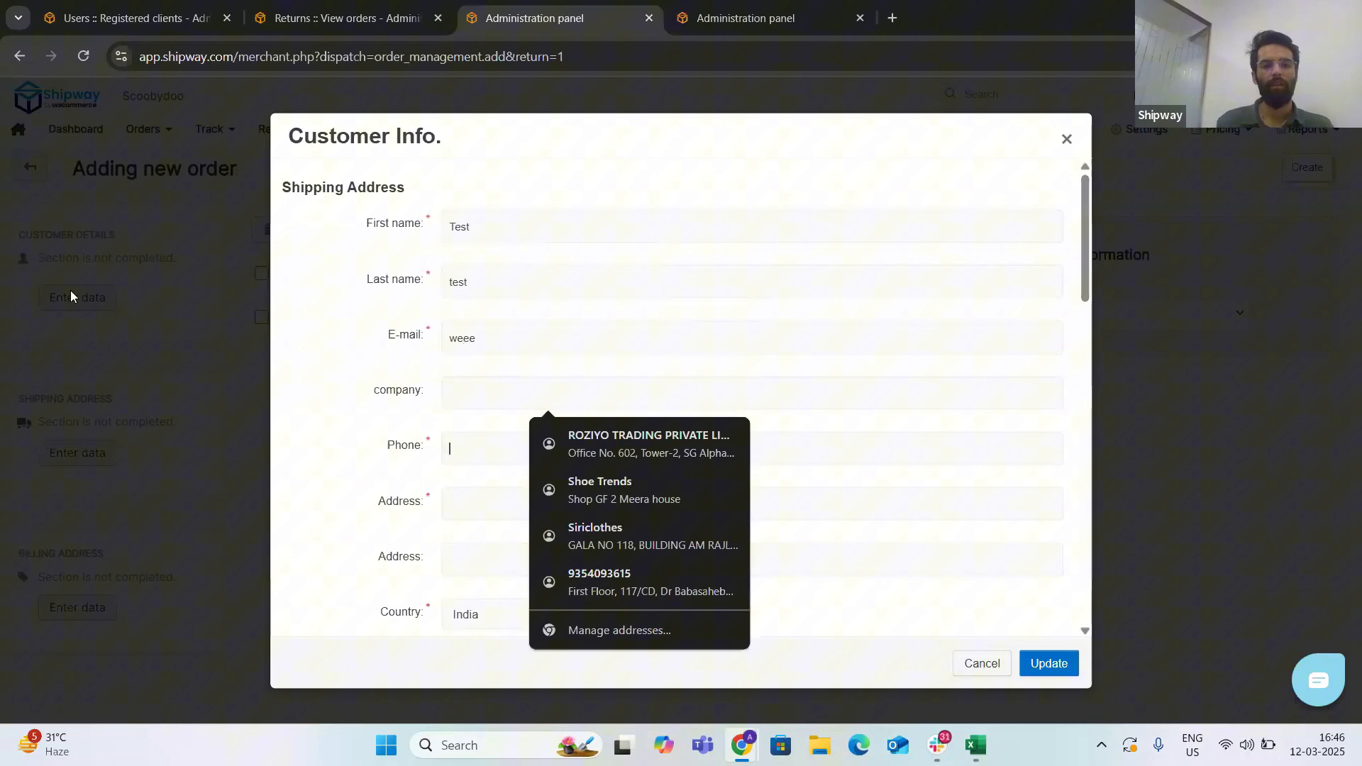
pyautogui.write('0')
pyautogui.click(751, 502)
pyautogui.write('j')
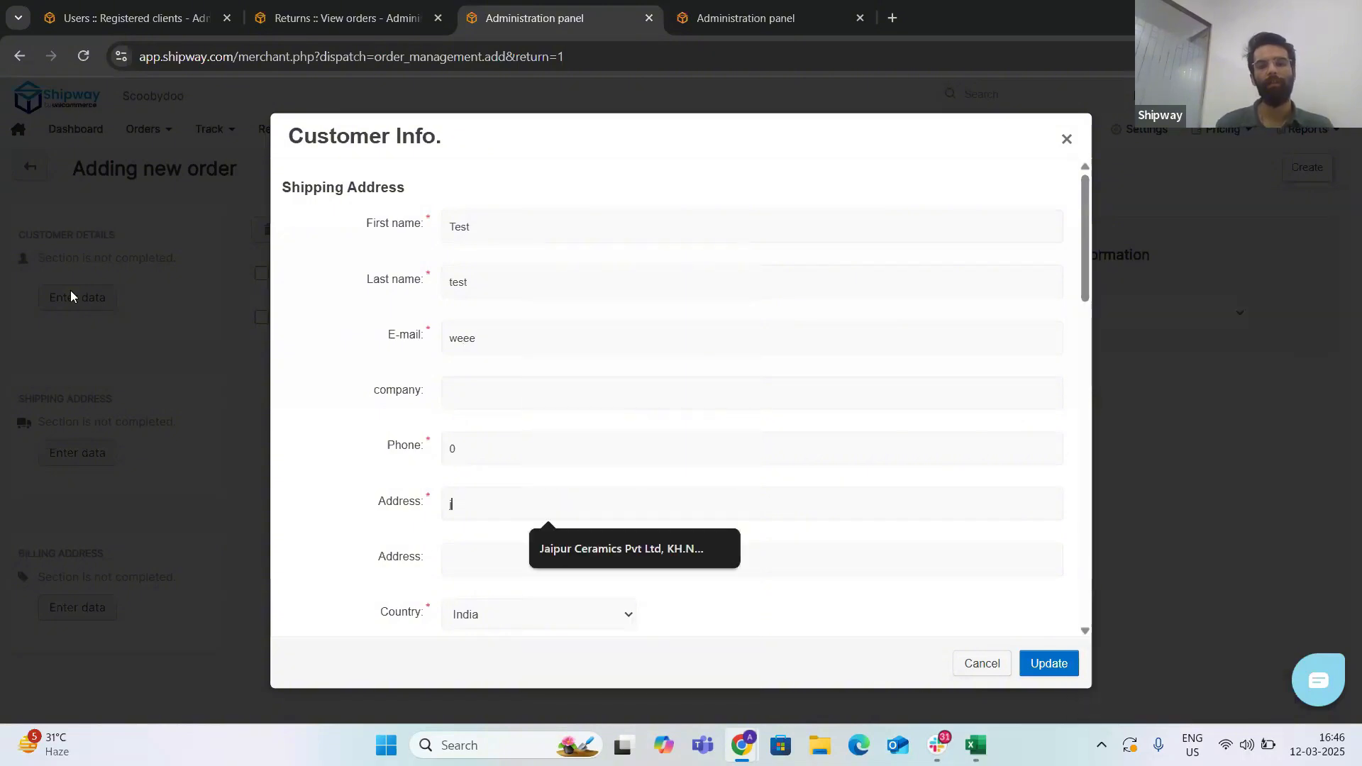
pyautogui.scroll(-3)
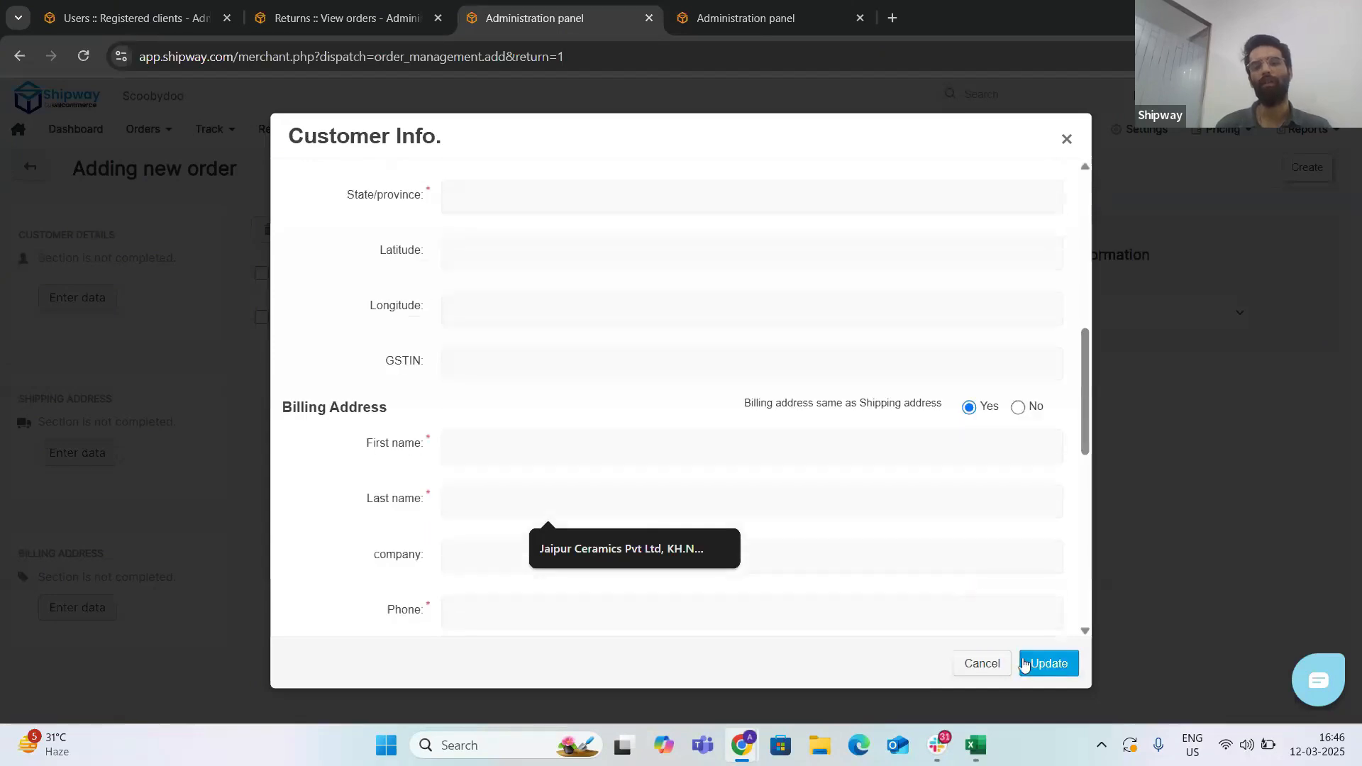
pyautogui.click(1048, 663)
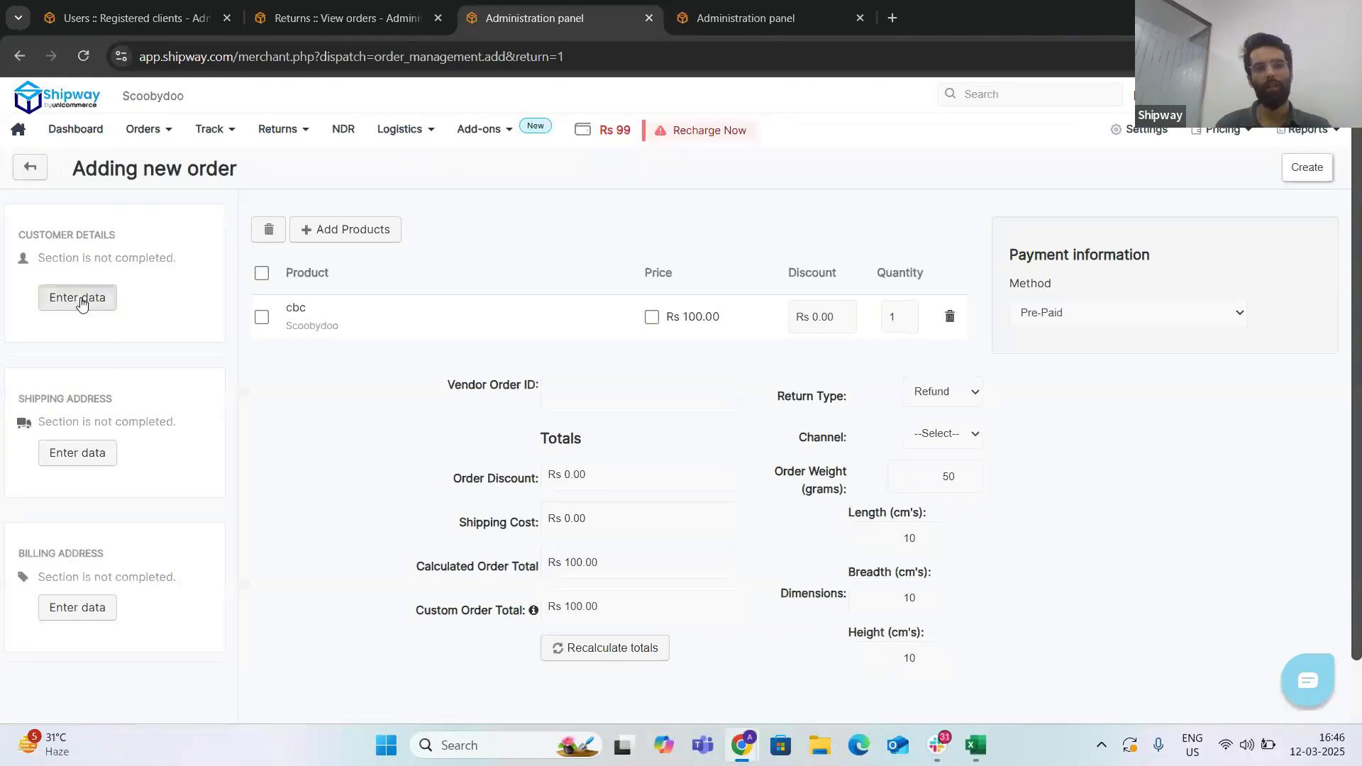
pyautogui.click(77, 297)
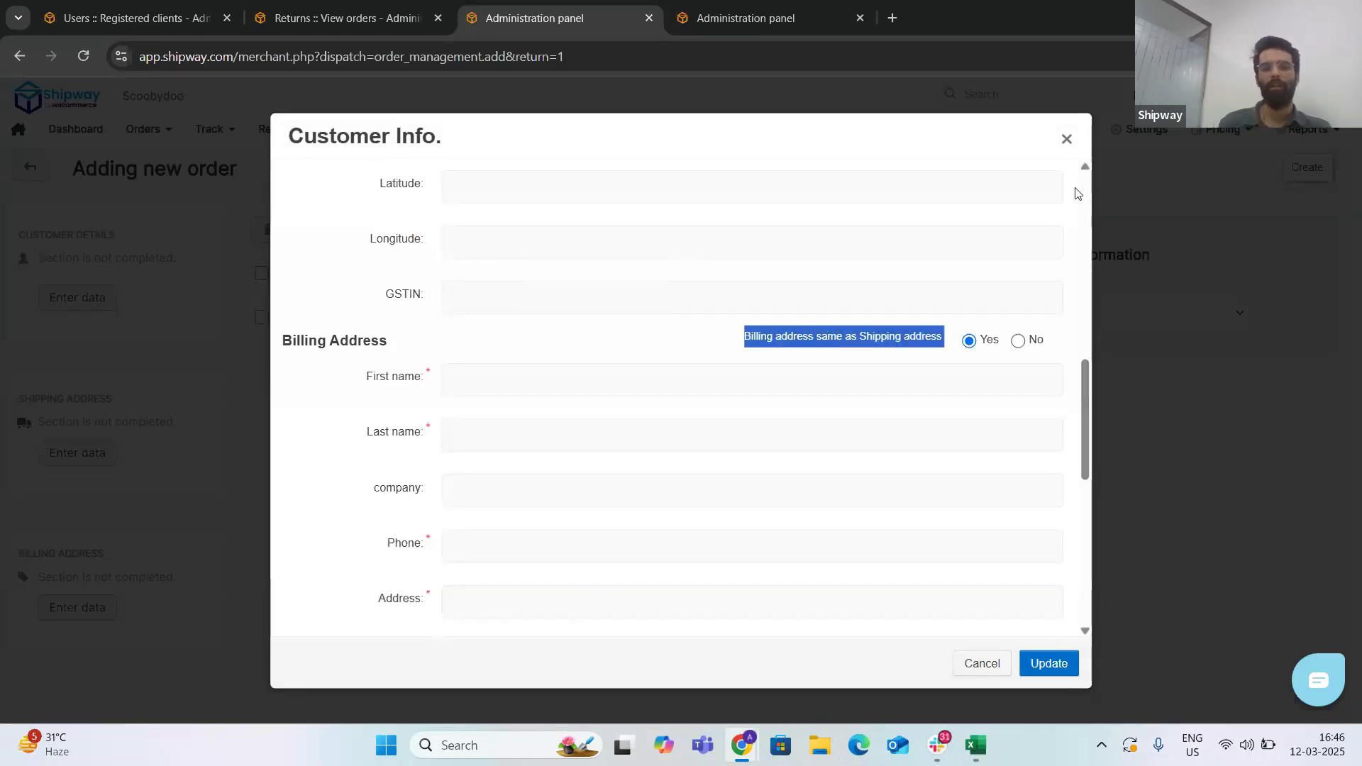
pyautogui.click(1066, 138)
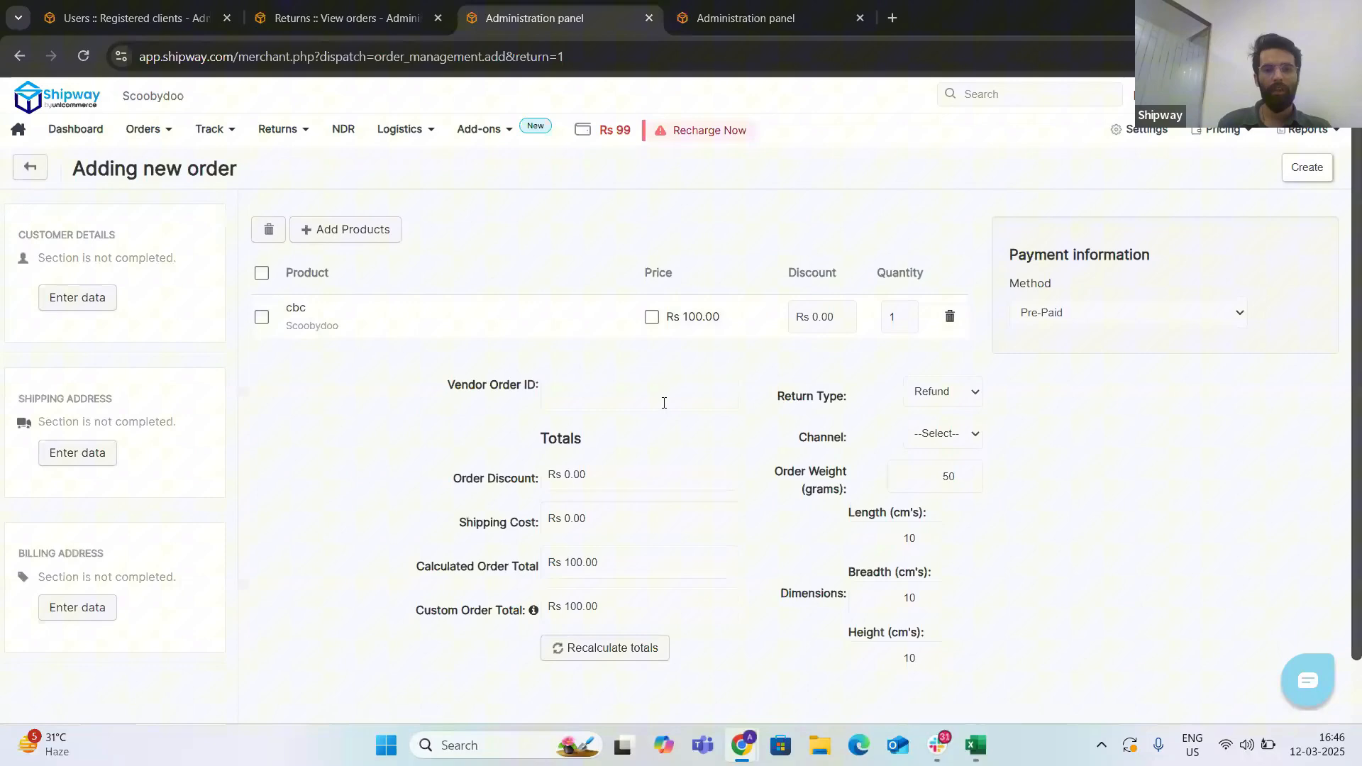
# Step: Enter vendor order ID 10012, update the totals and set payment method to C.O.D
pyautogui.click(639, 392)
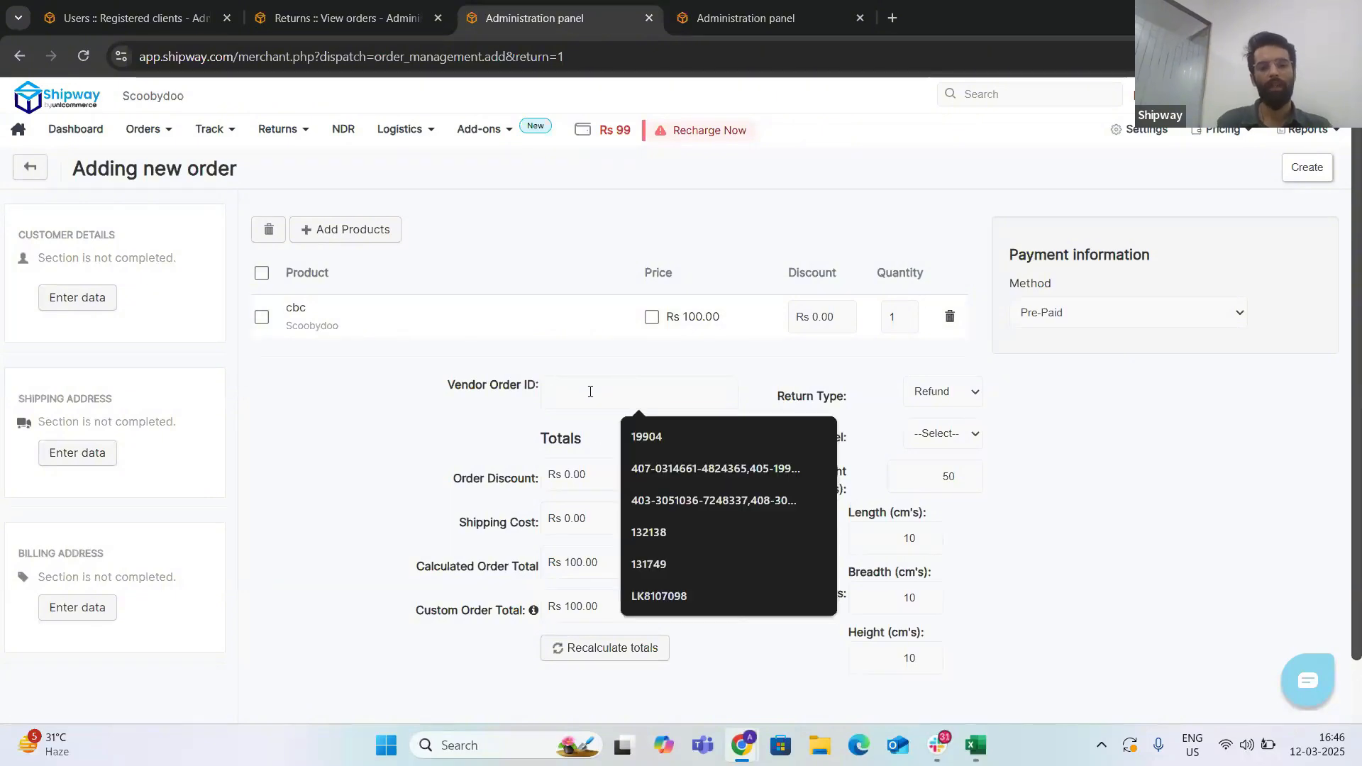
pyautogui.write('10012')
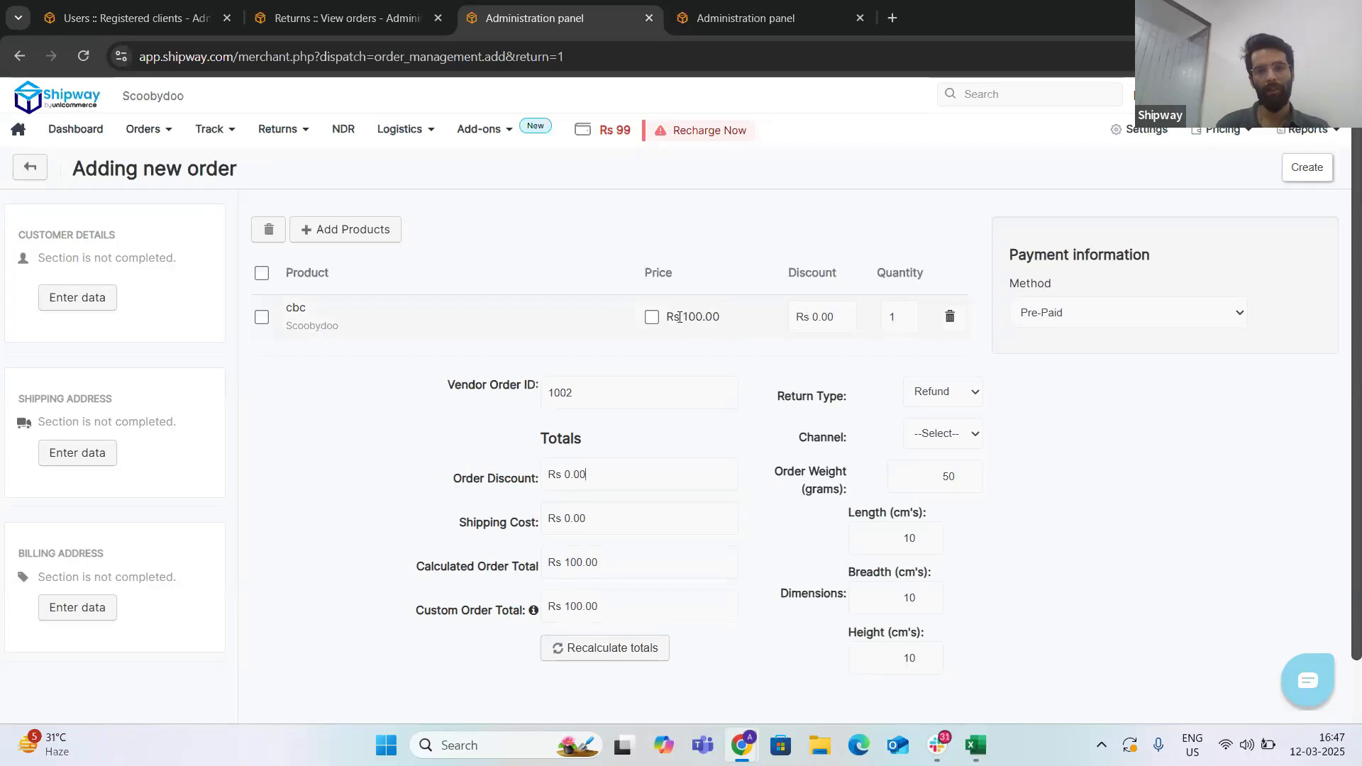
pyautogui.click(605, 647)
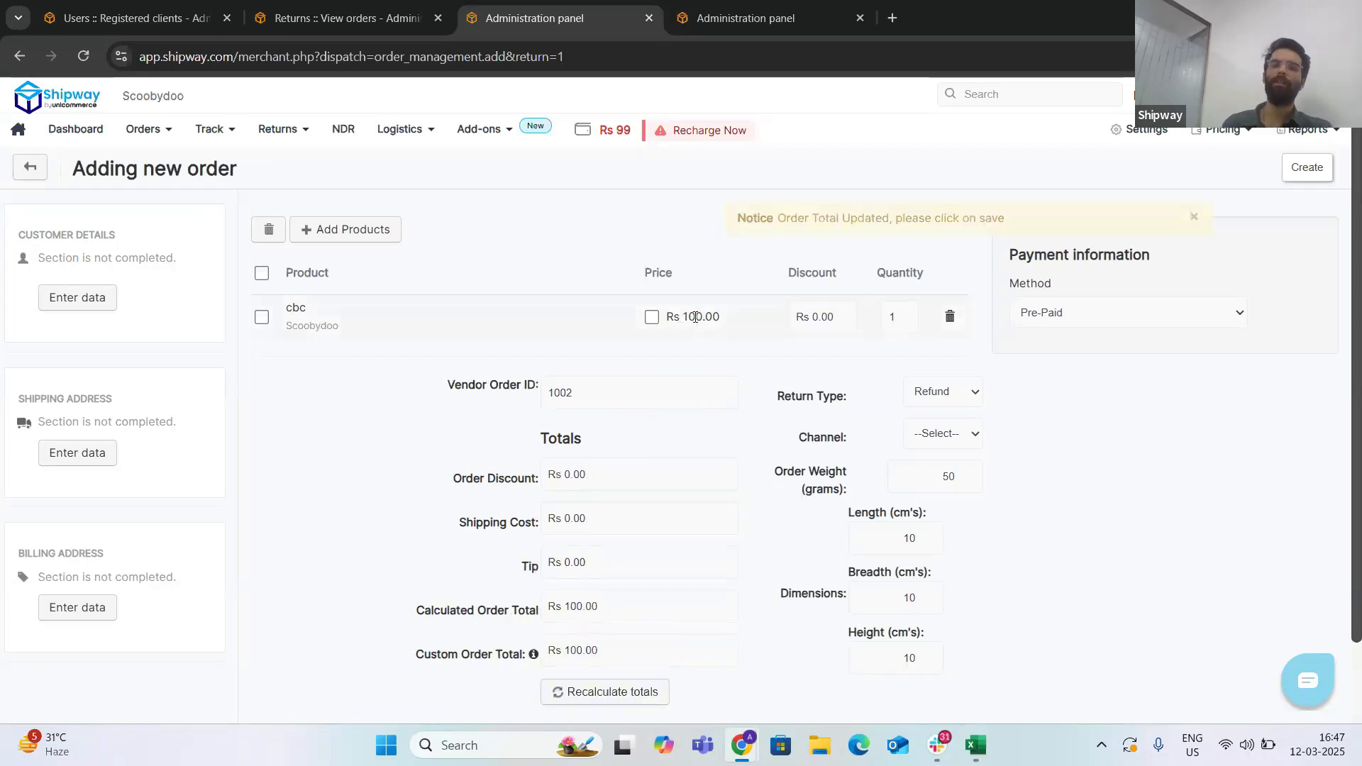
pyautogui.click(1128, 312)
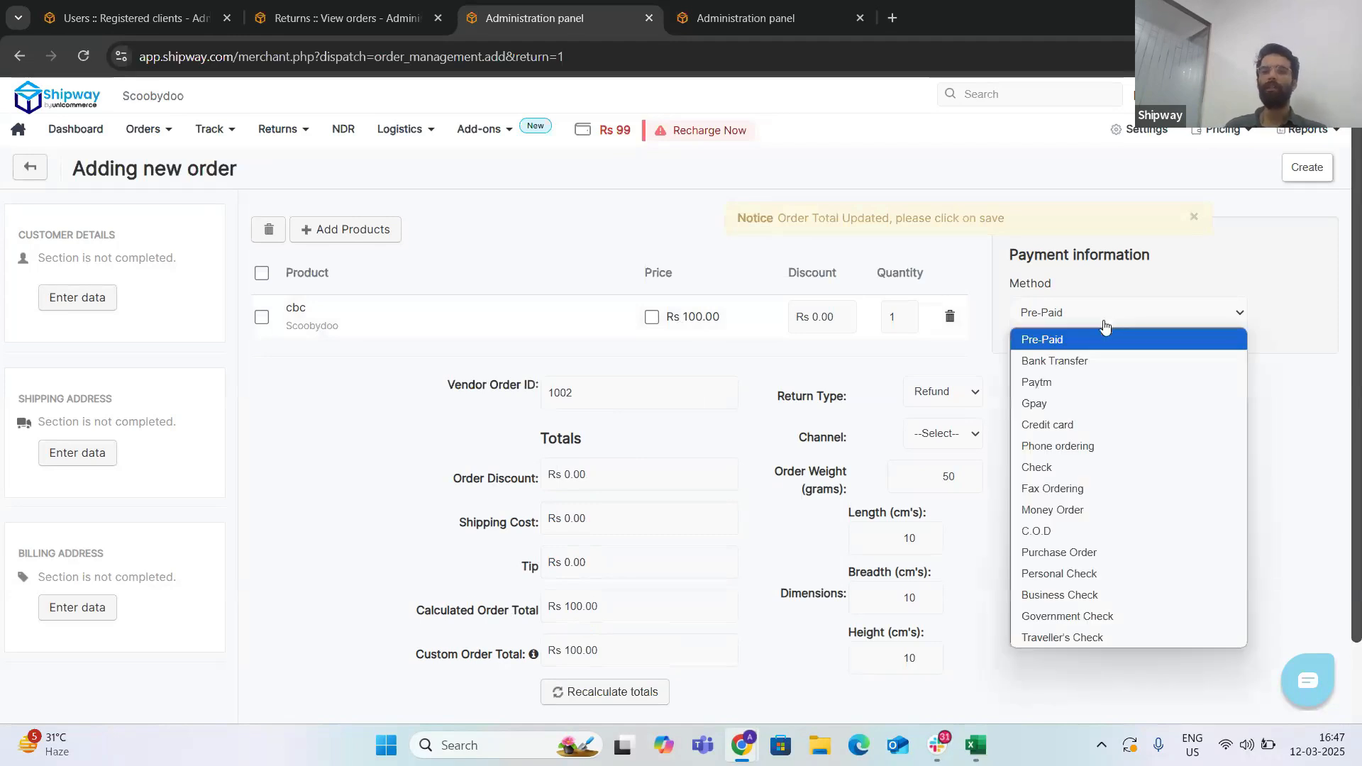
pyautogui.moveTo(1090, 320)
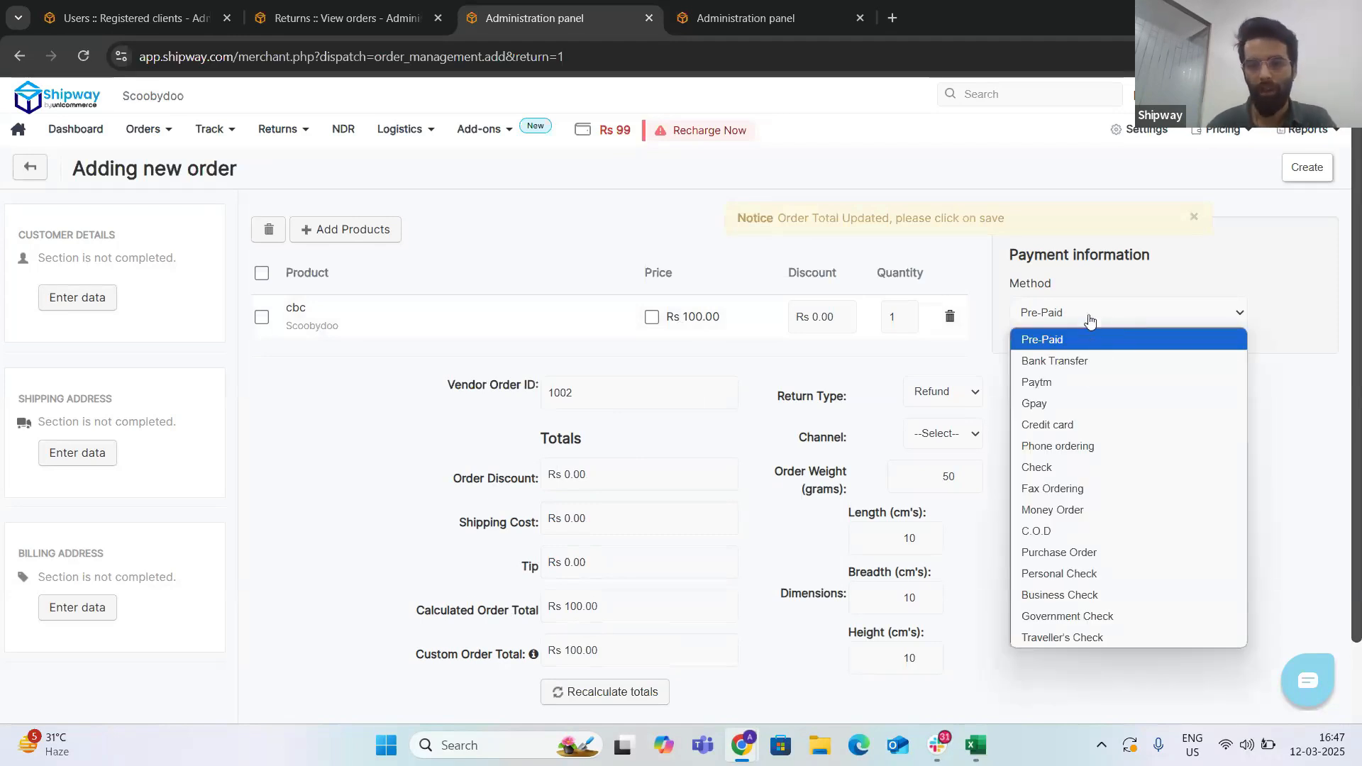
pyautogui.click(1036, 531)
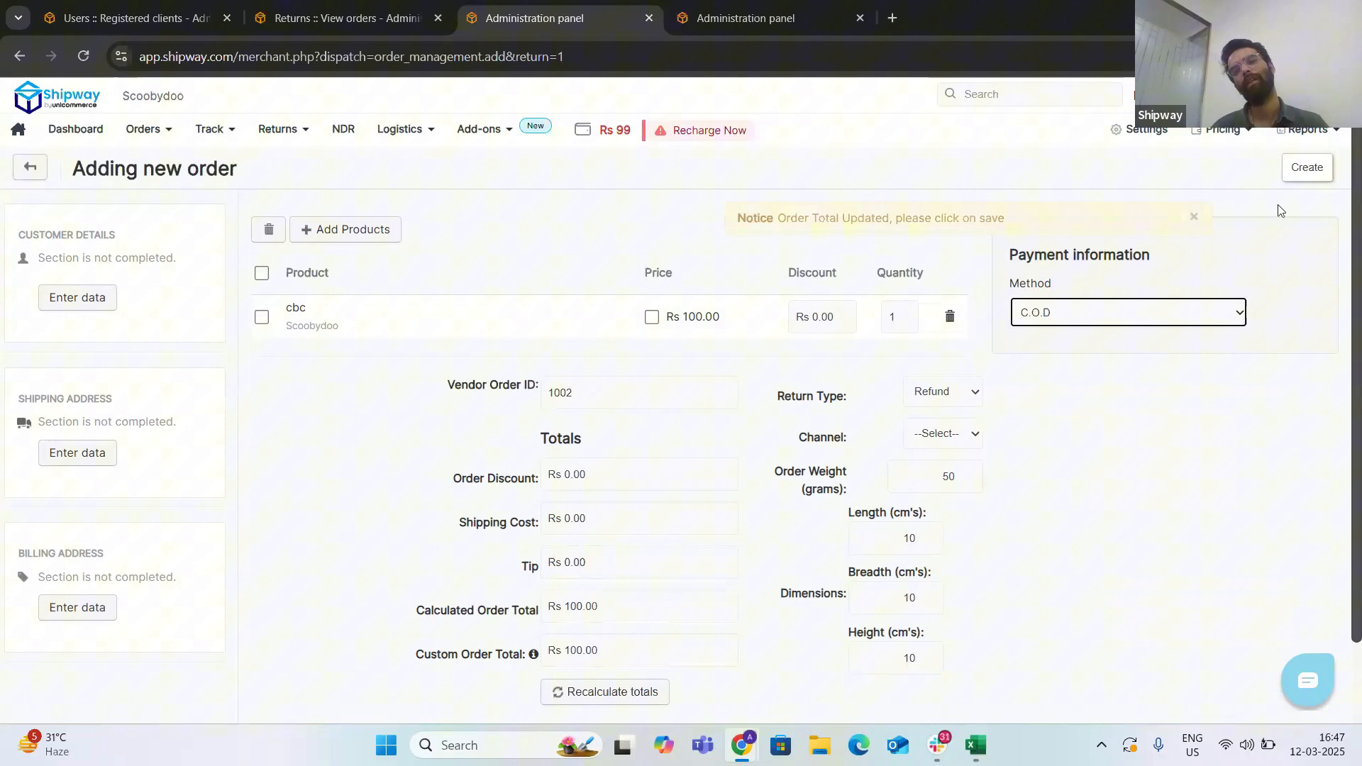
# Step: Set the order's Return Type to Exchange
pyautogui.click(1193, 215)
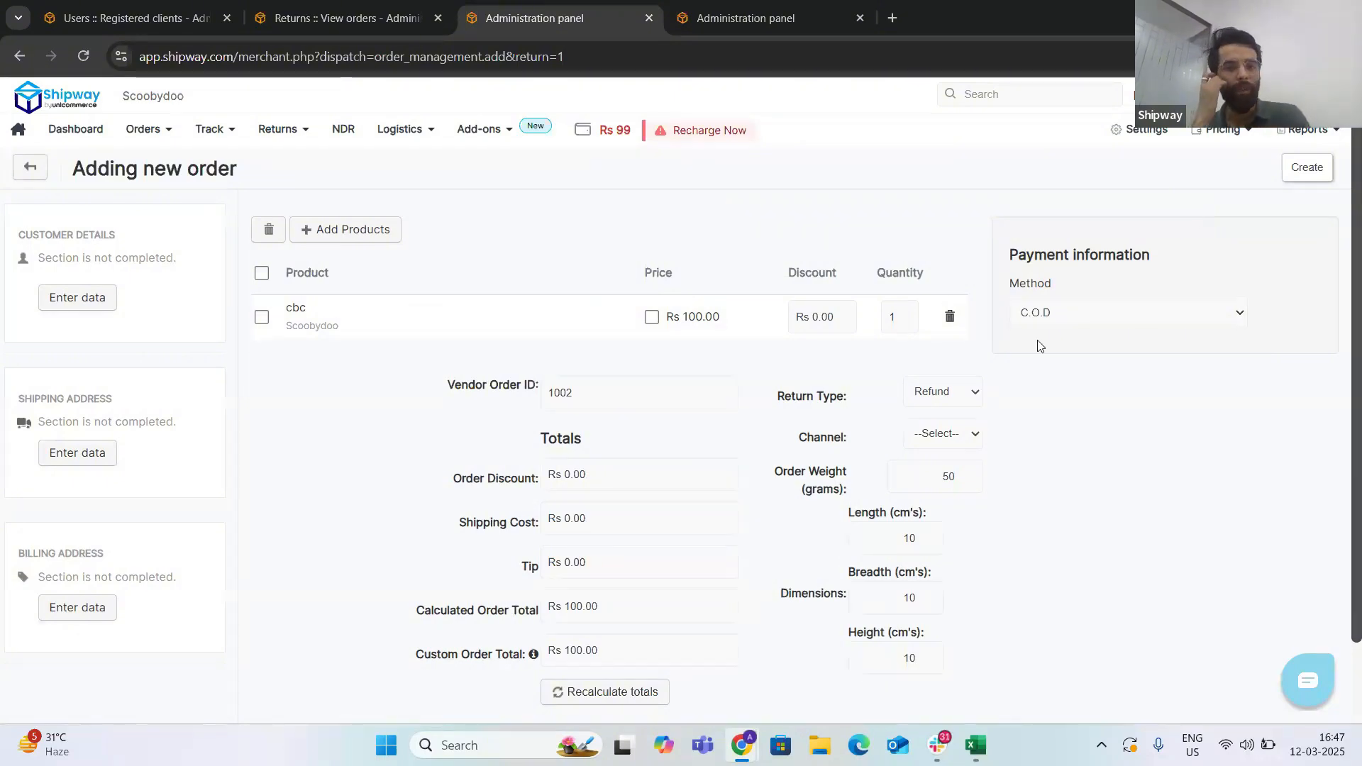
pyautogui.click(942, 391)
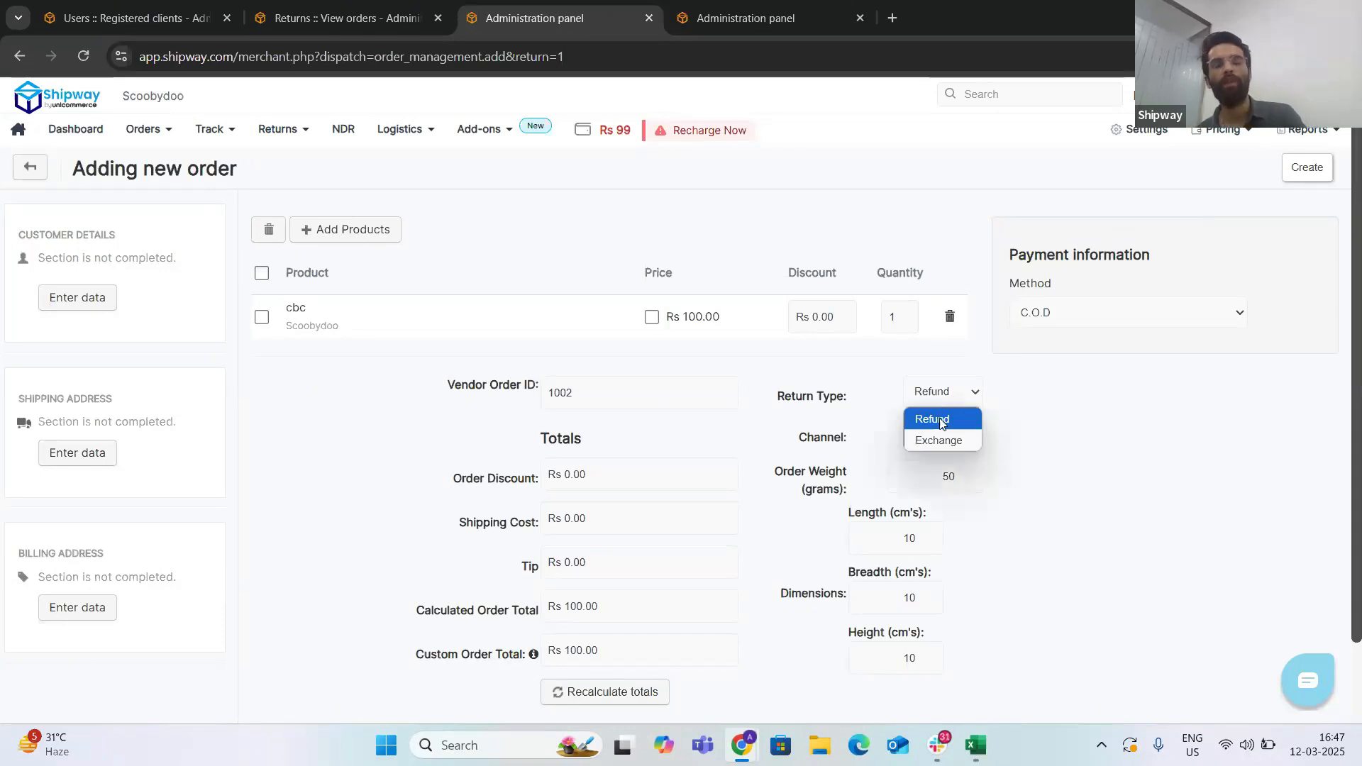
pyautogui.moveTo(944, 444)
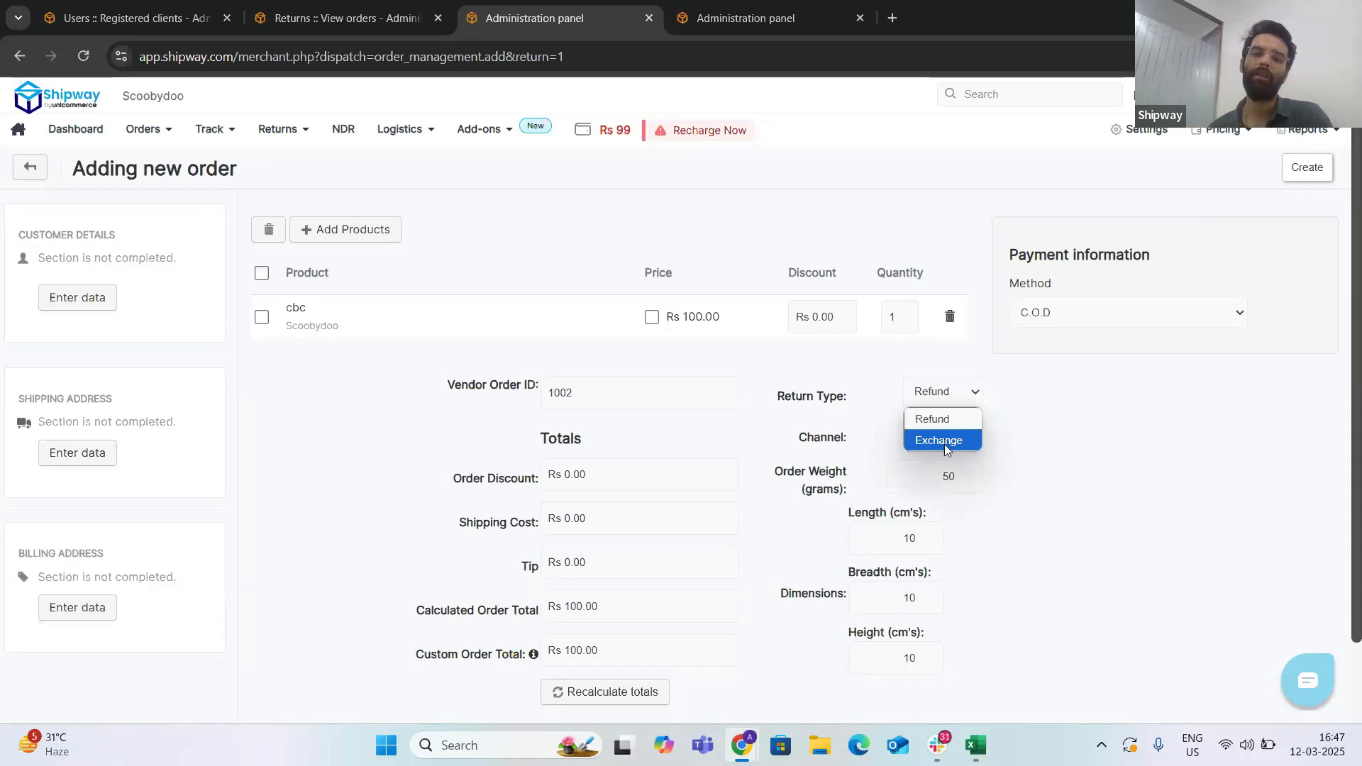
pyautogui.click(937, 440)
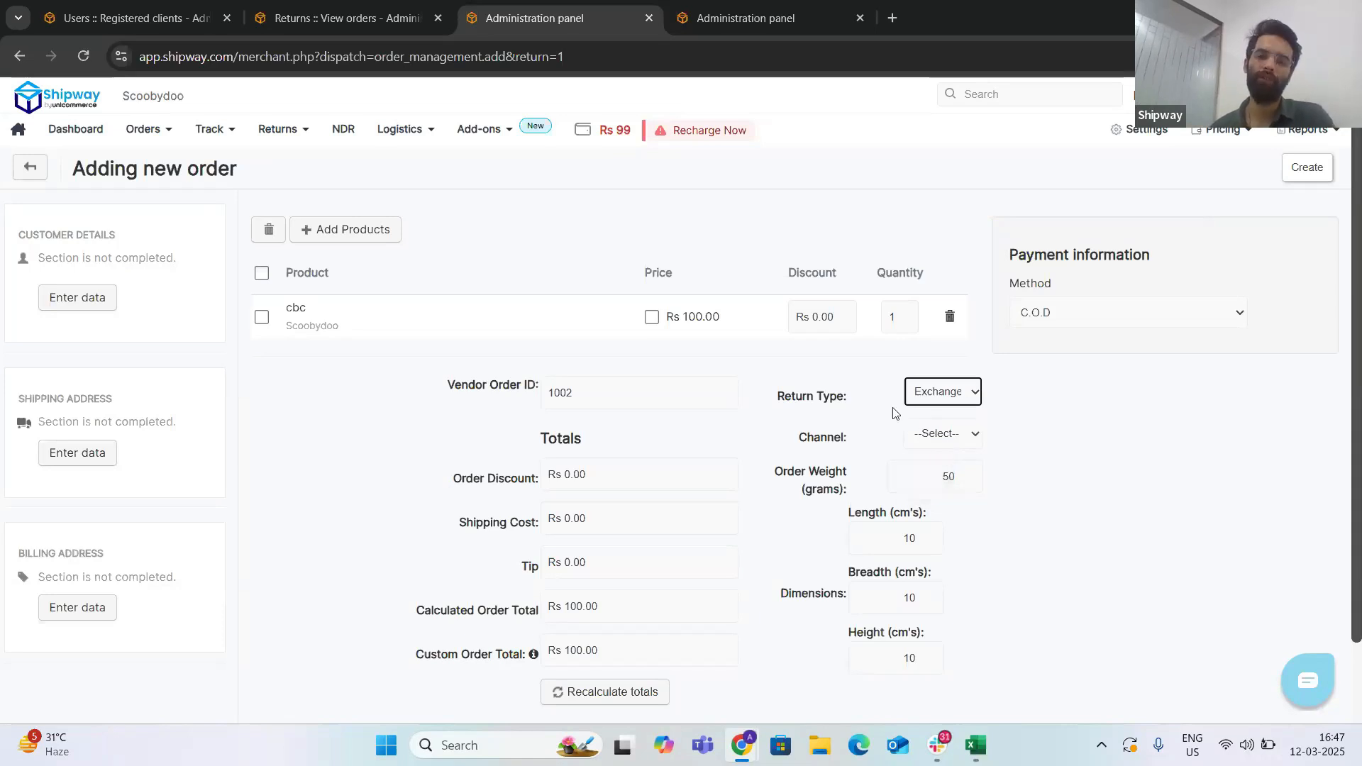
pyautogui.scroll(-3)
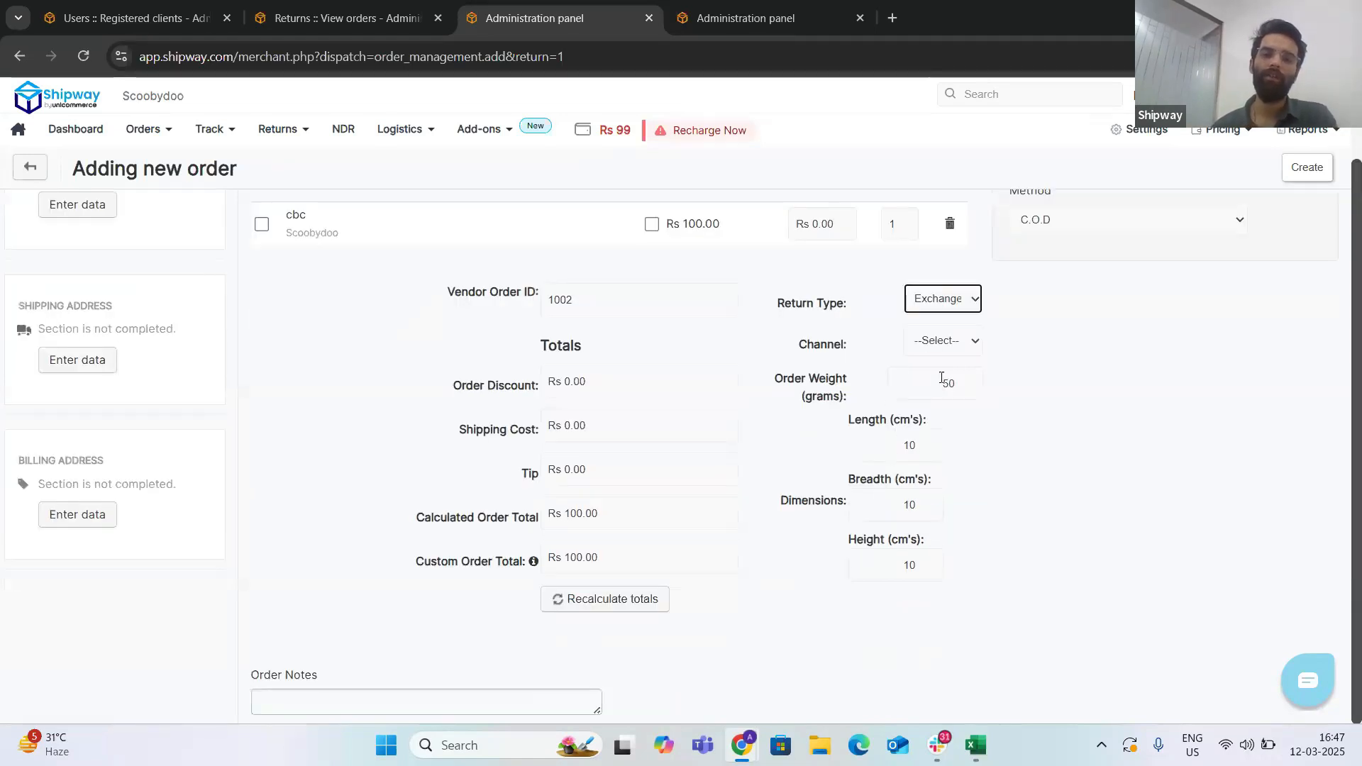
pyautogui.click(1312, 129)
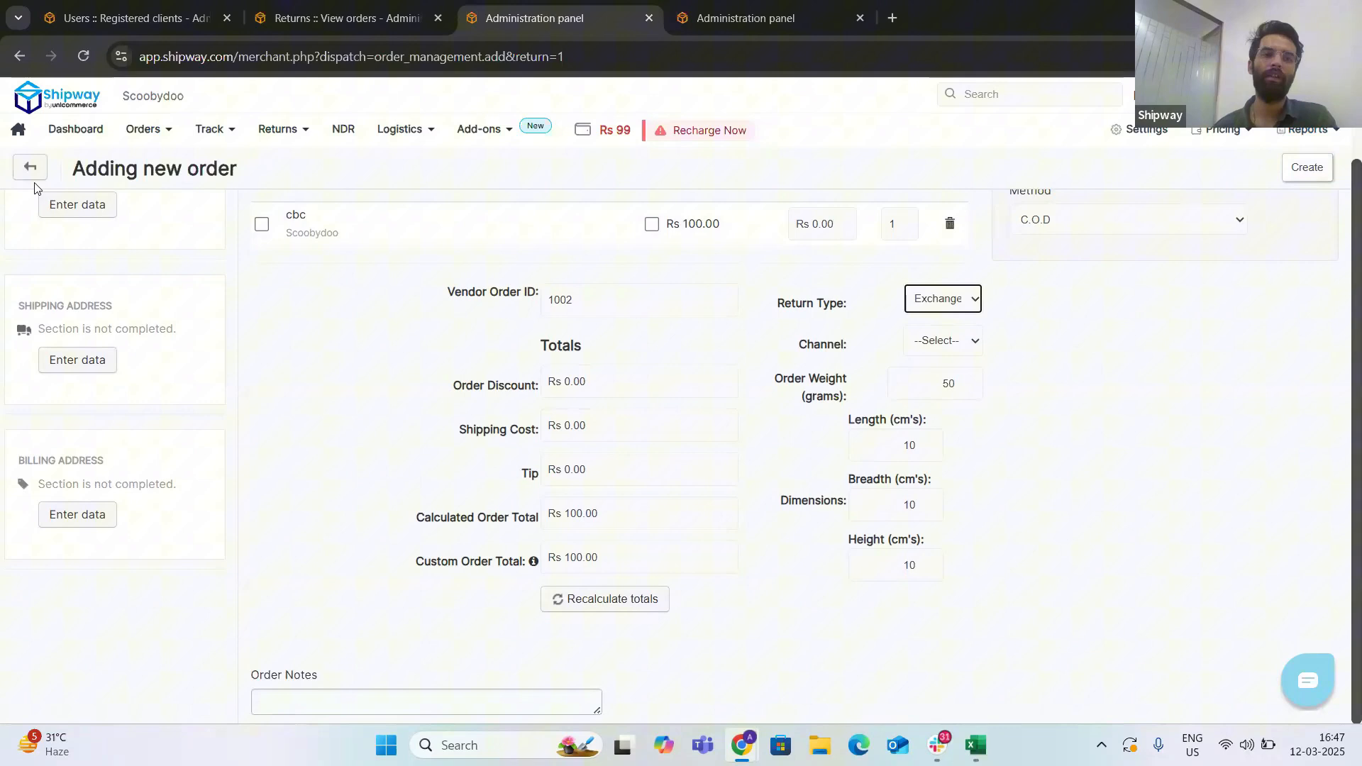
pyautogui.moveTo(260, 152)
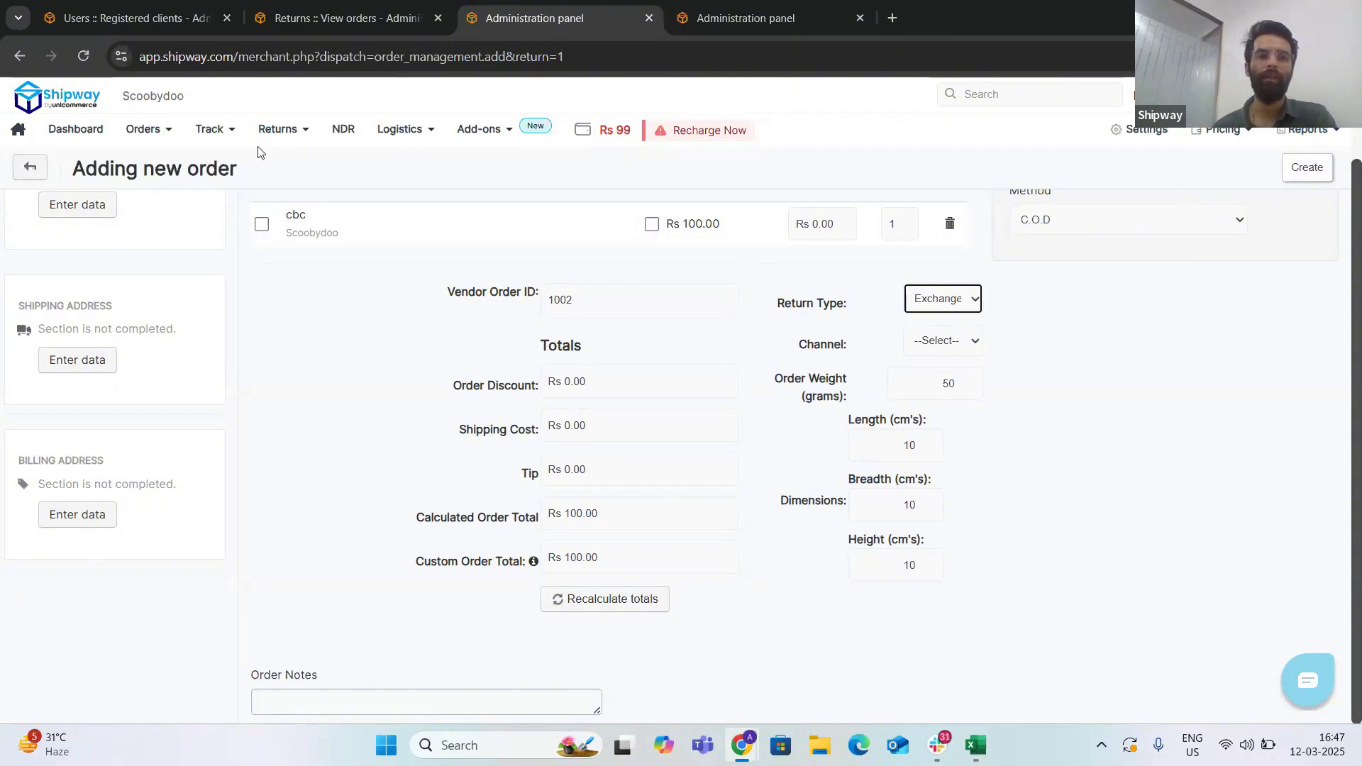
# Step: Leave the unsaved order for Returns > View orders and show the Add Order choices again
pyautogui.click(278, 128)
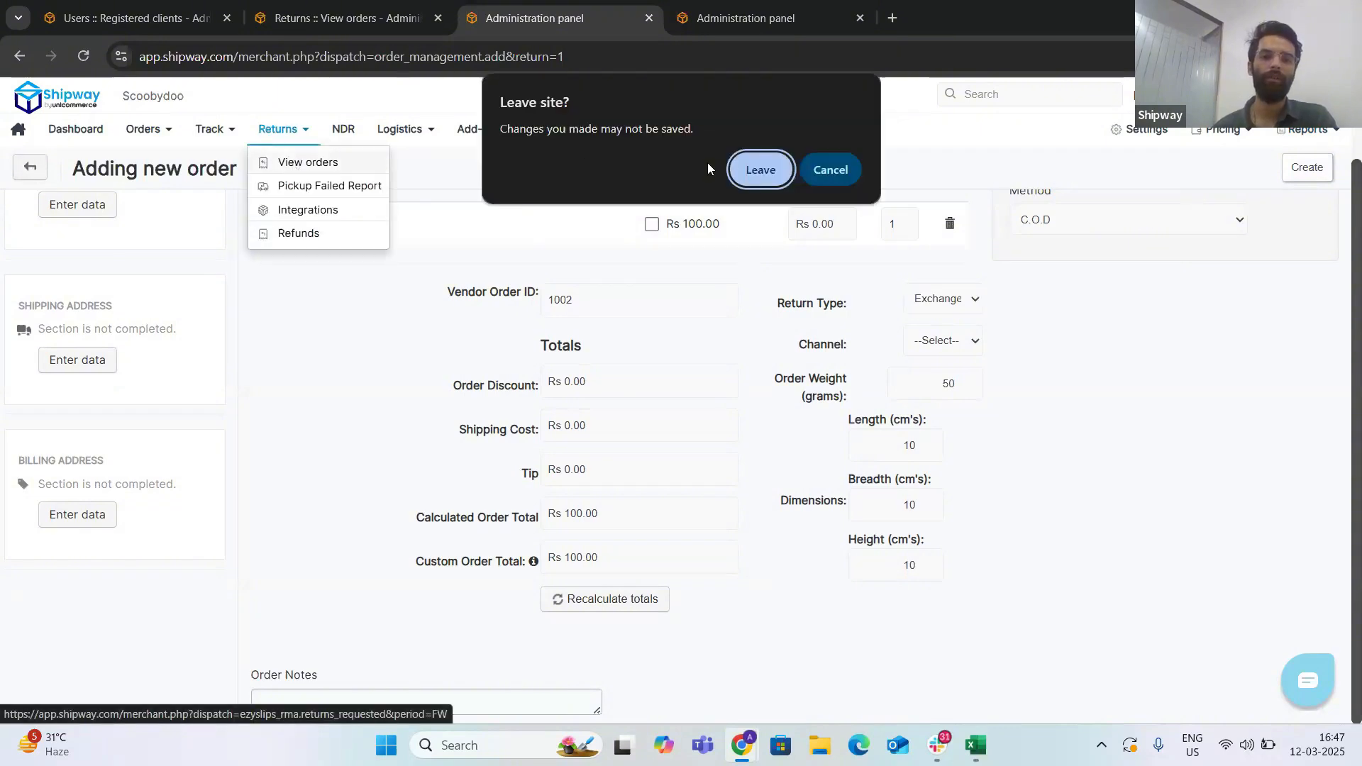
pyautogui.click(760, 169)
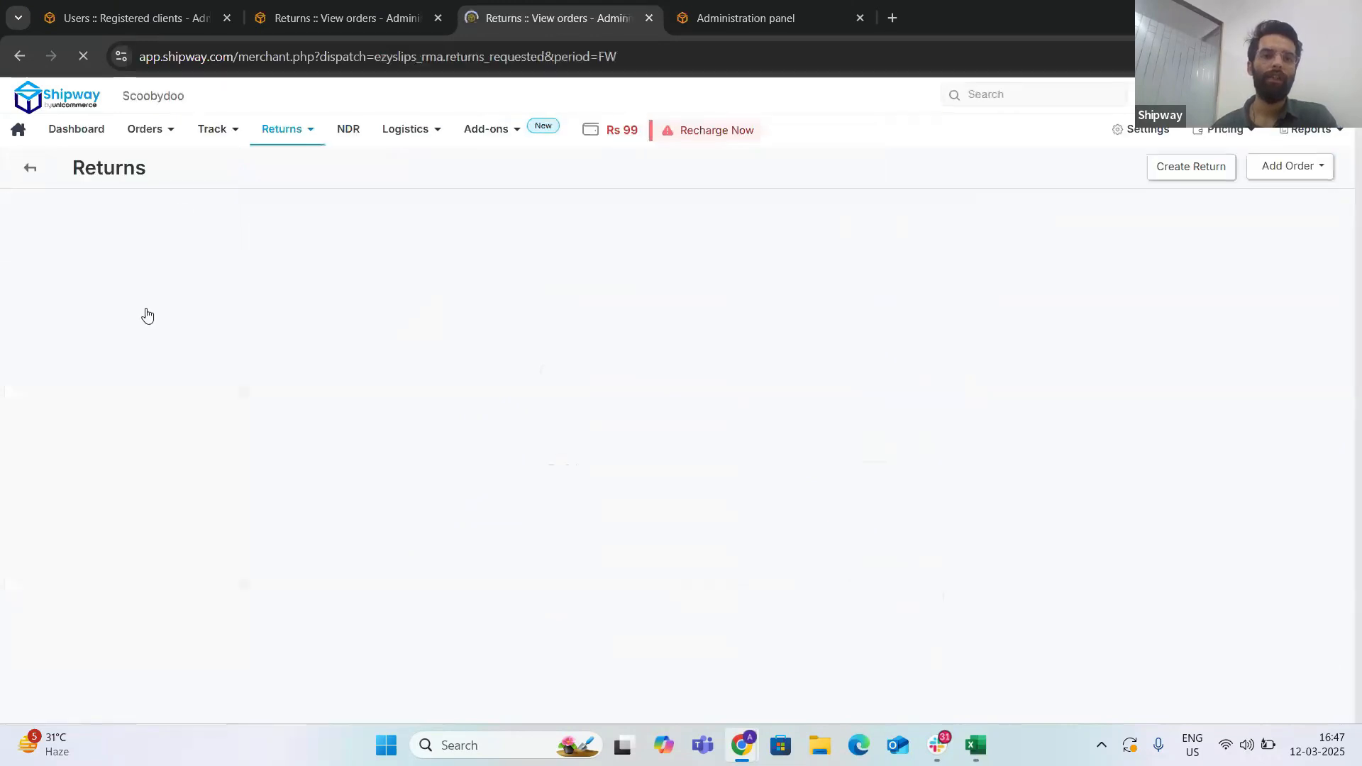
pyautogui.click(1288, 166)
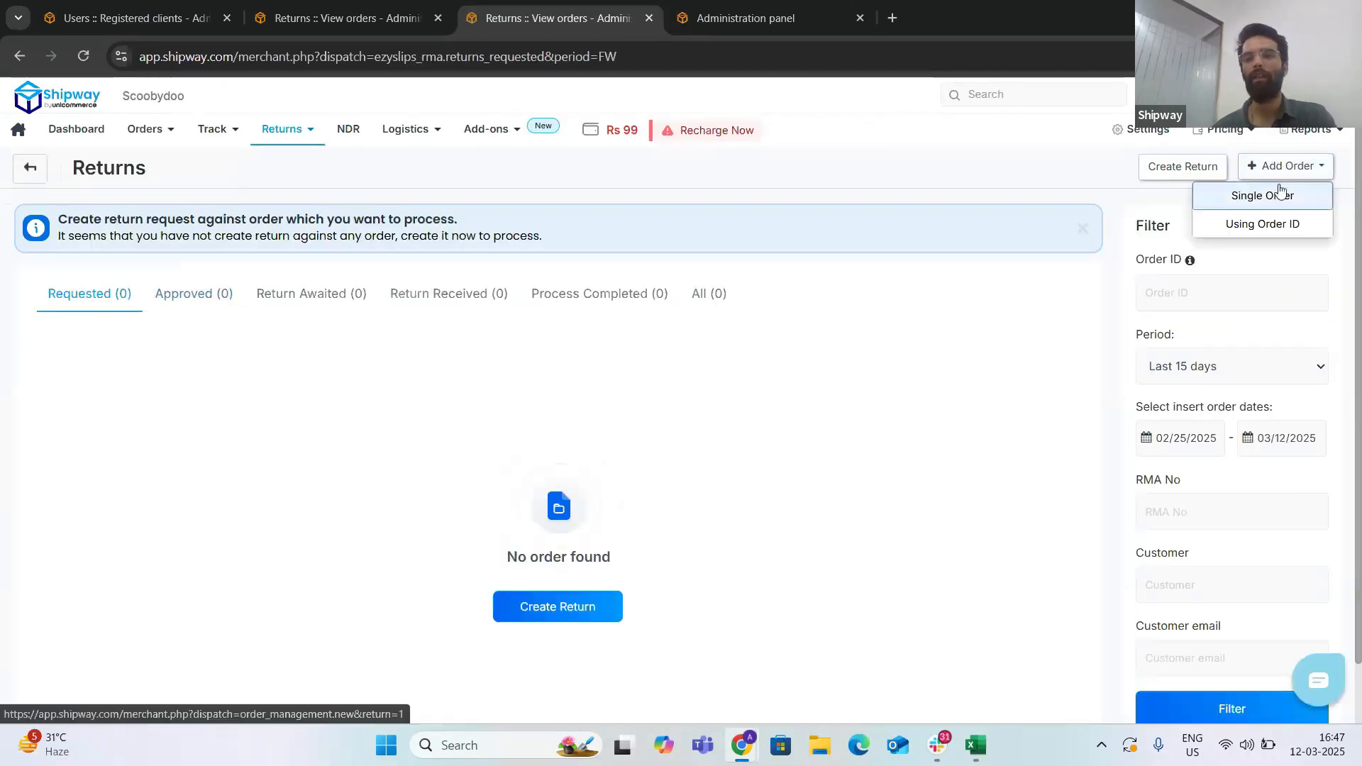
pyautogui.moveTo(1261, 223)
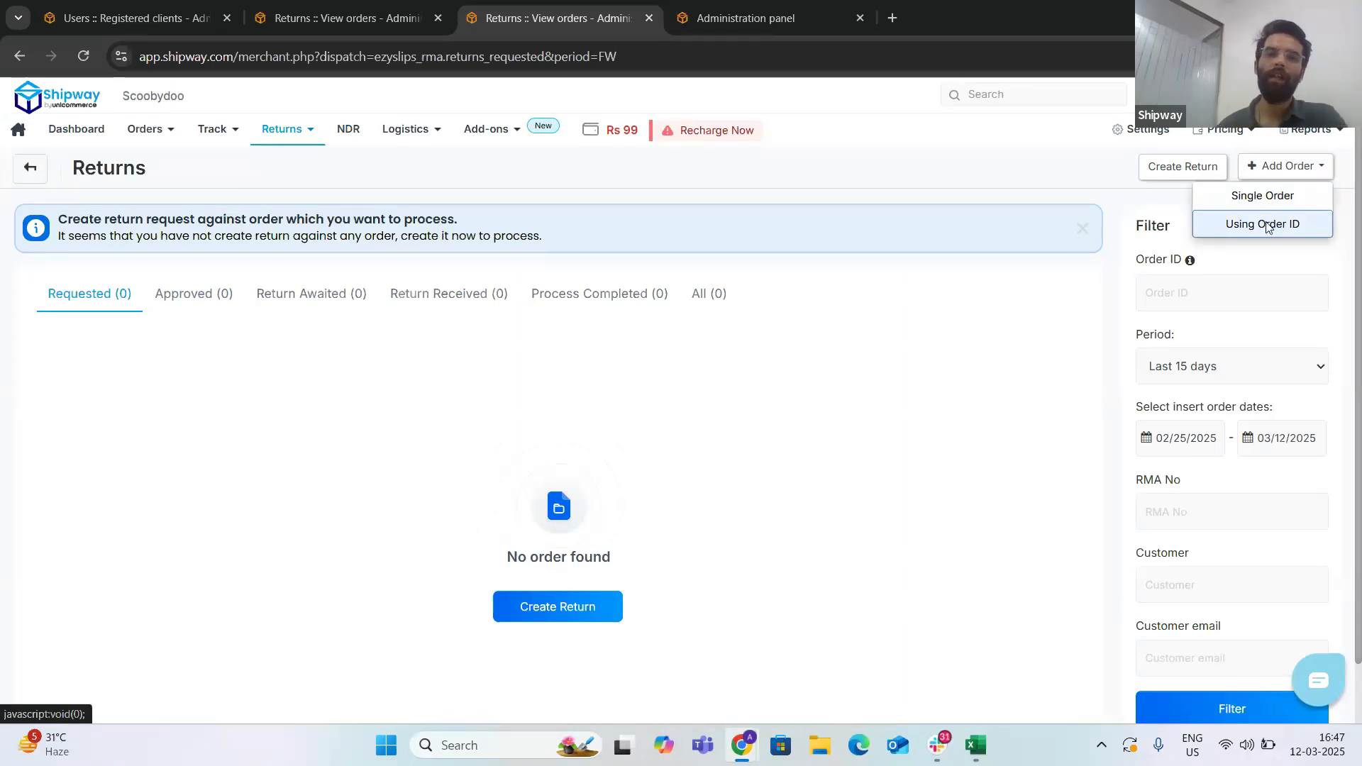
pyautogui.click(1261, 223)
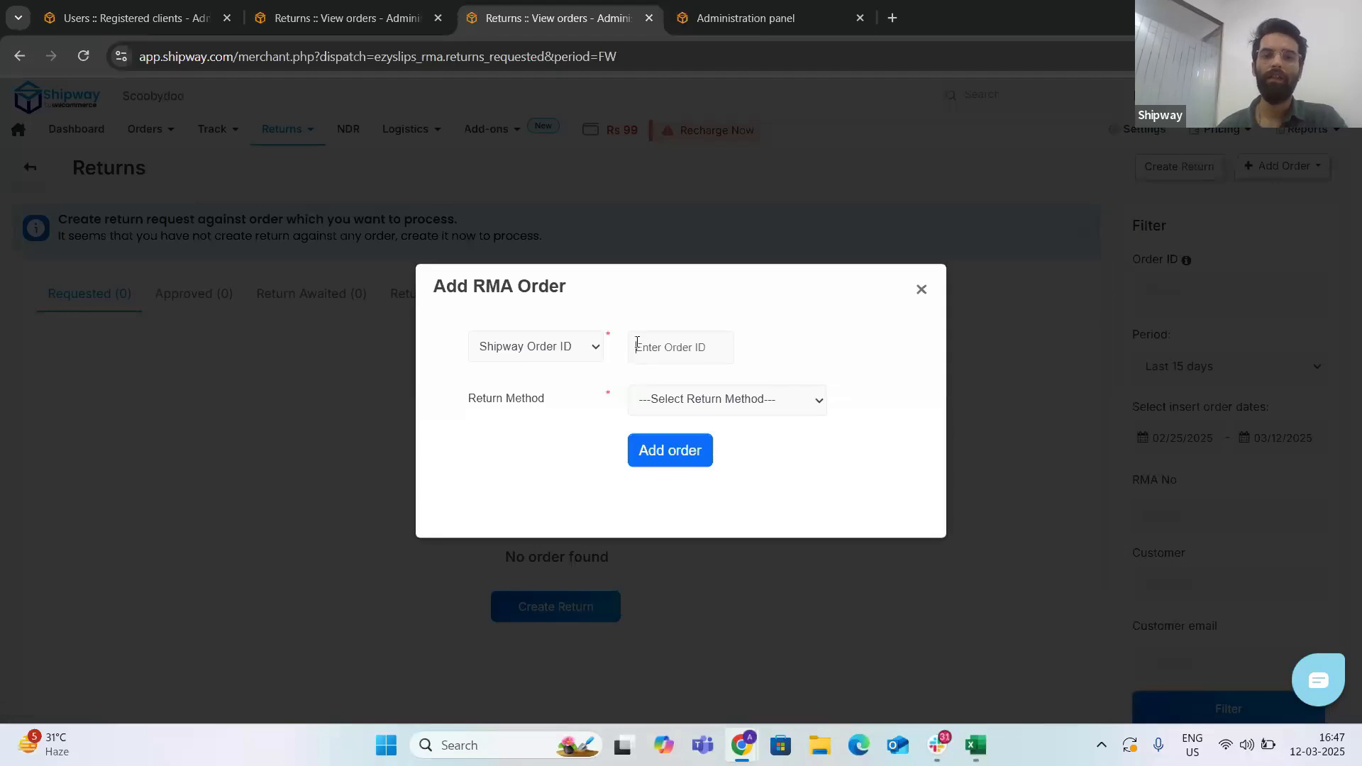
pyautogui.write('2')
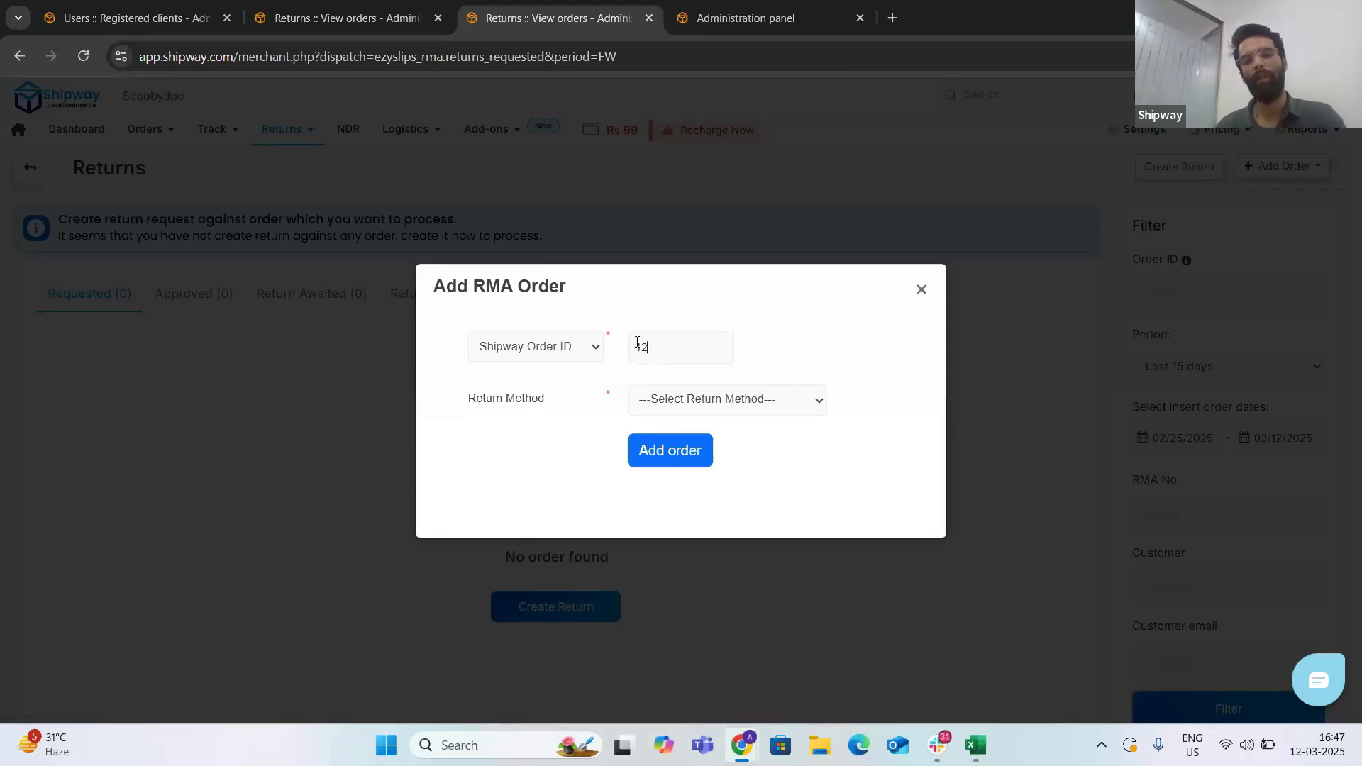
pyautogui.write('4')
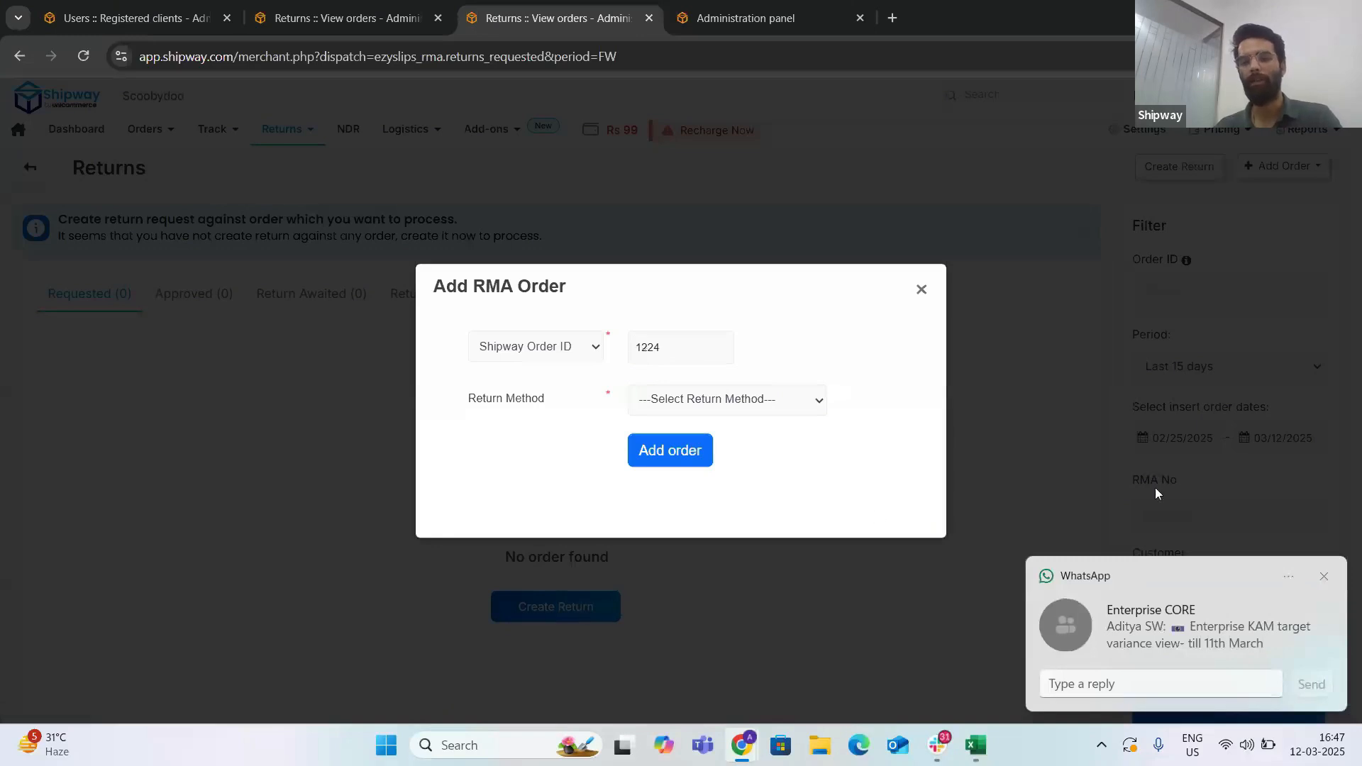
pyautogui.click(1288, 575)
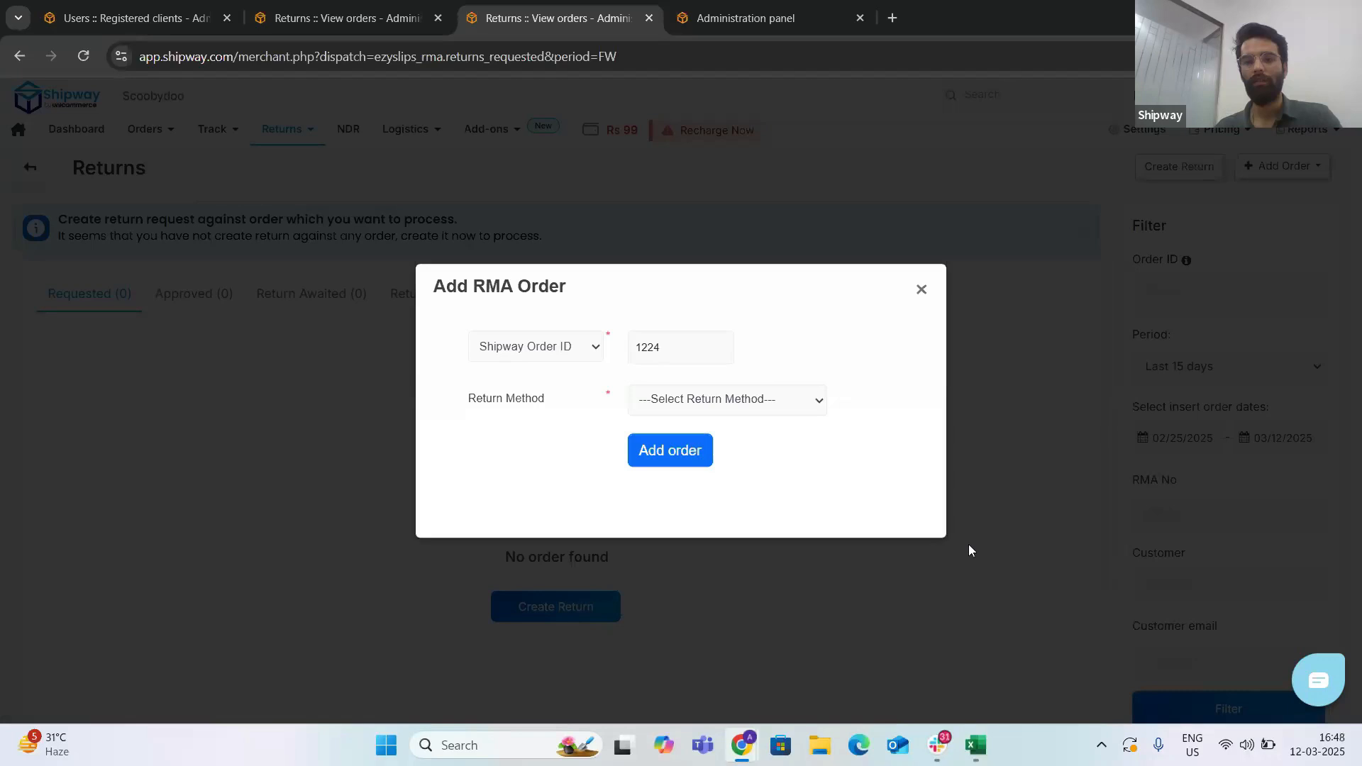
pyautogui.click(921, 288)
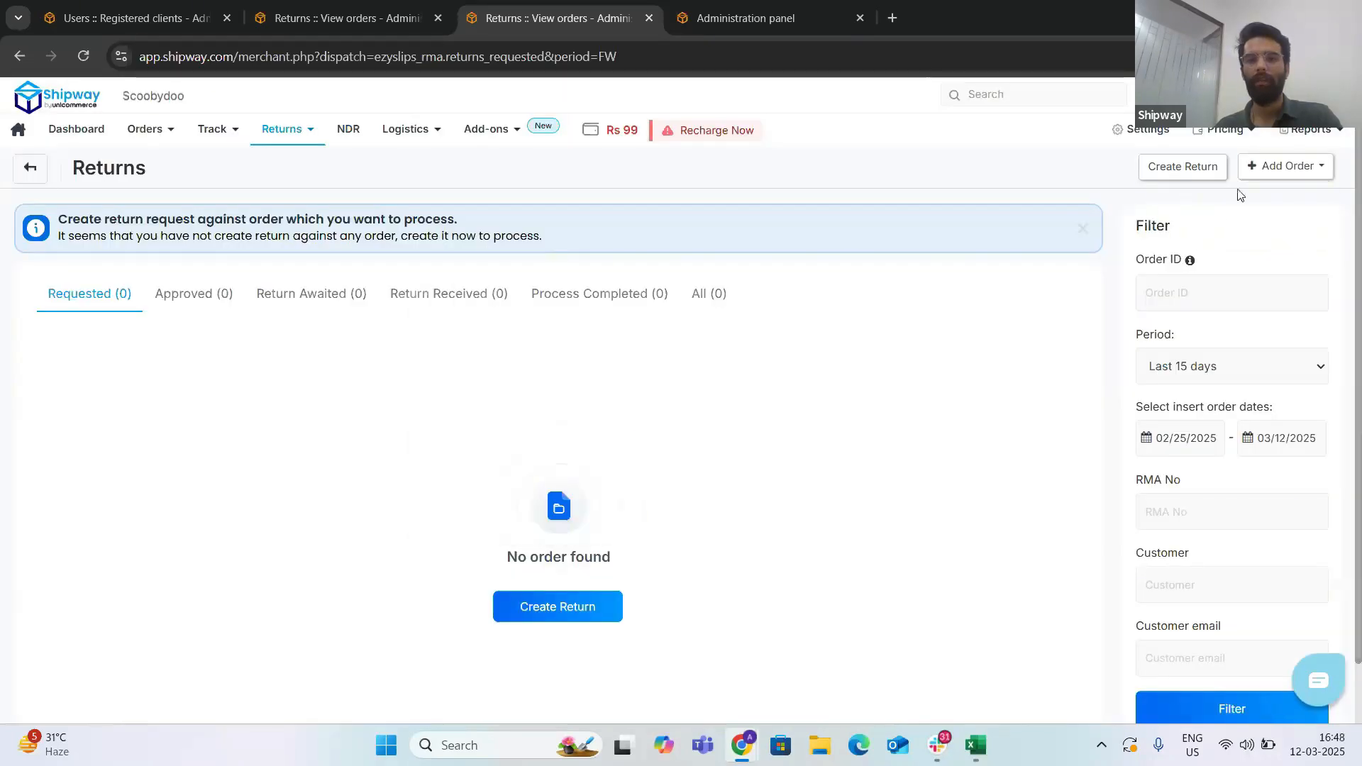
pyautogui.click(1284, 166)
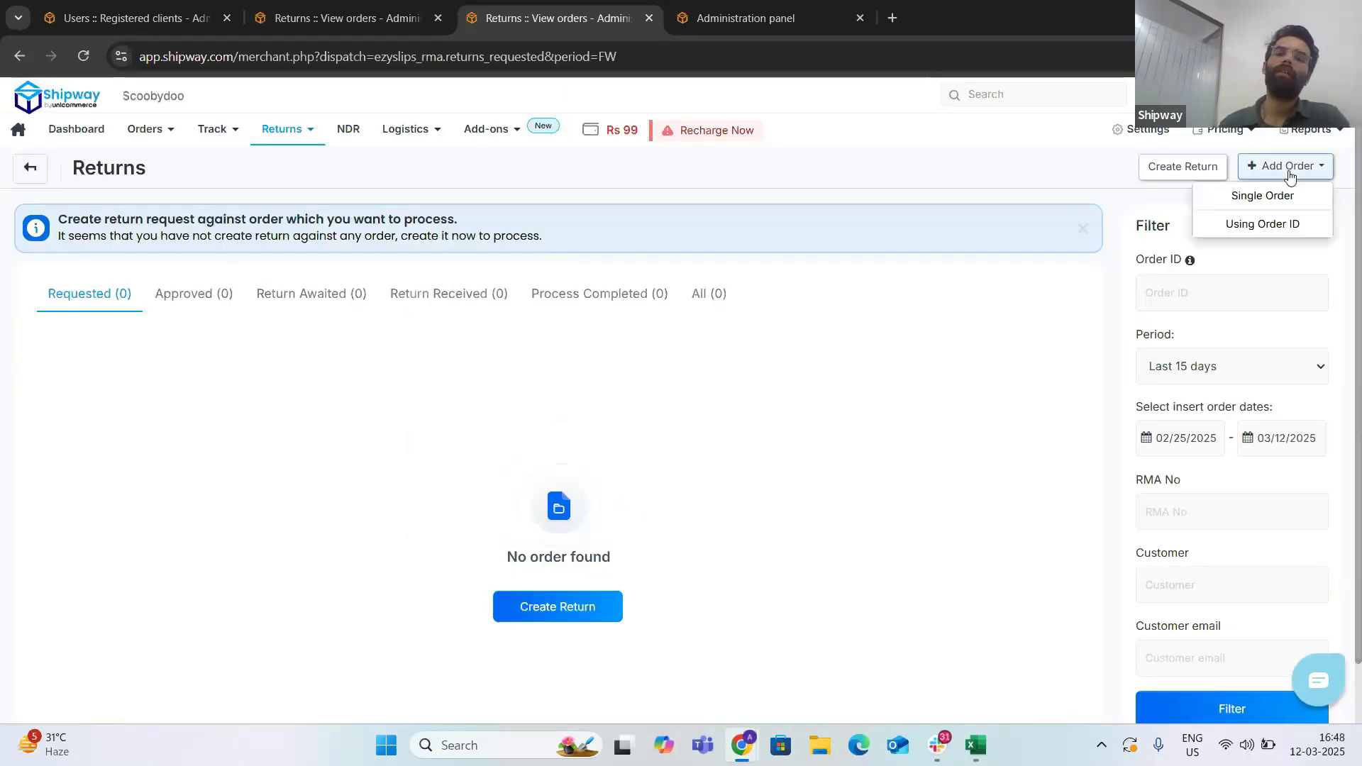
pyautogui.click(1262, 224)
pyautogui.write('1224')
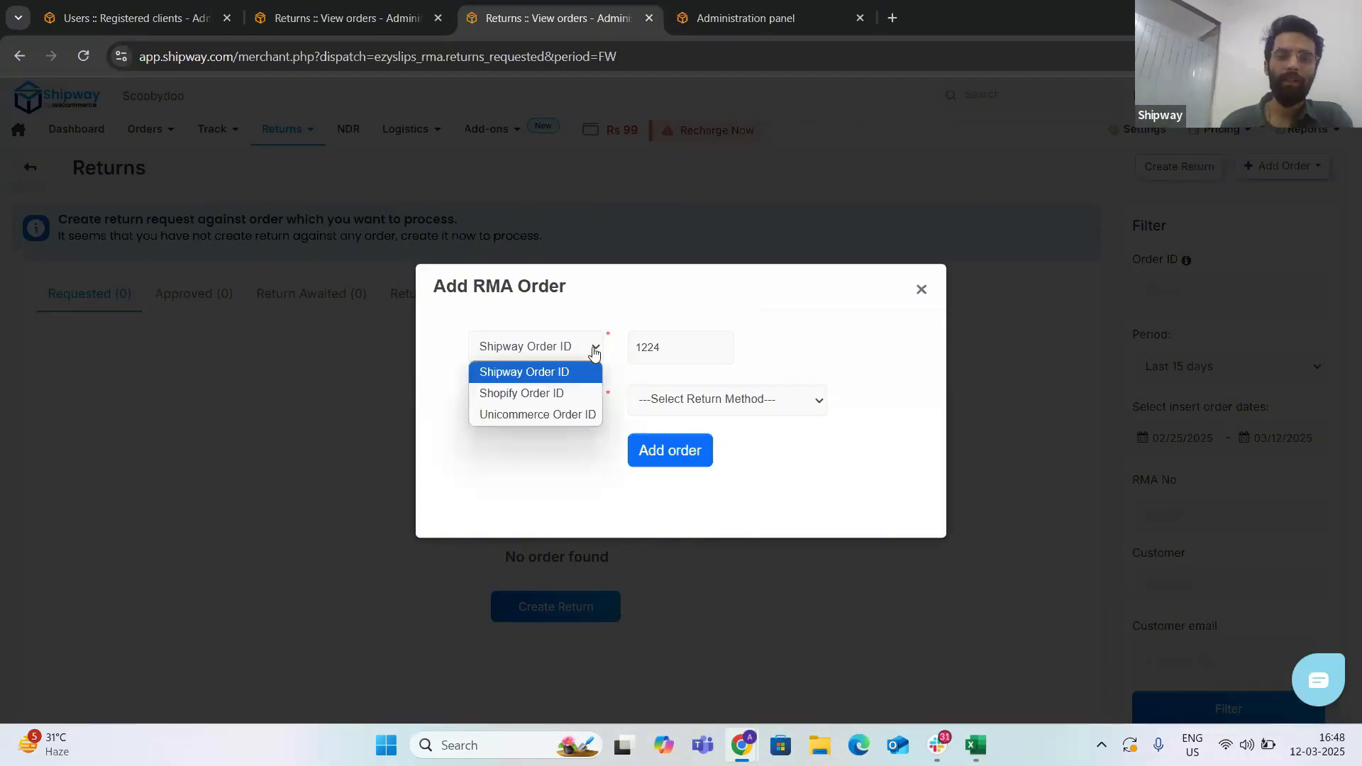
pyautogui.moveTo(581, 393)
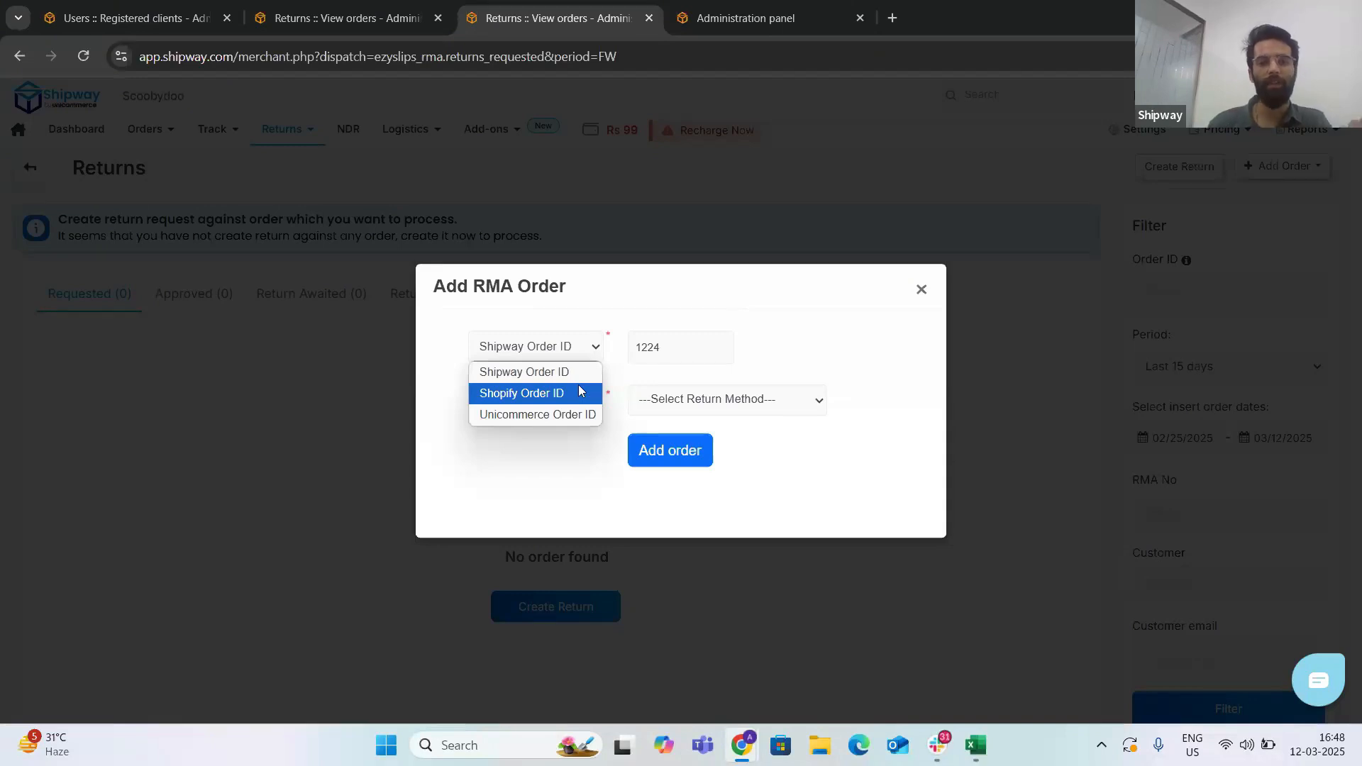
pyautogui.click(521, 392)
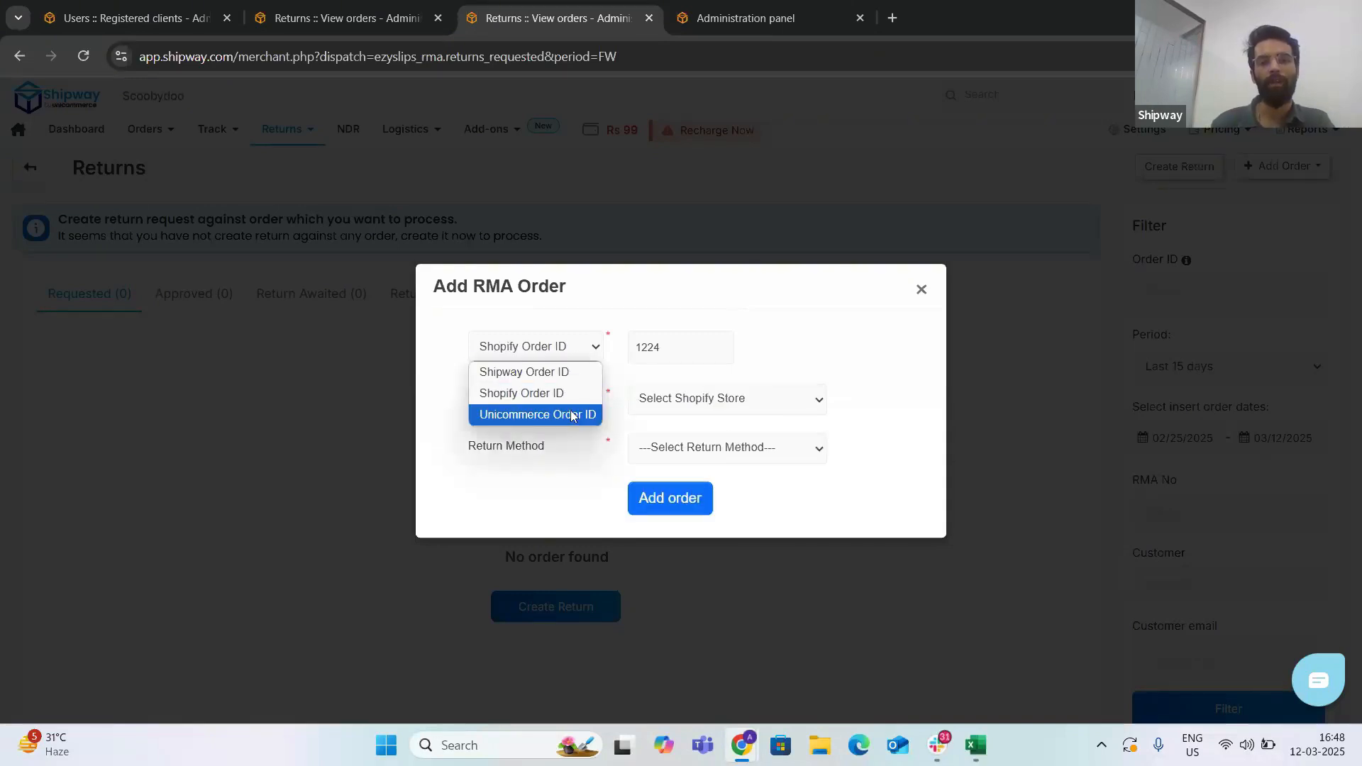
pyautogui.click(537, 415)
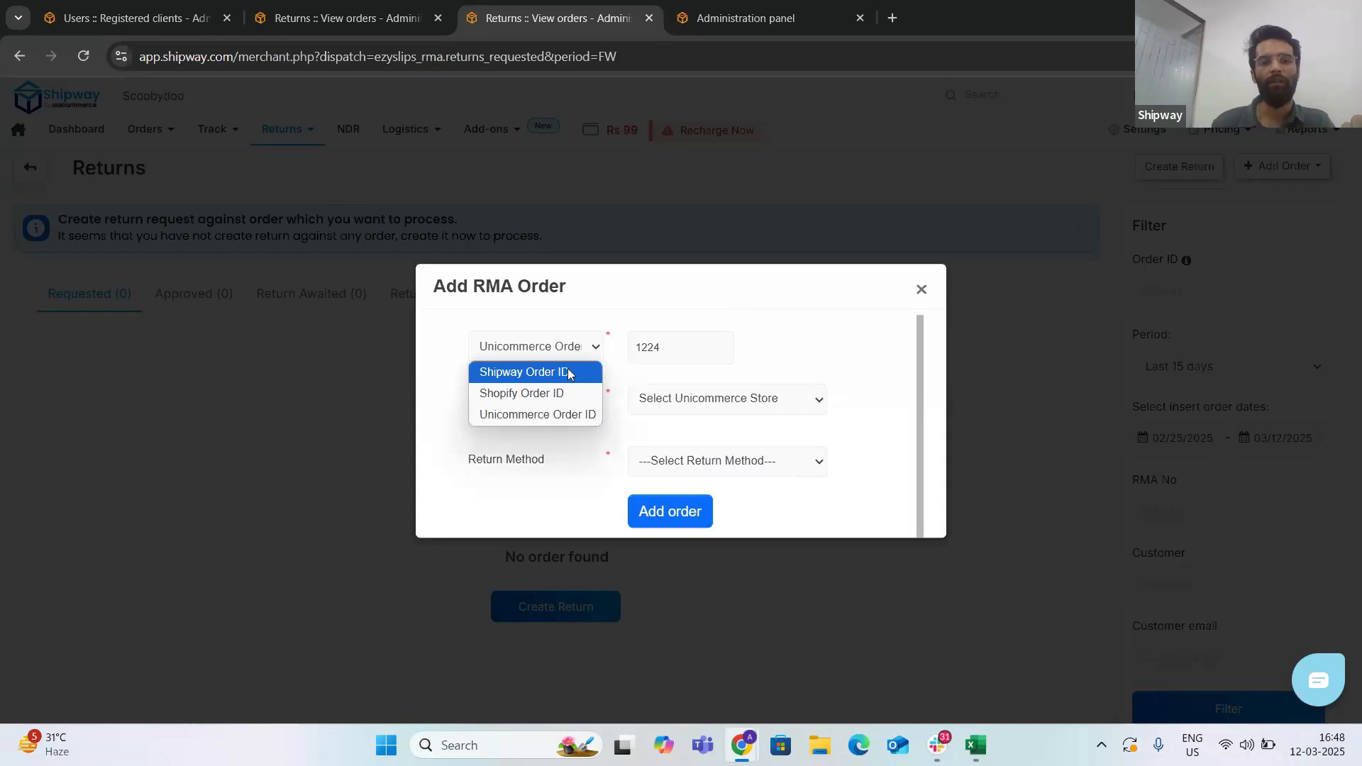
pyautogui.click(522, 372)
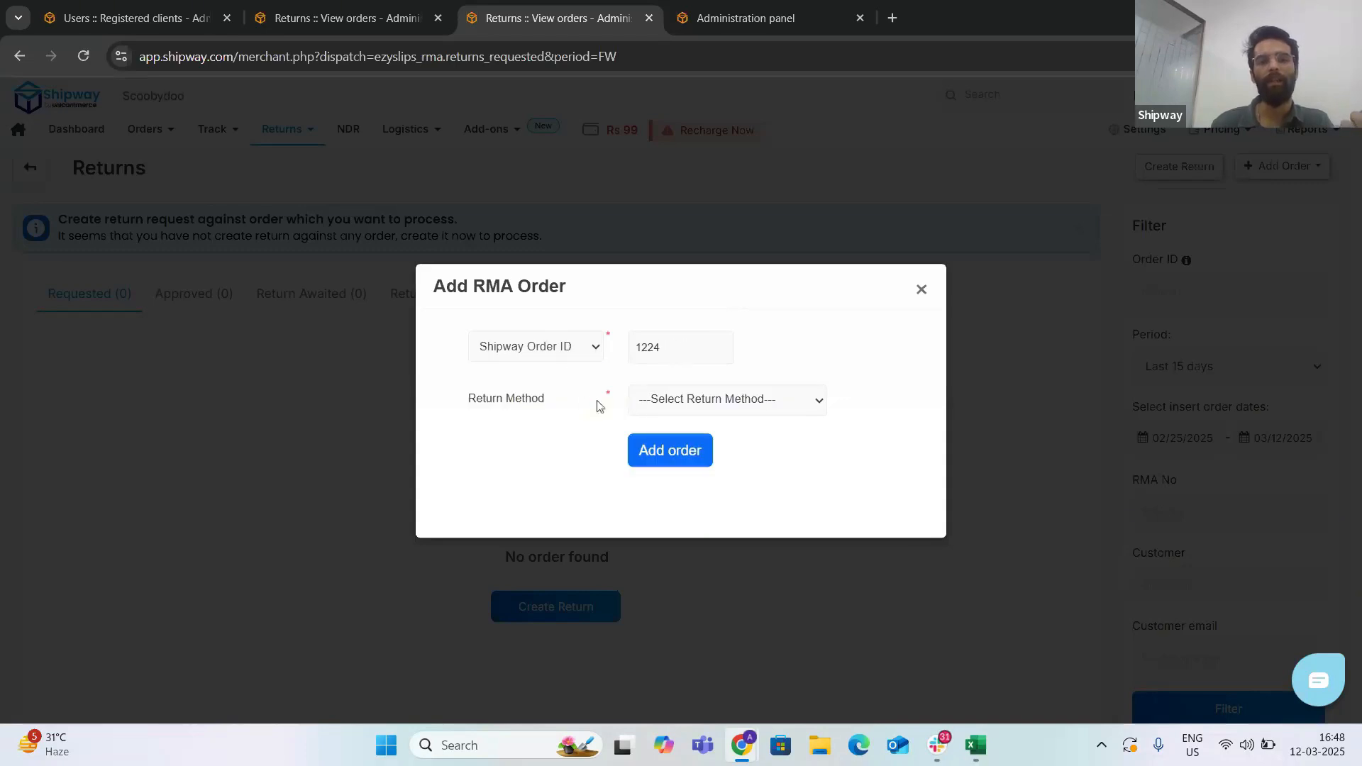
pyautogui.click(727, 400)
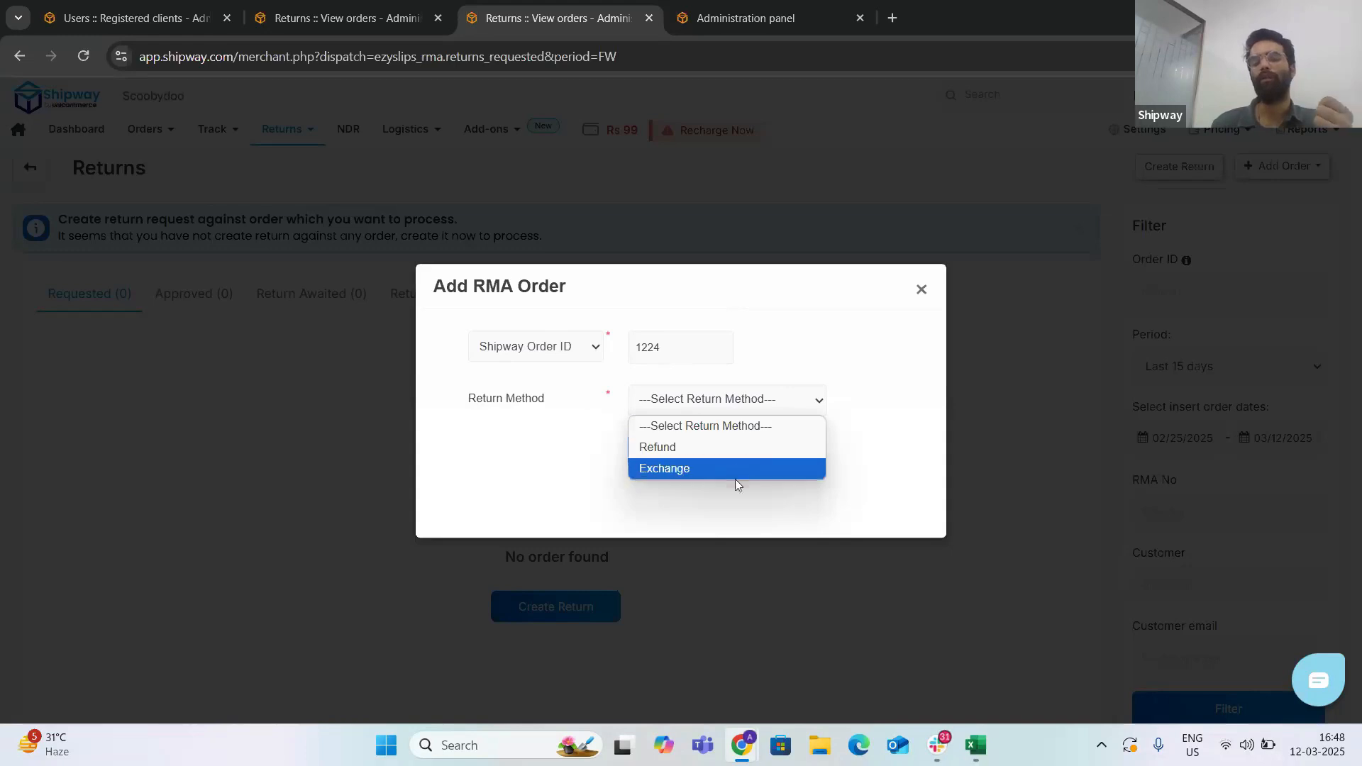
pyautogui.click(657, 447)
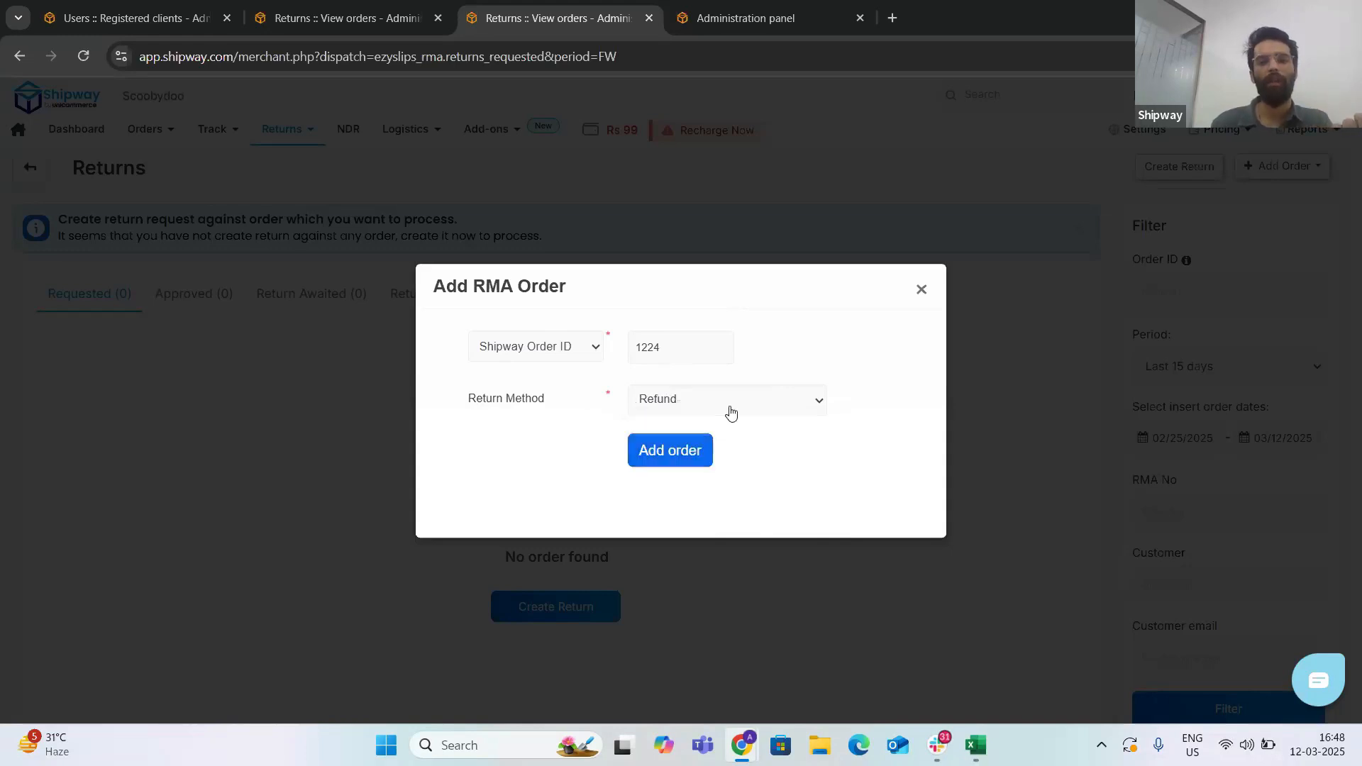
pyautogui.click(727, 399)
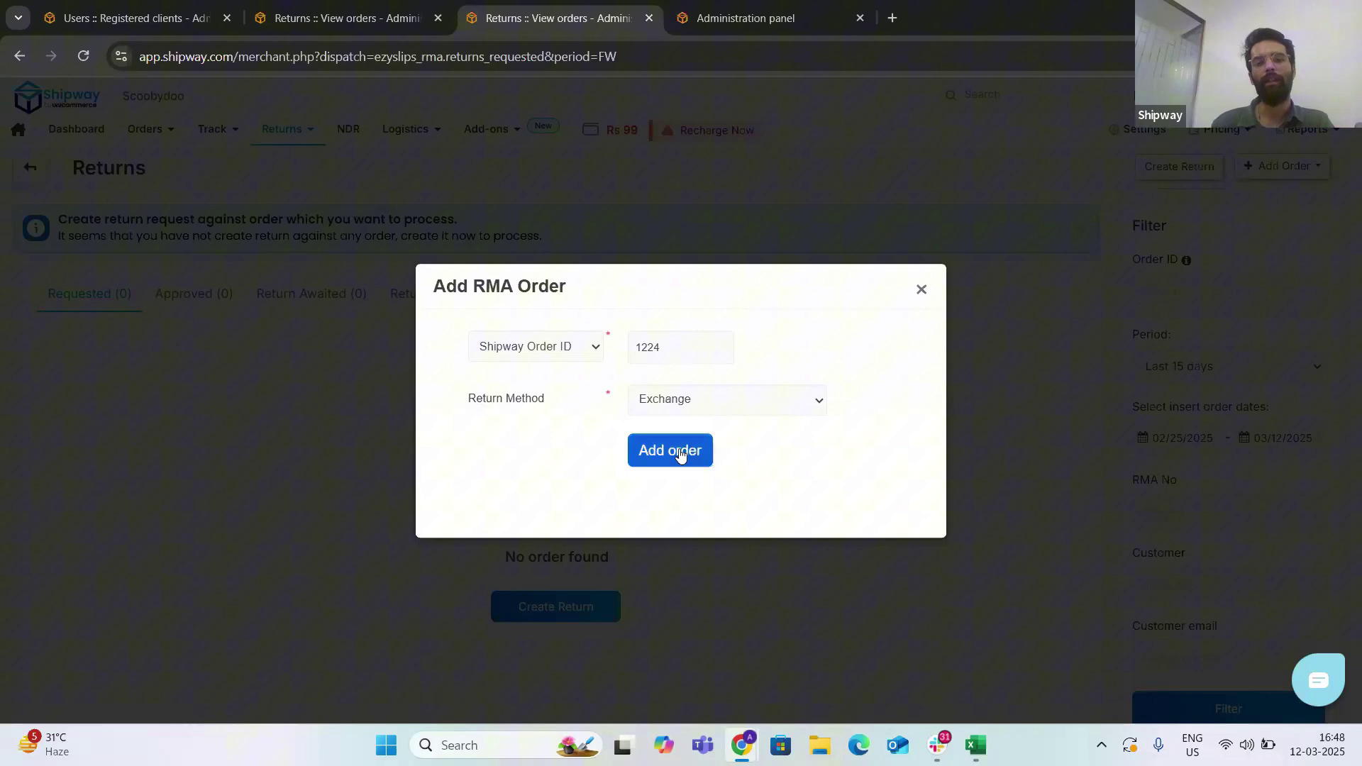
pyautogui.moveTo(731, 528)
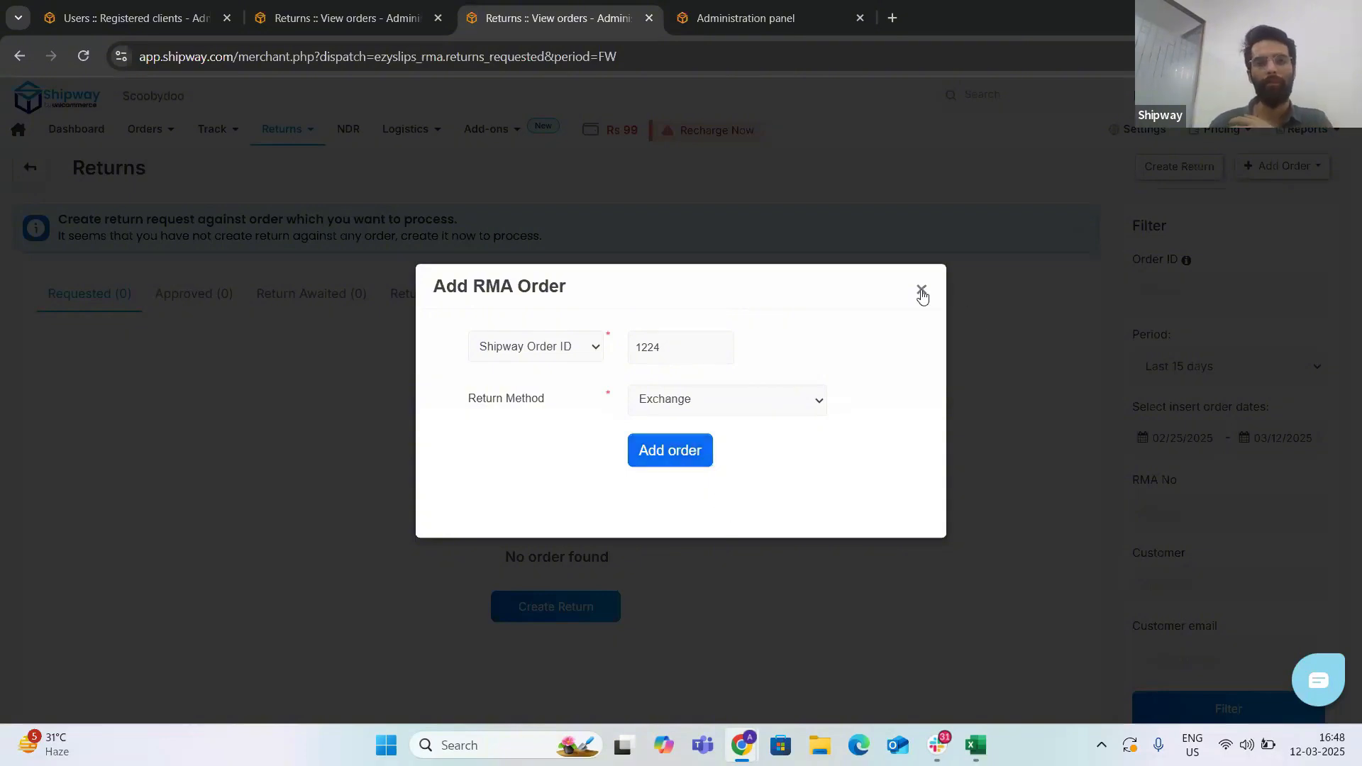
pyautogui.click(921, 288)
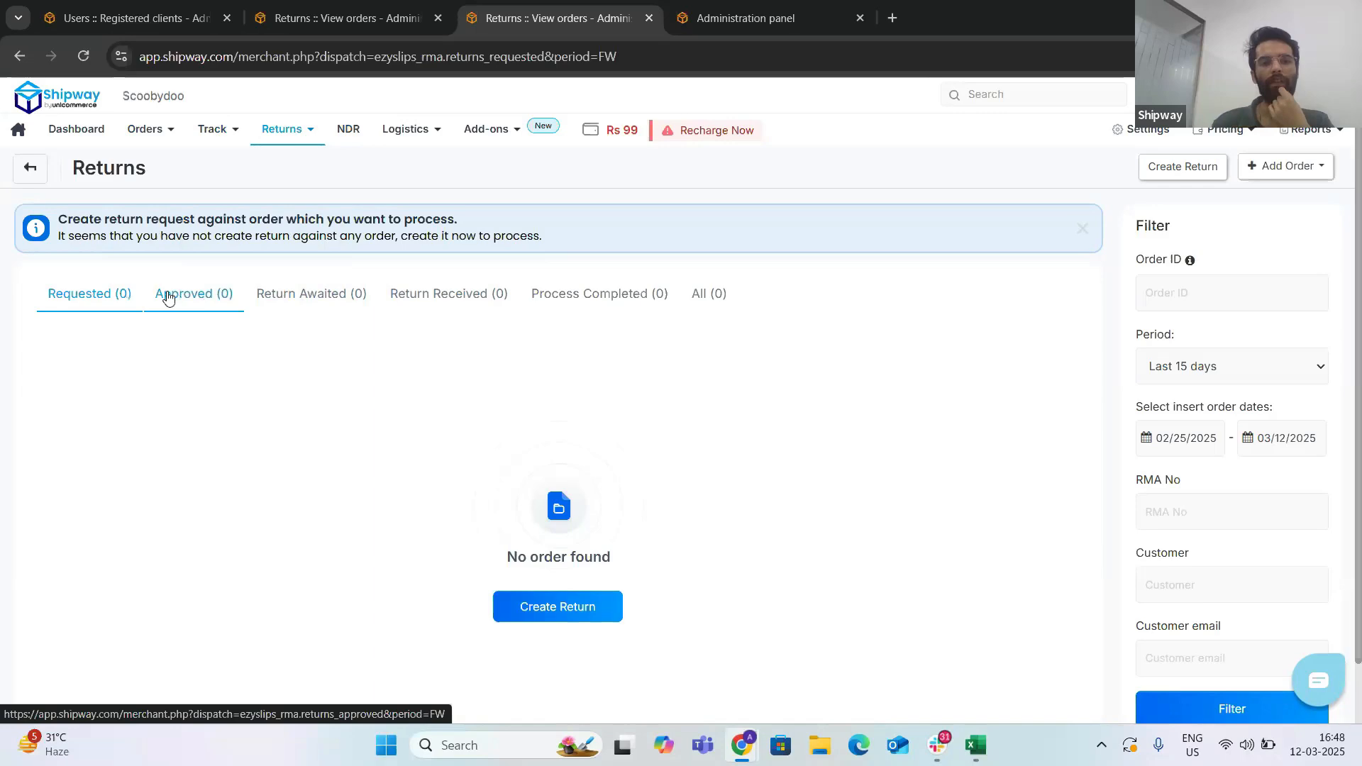
# Step: Go to Track > Shipped Orders and copy order ID T1064
pyautogui.click(282, 129)
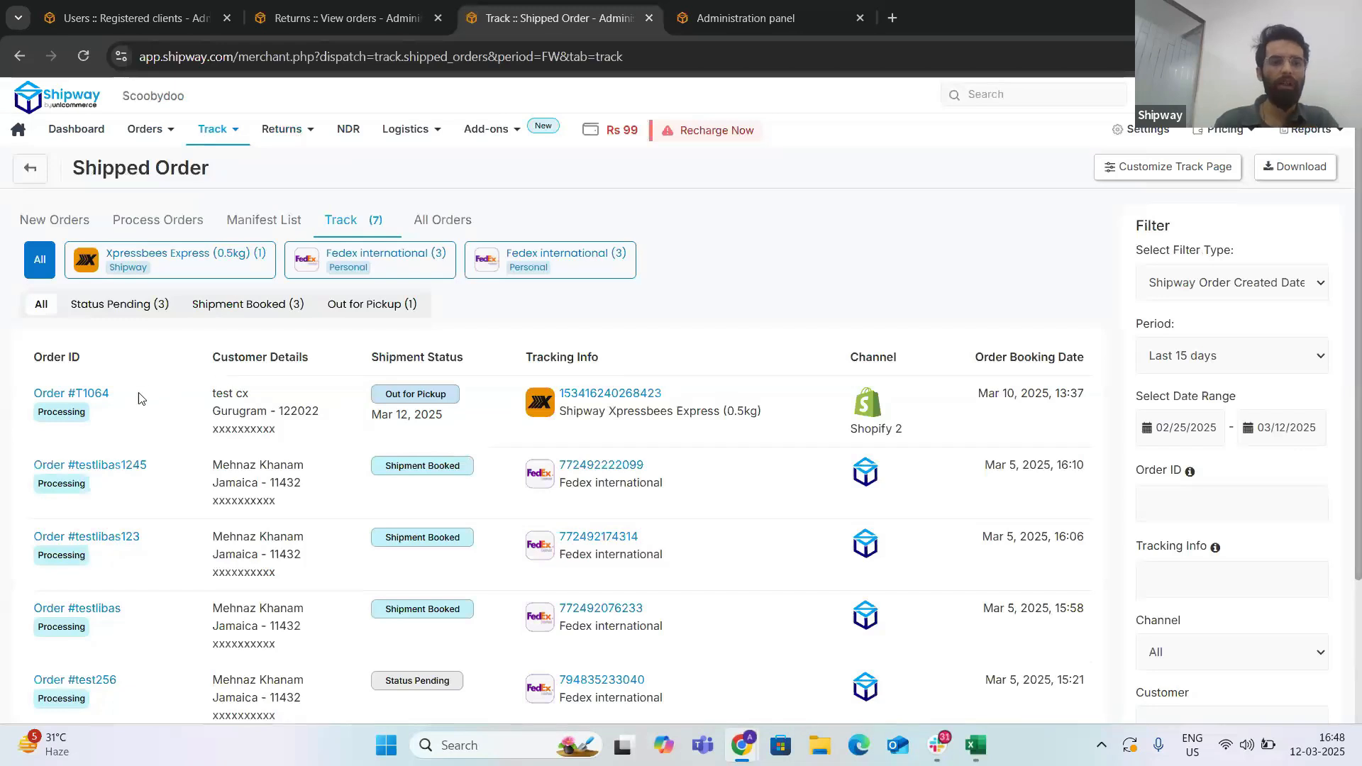
pyautogui.doubleClick(87, 393)
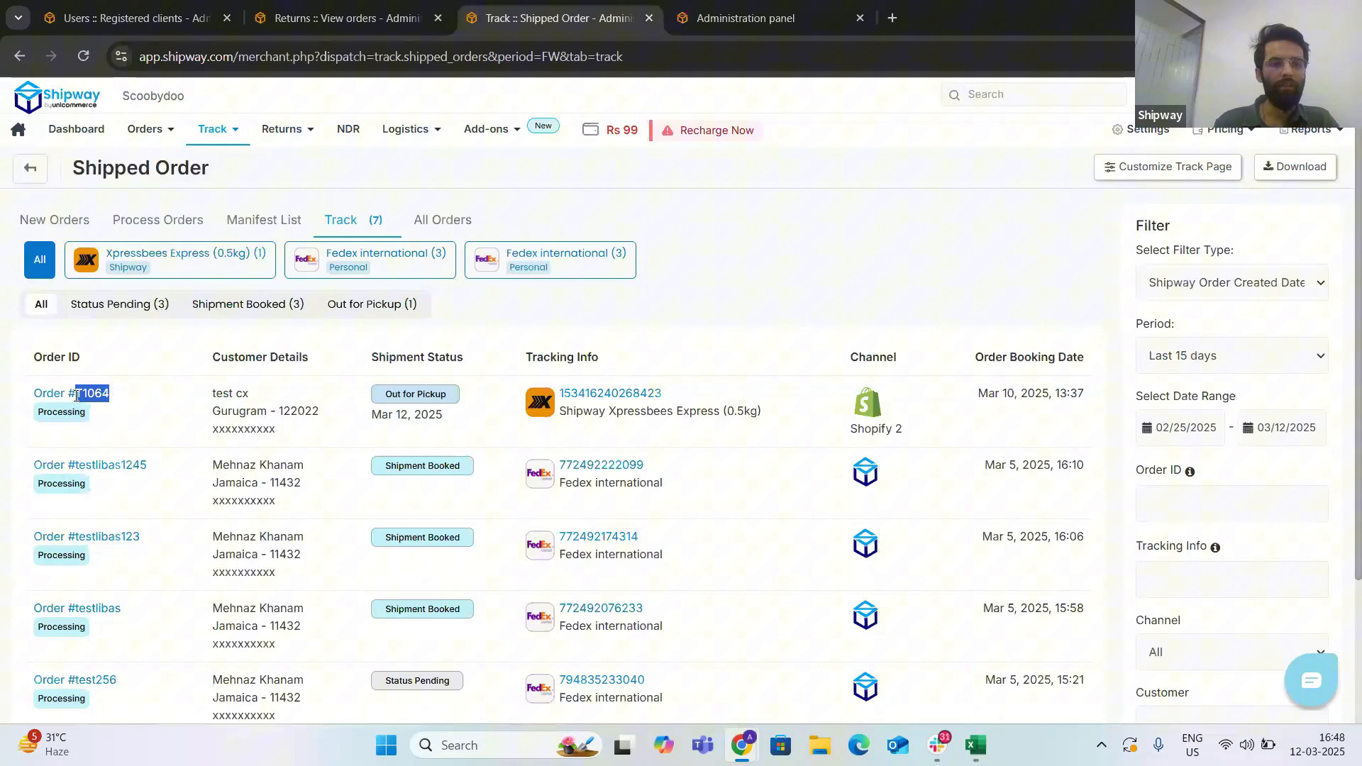
pyautogui.moveTo(113, 398)
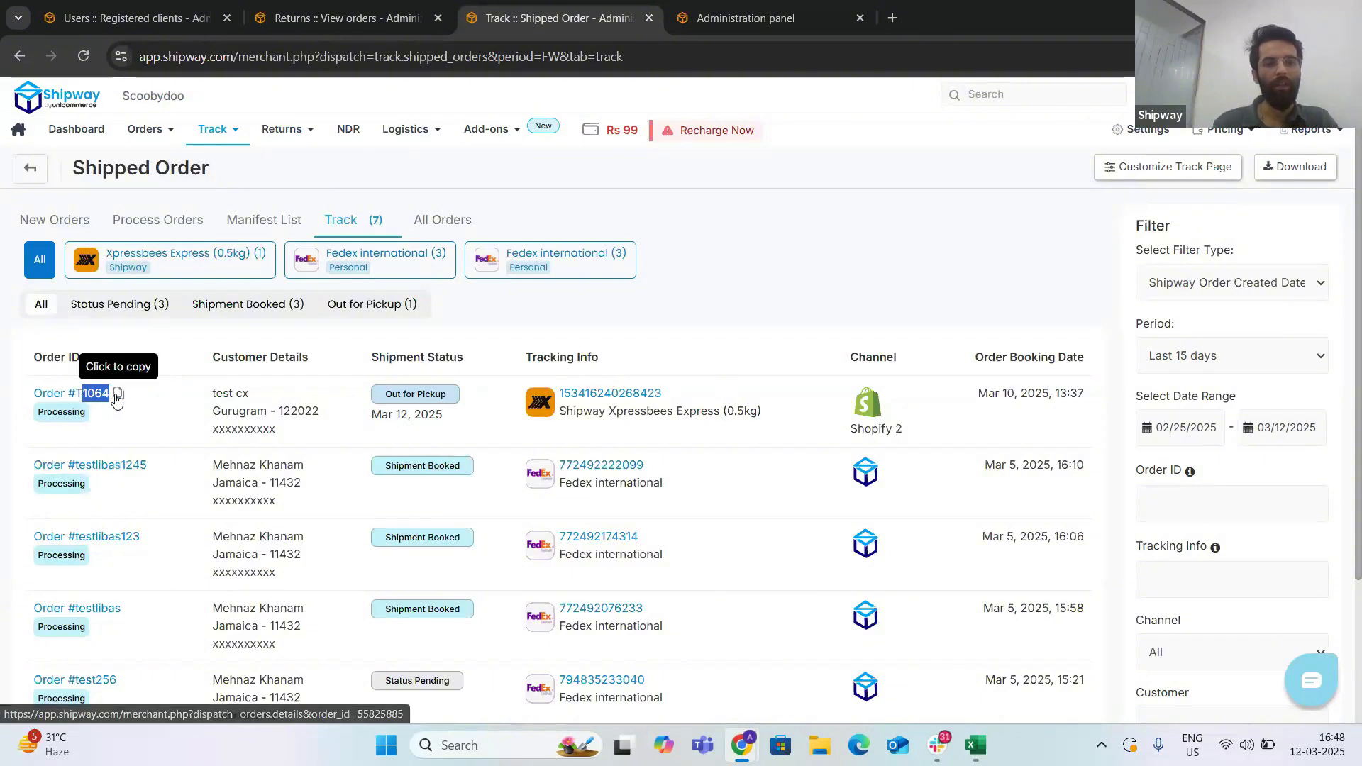
pyautogui.click(281, 130)
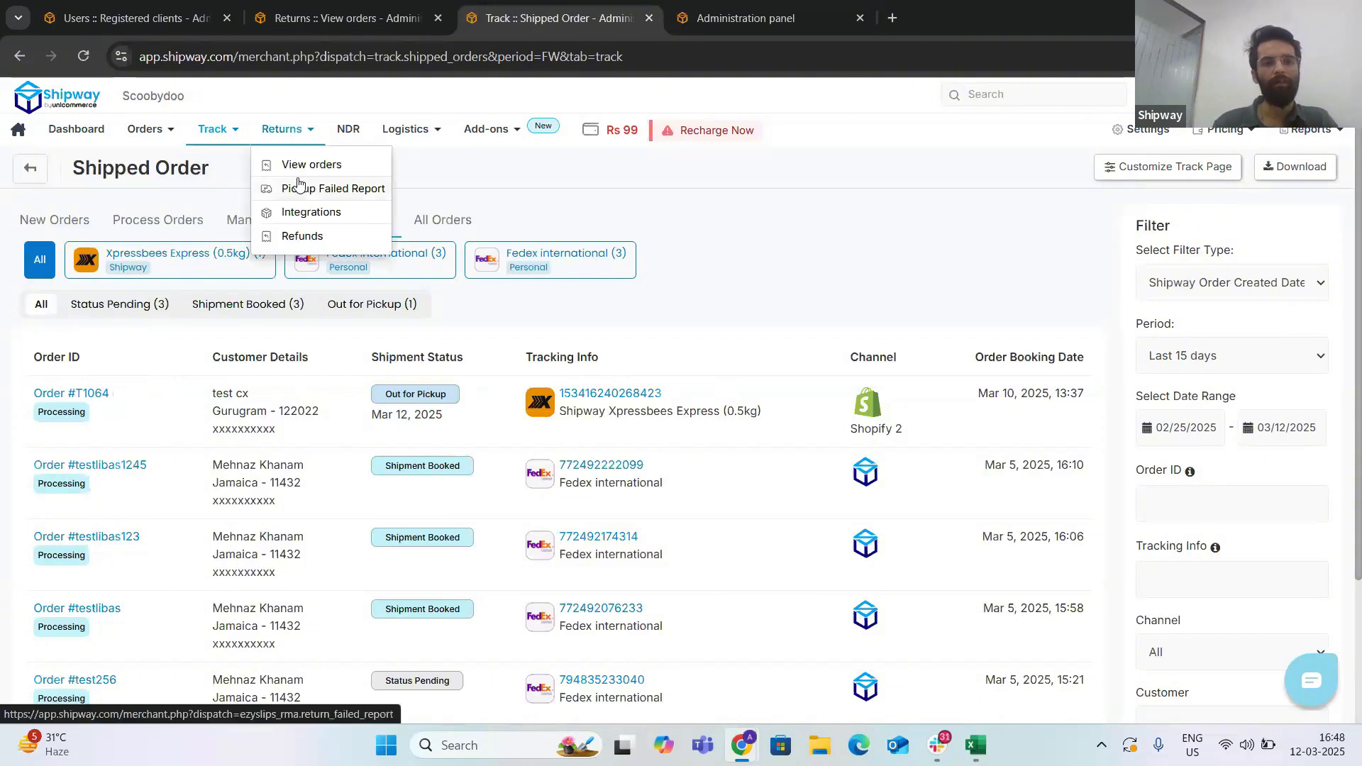
# Step: Add an RMA order for T1064 by order ID with return method Exchange
pyautogui.click(311, 164)
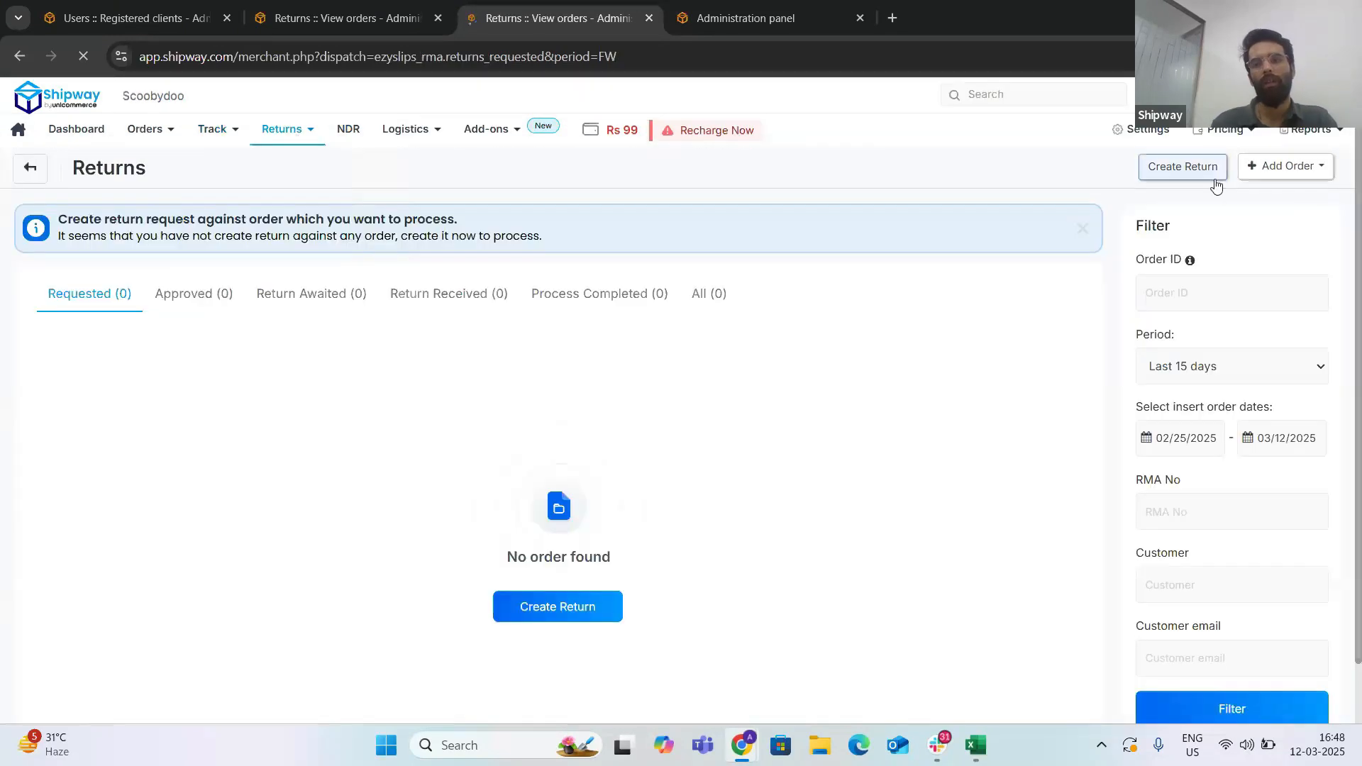
pyautogui.click(1285, 165)
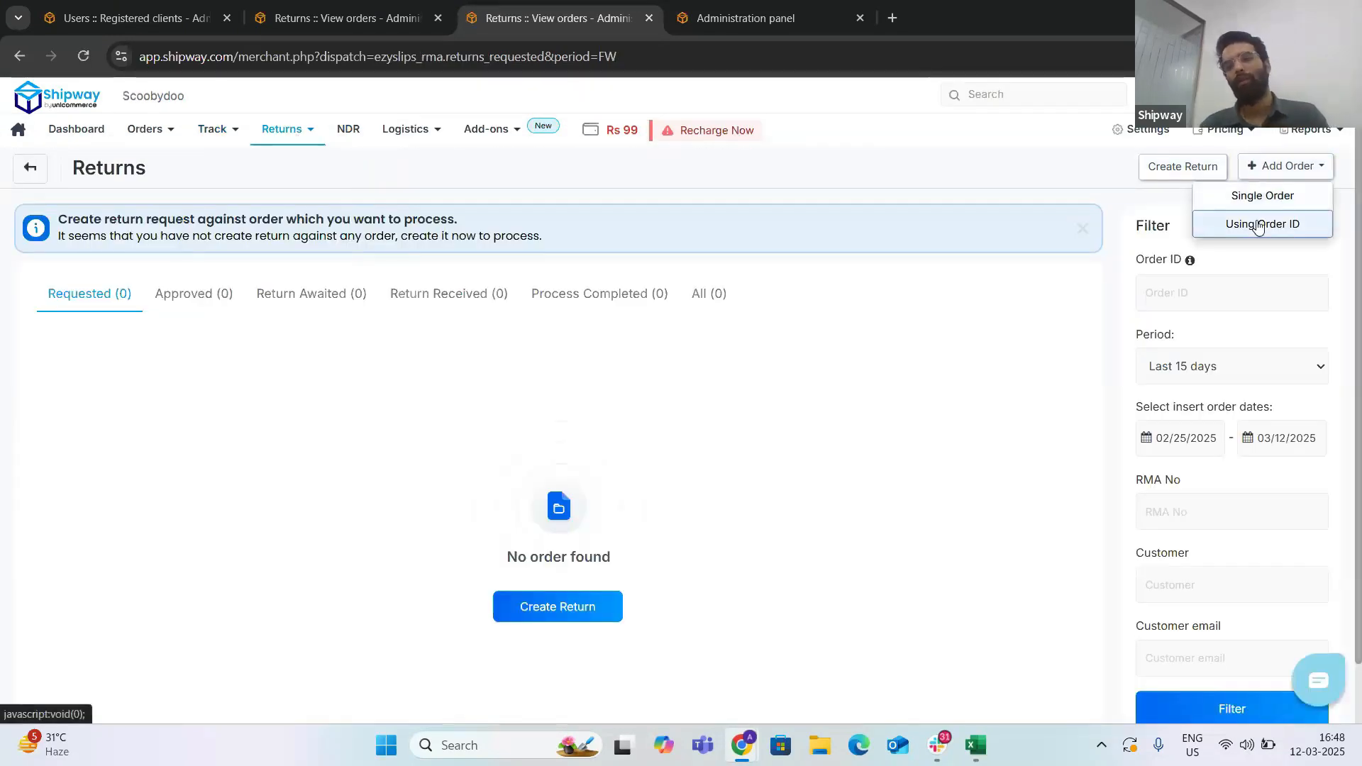
pyautogui.click(1261, 224)
pyautogui.write('T1064')
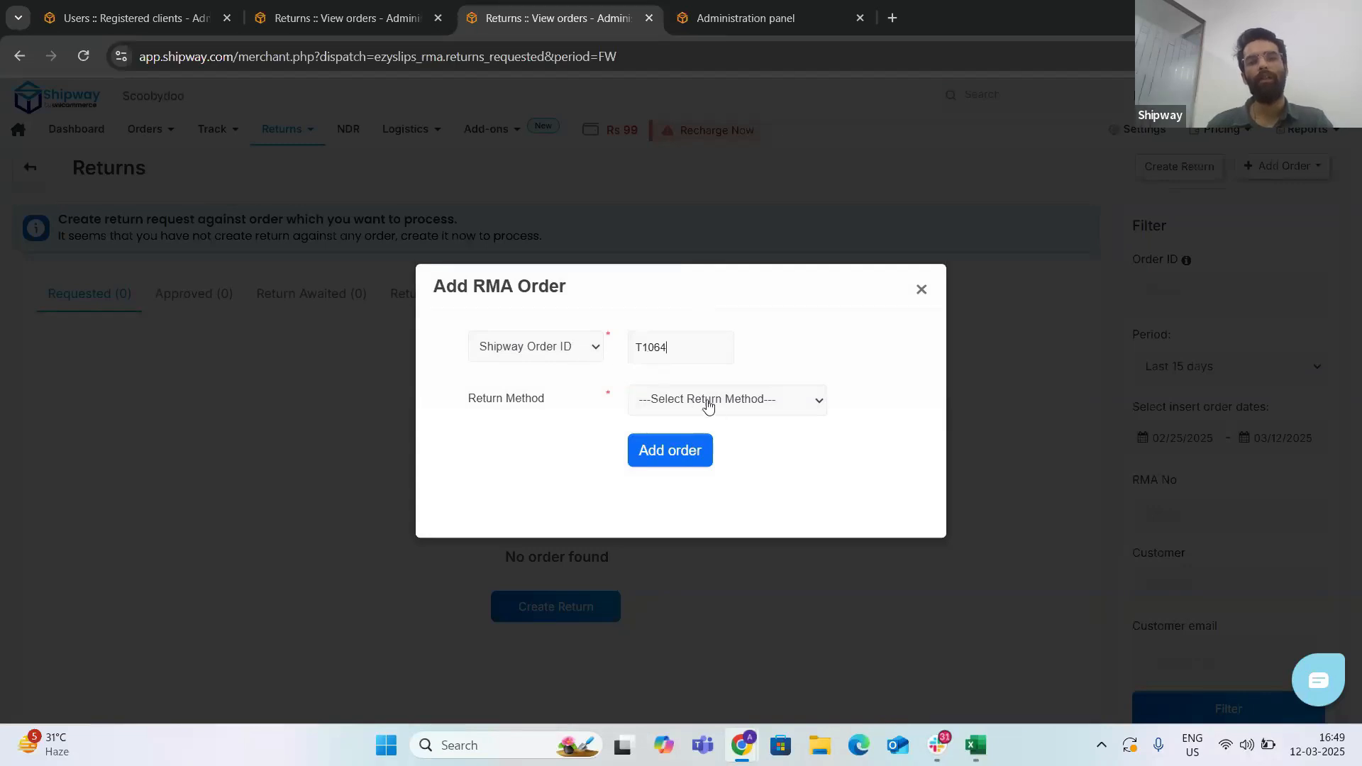
pyautogui.click(727, 399)
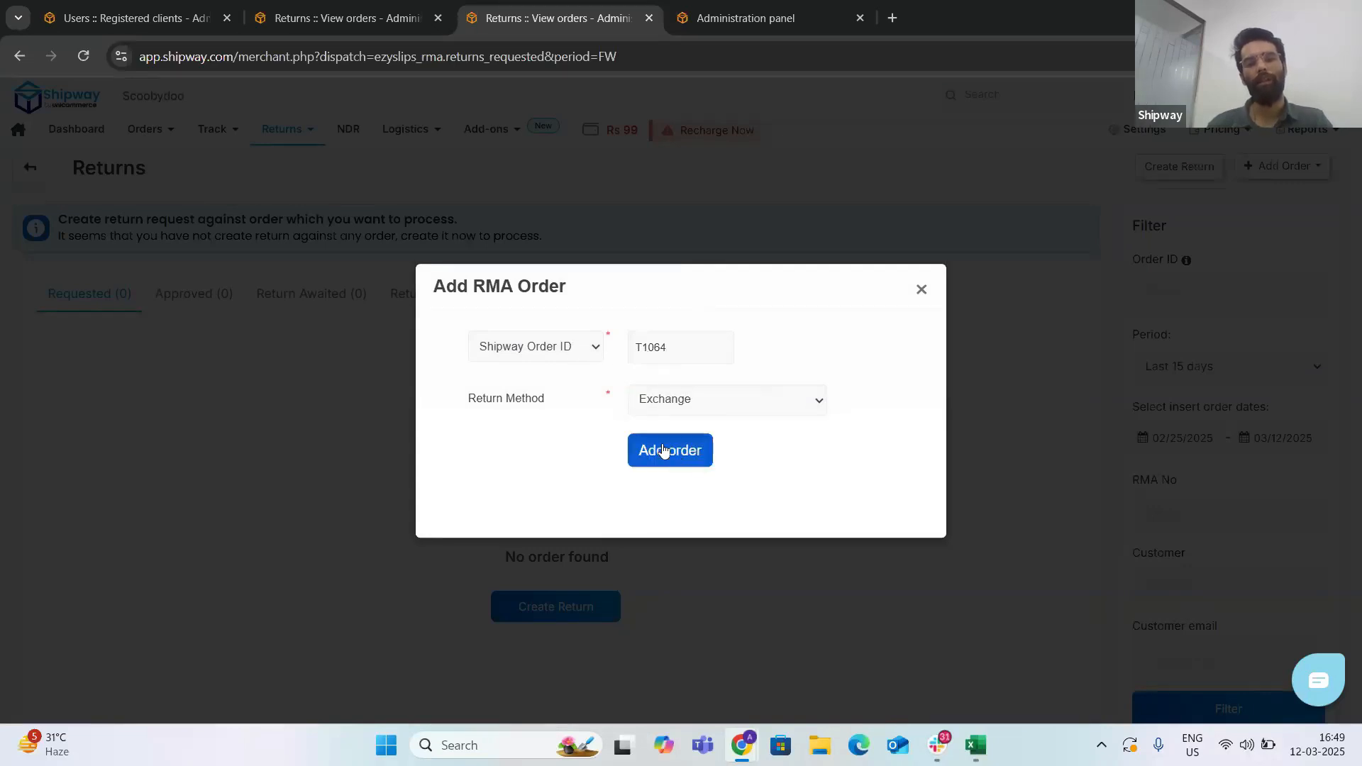
pyautogui.click(669, 450)
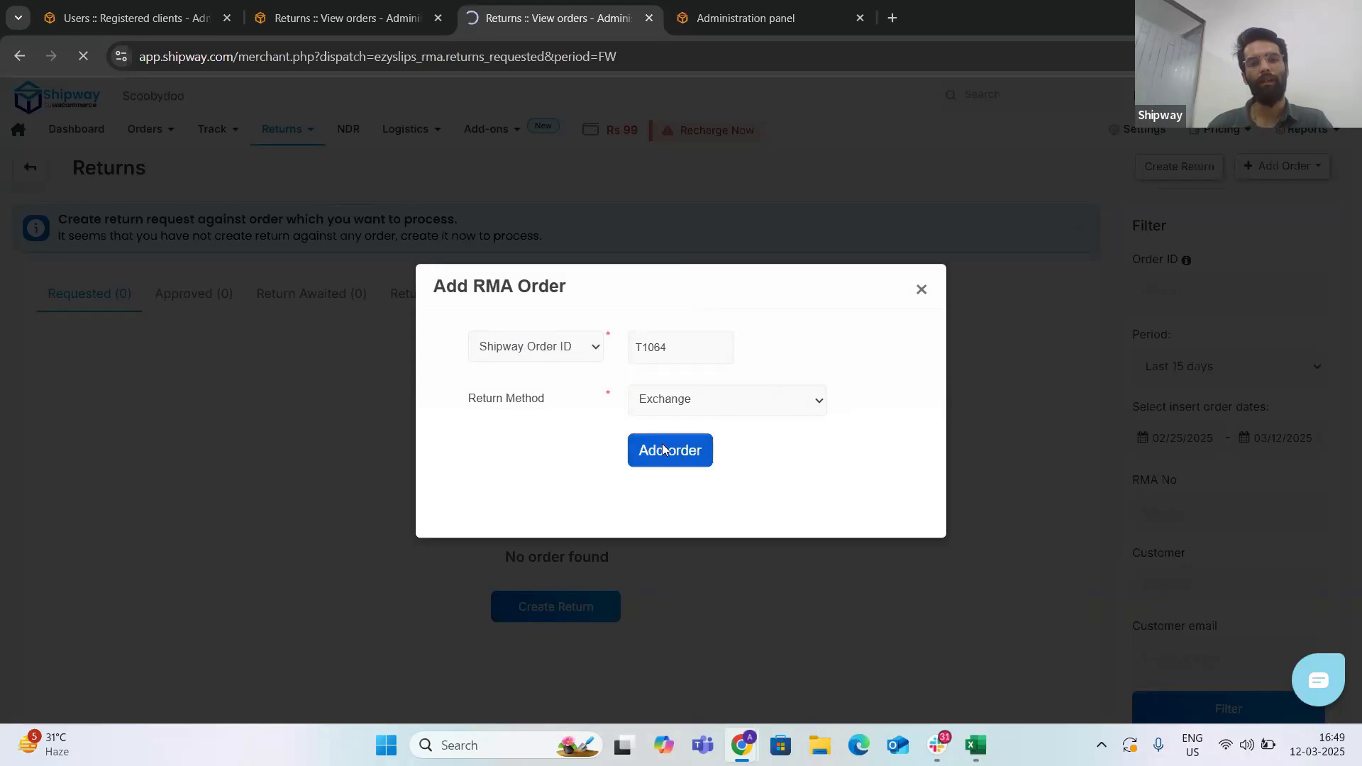
pyautogui.click(670, 450)
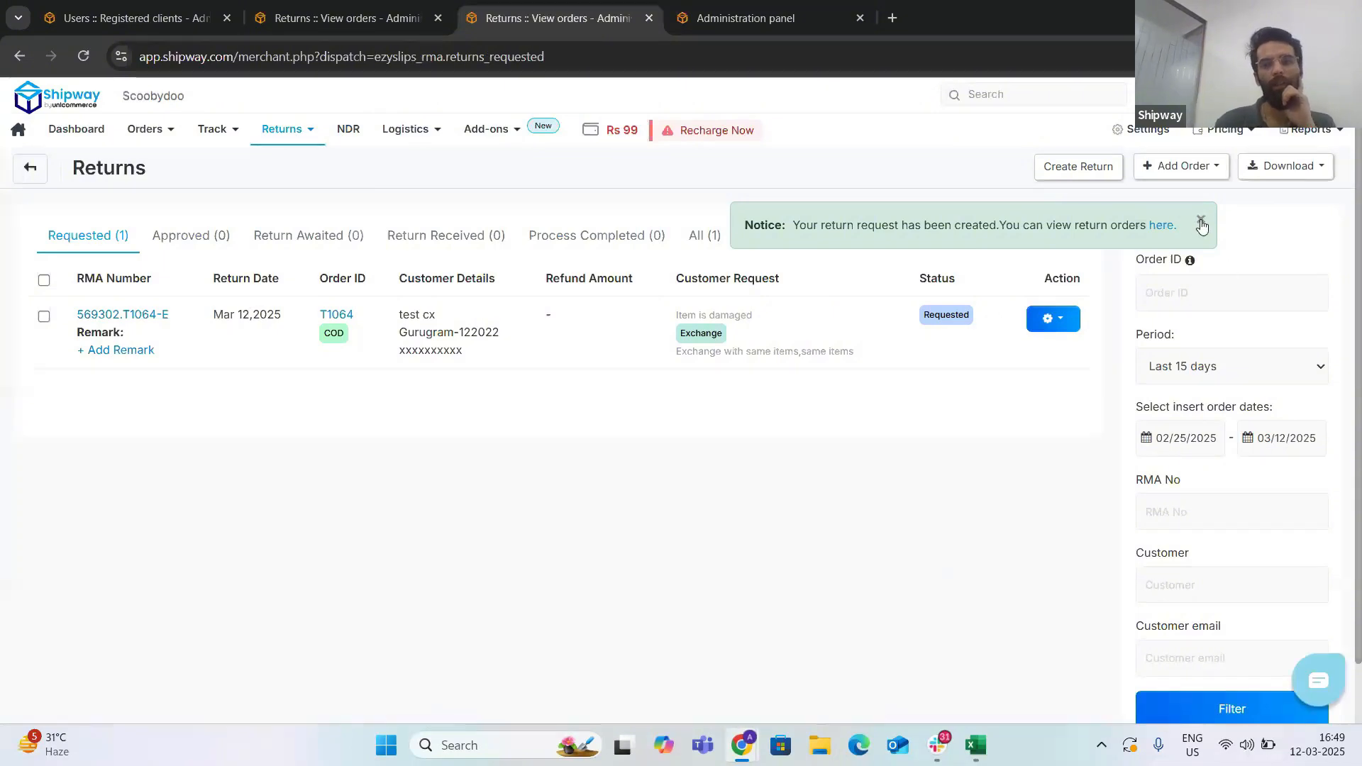
# Step: Approve the T1064 return from its Action menu and view the Approved list
pyautogui.click(1201, 223)
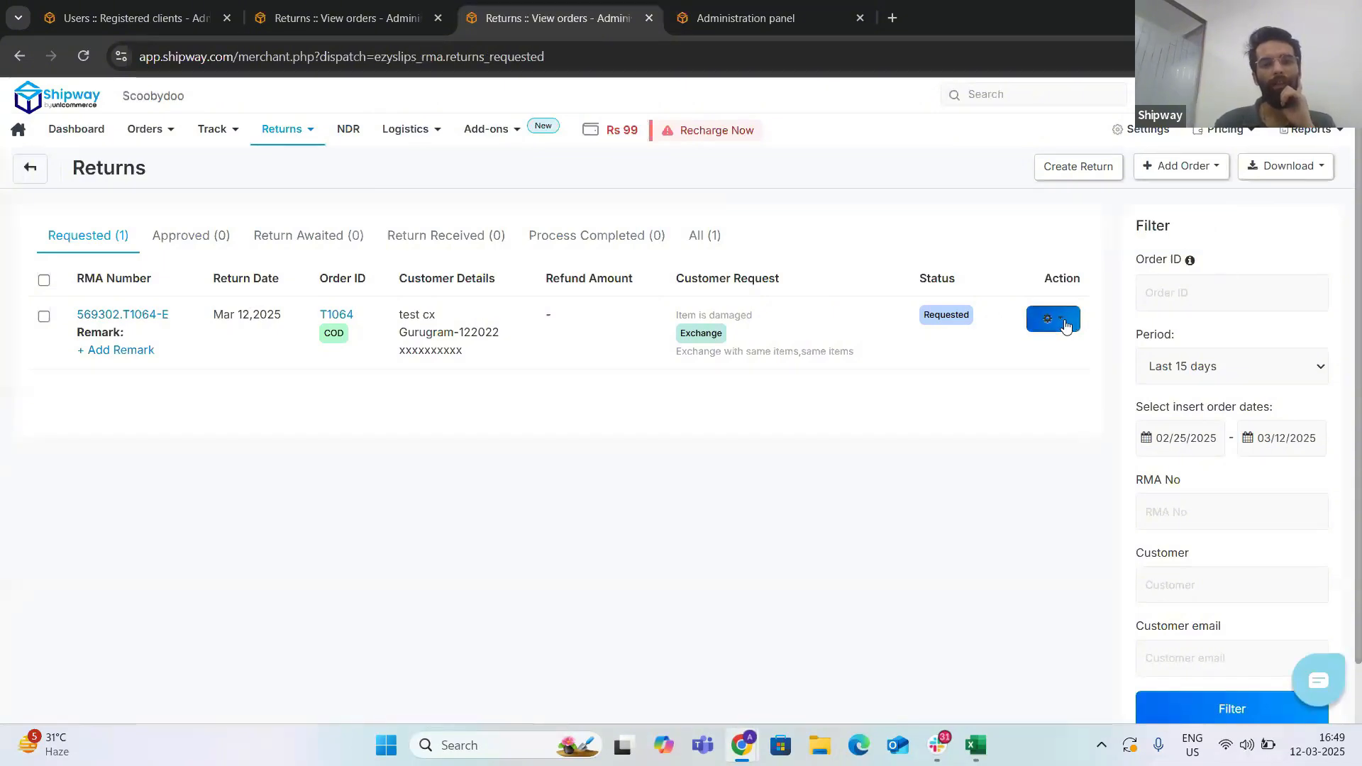
pyautogui.click(1052, 318)
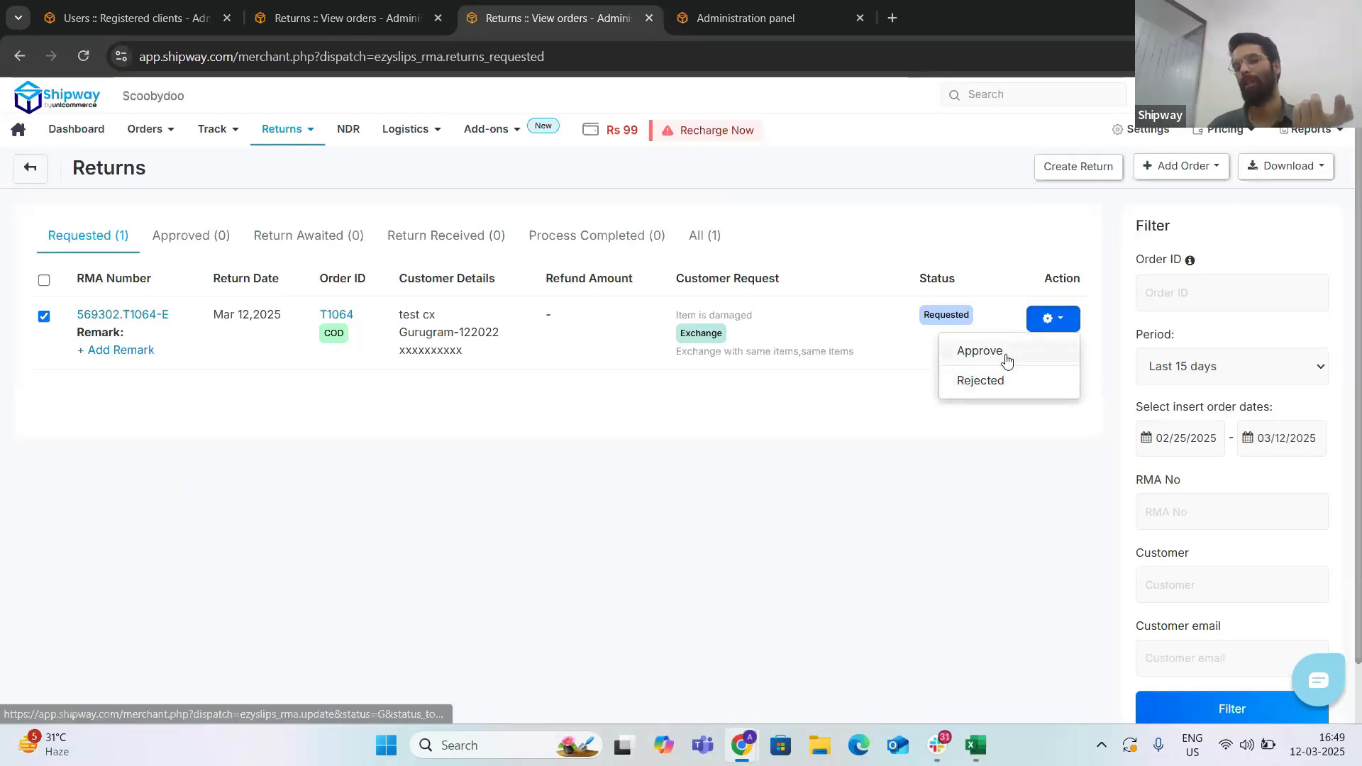
pyautogui.moveTo(1040, 347)
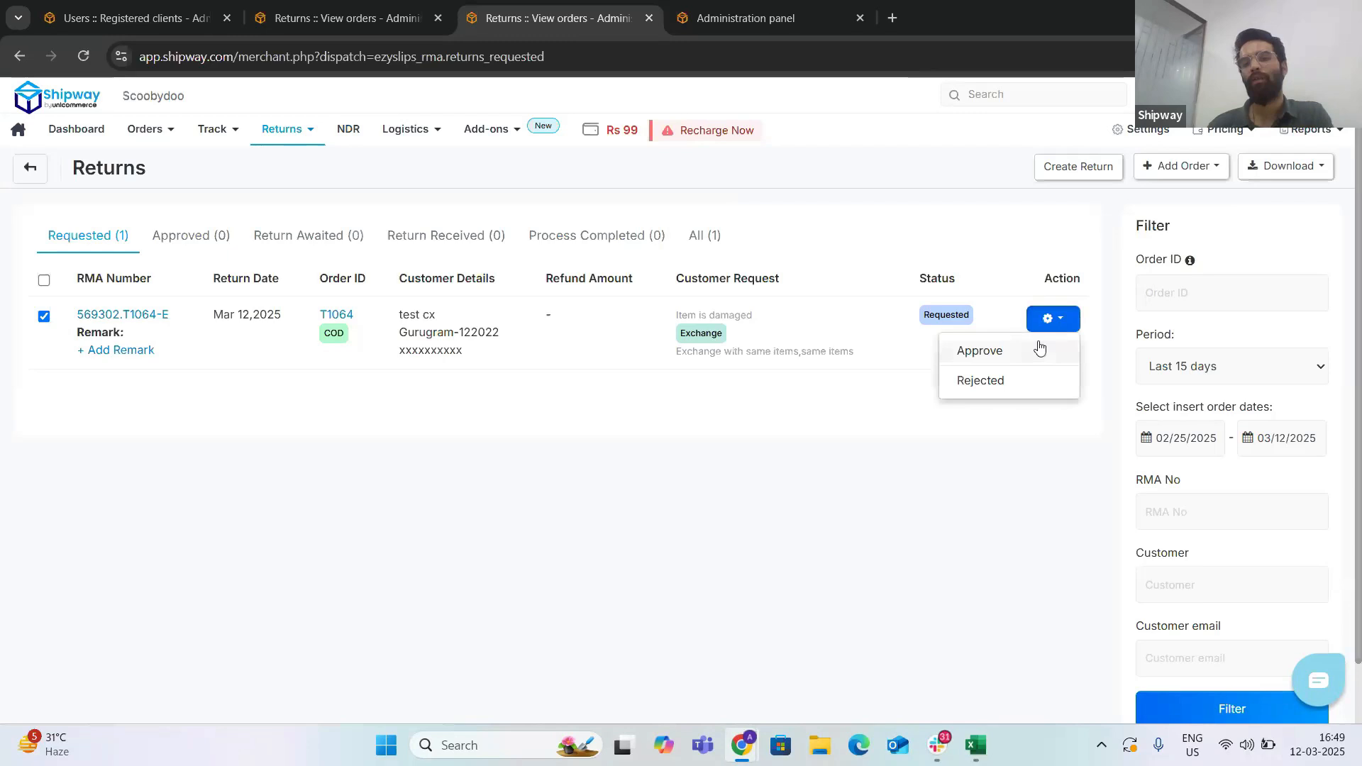
pyautogui.click(979, 351)
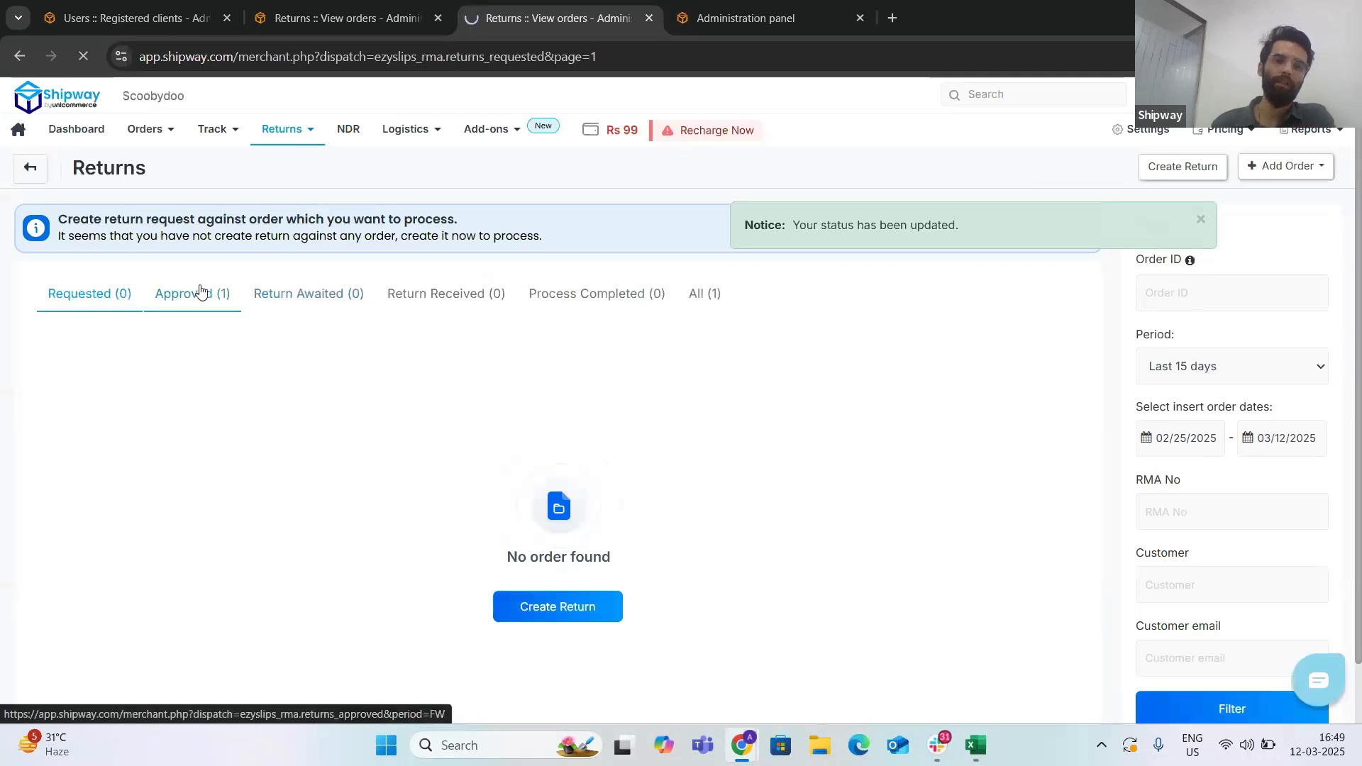
pyautogui.click(192, 294)
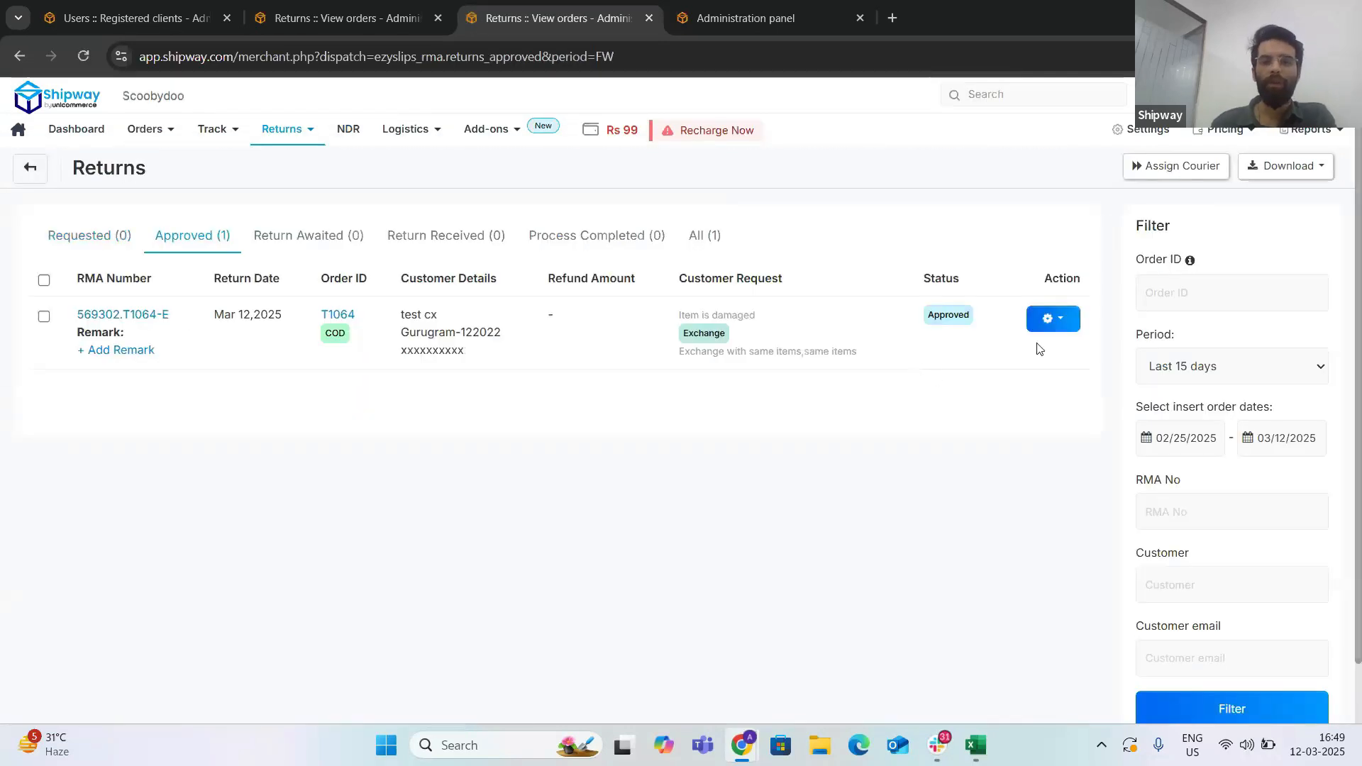
# Step: Start Generate Reverse Pickup from the approved return's Action menu
pyautogui.click(1053, 319)
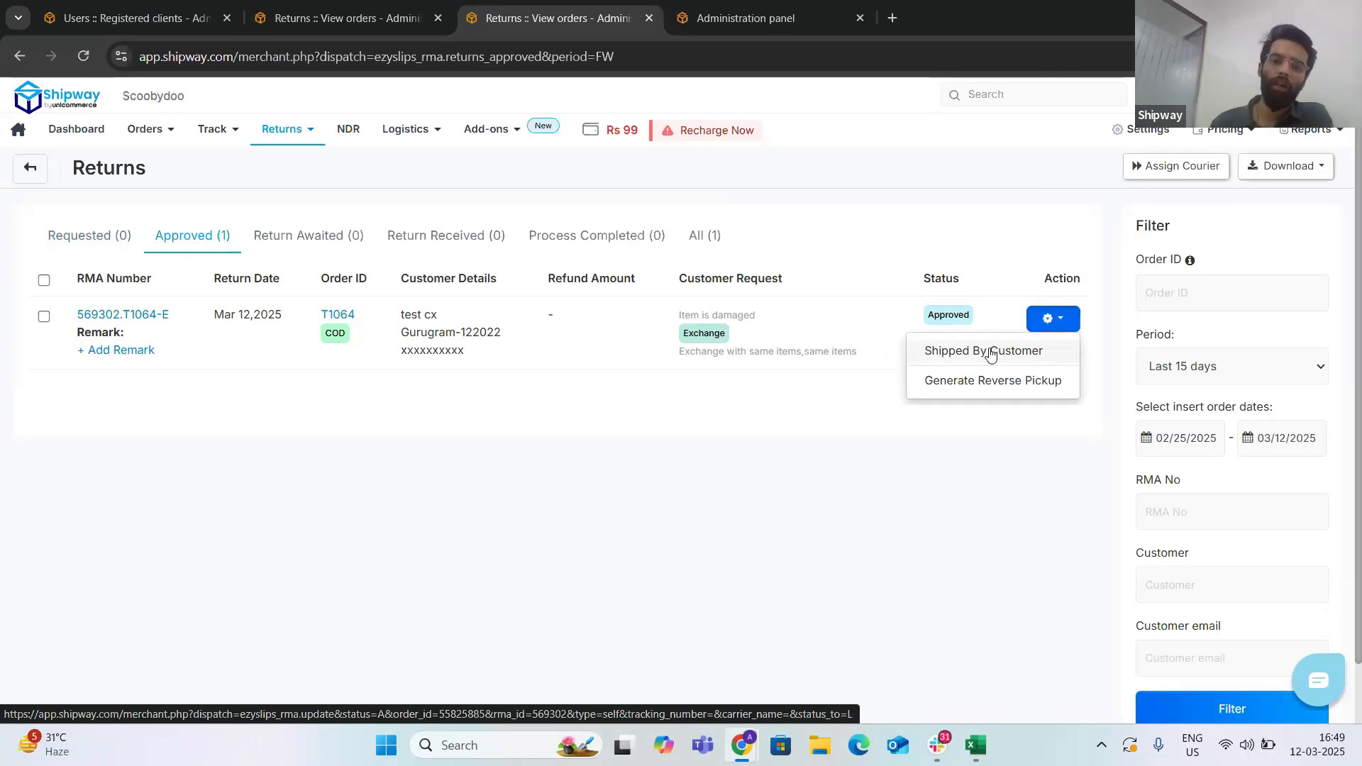
pyautogui.click(994, 385)
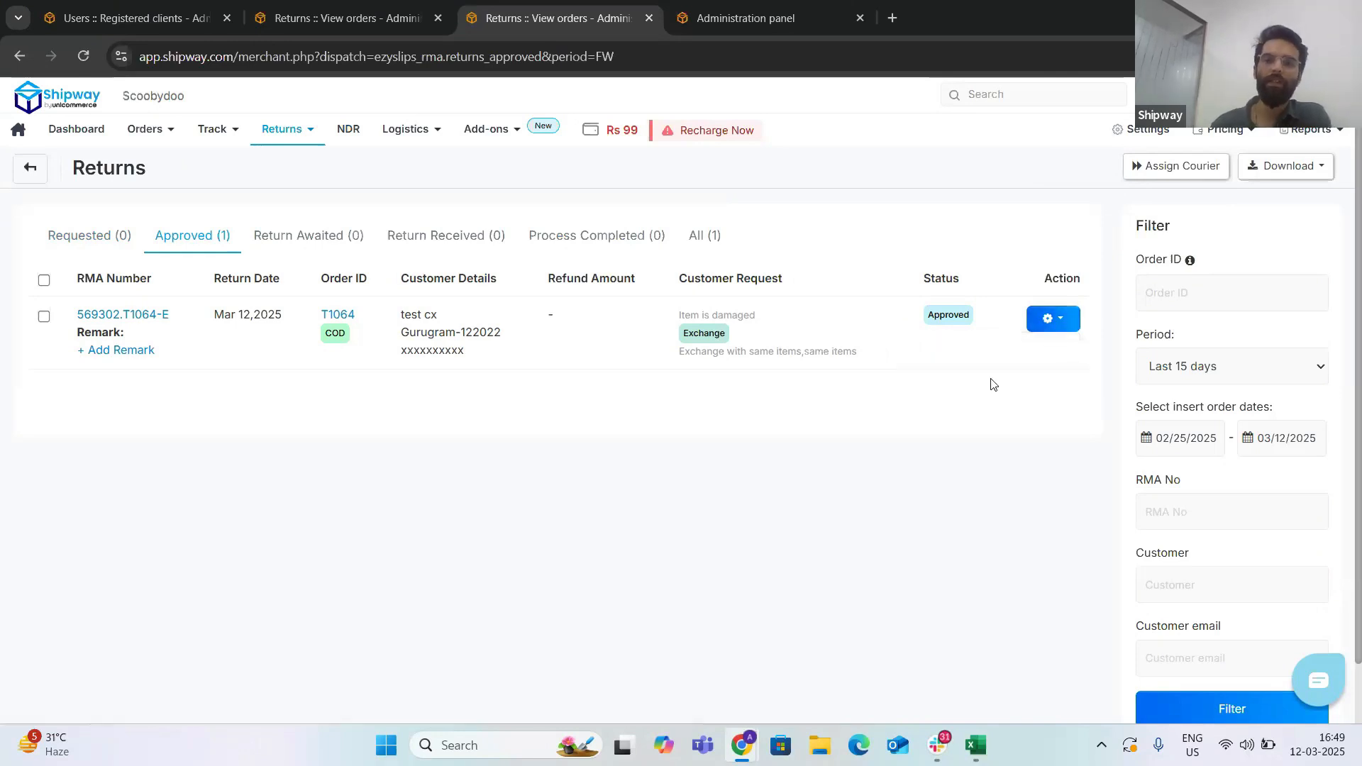
pyautogui.click(1052, 319)
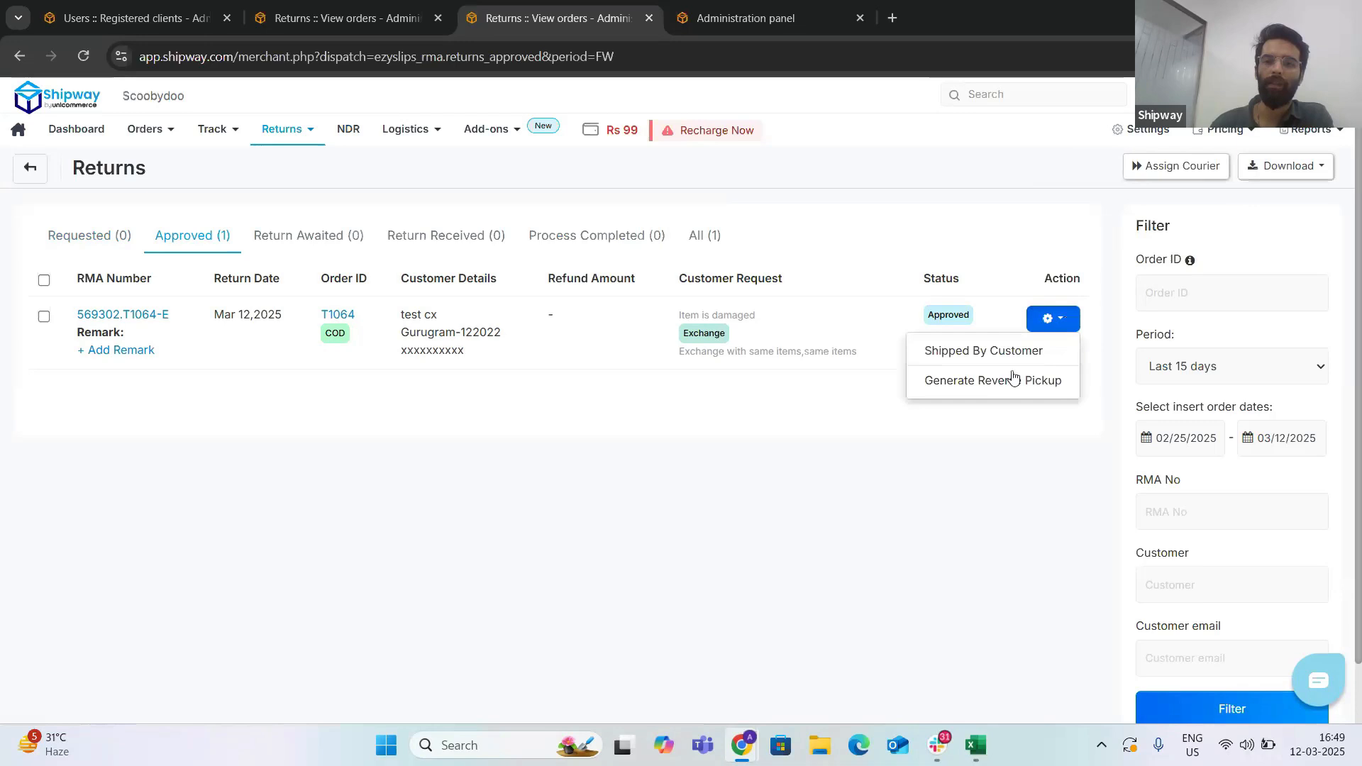
pyautogui.click(992, 380)
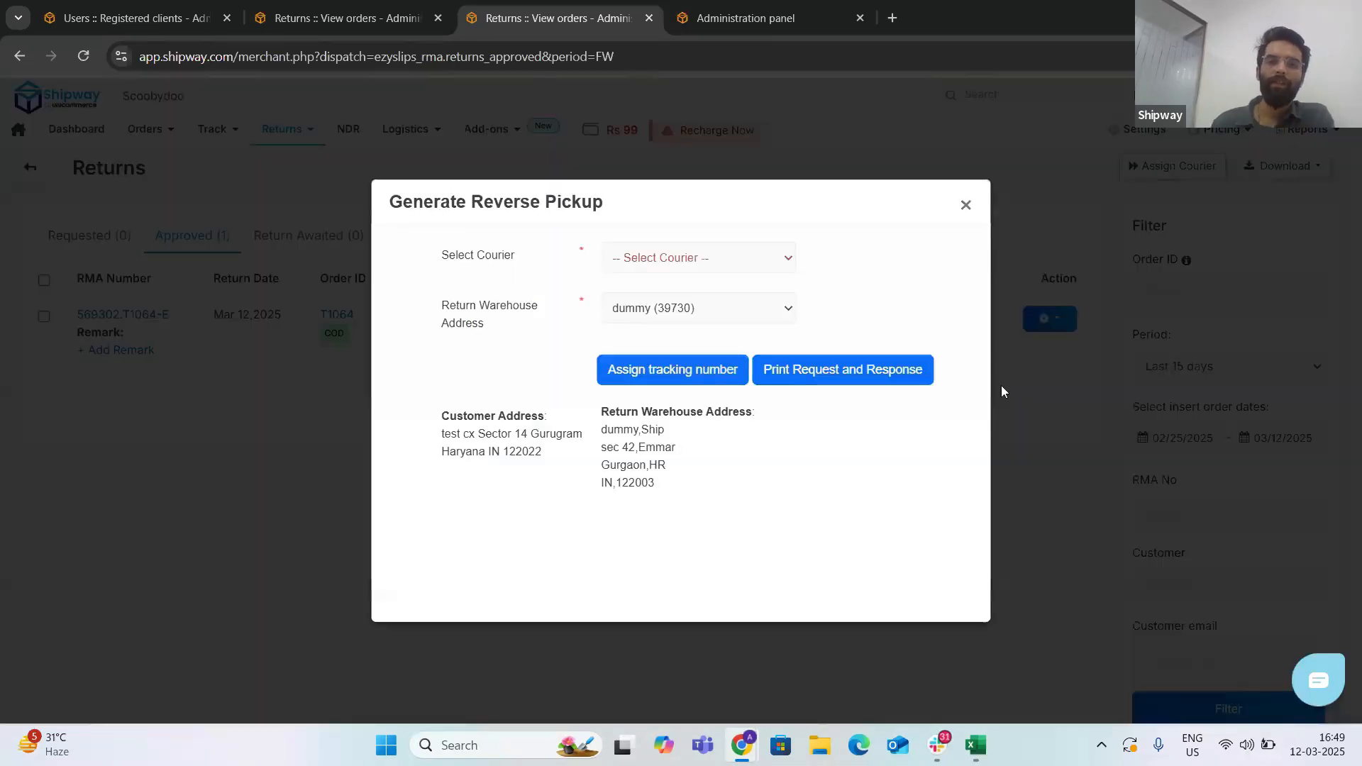
# Step: Choose Shipway Delhivery QC (0.5kg) courier and keep dummy (39730) as return warehouse
pyautogui.click(699, 257)
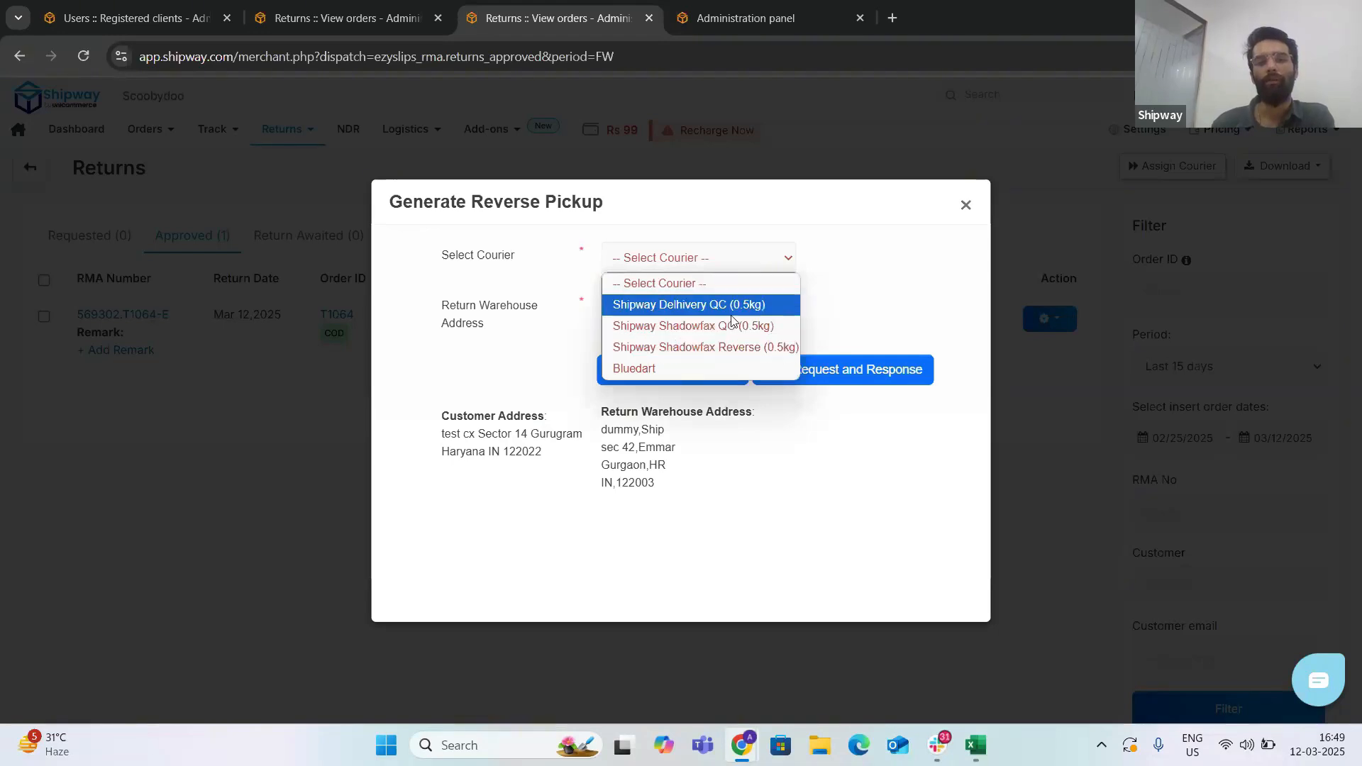
pyautogui.click(697, 304)
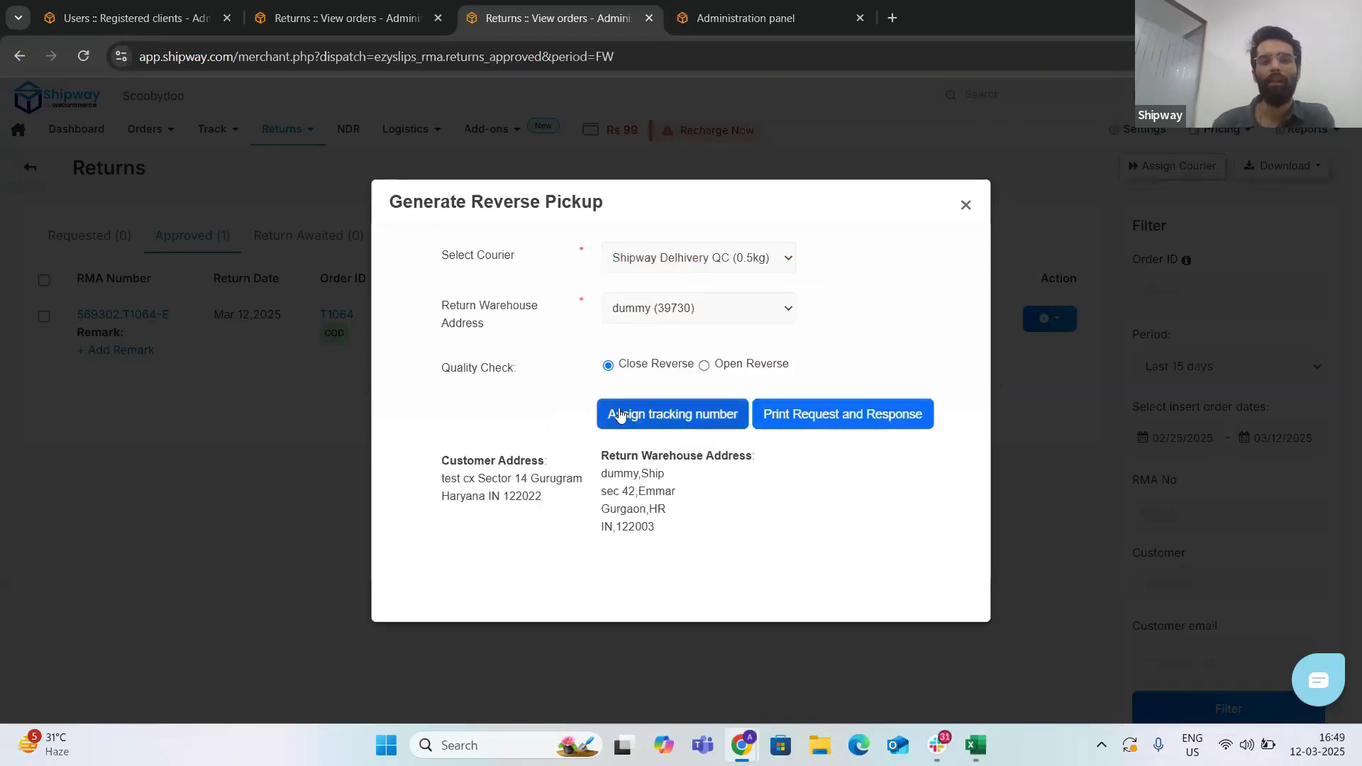
pyautogui.click(698, 308)
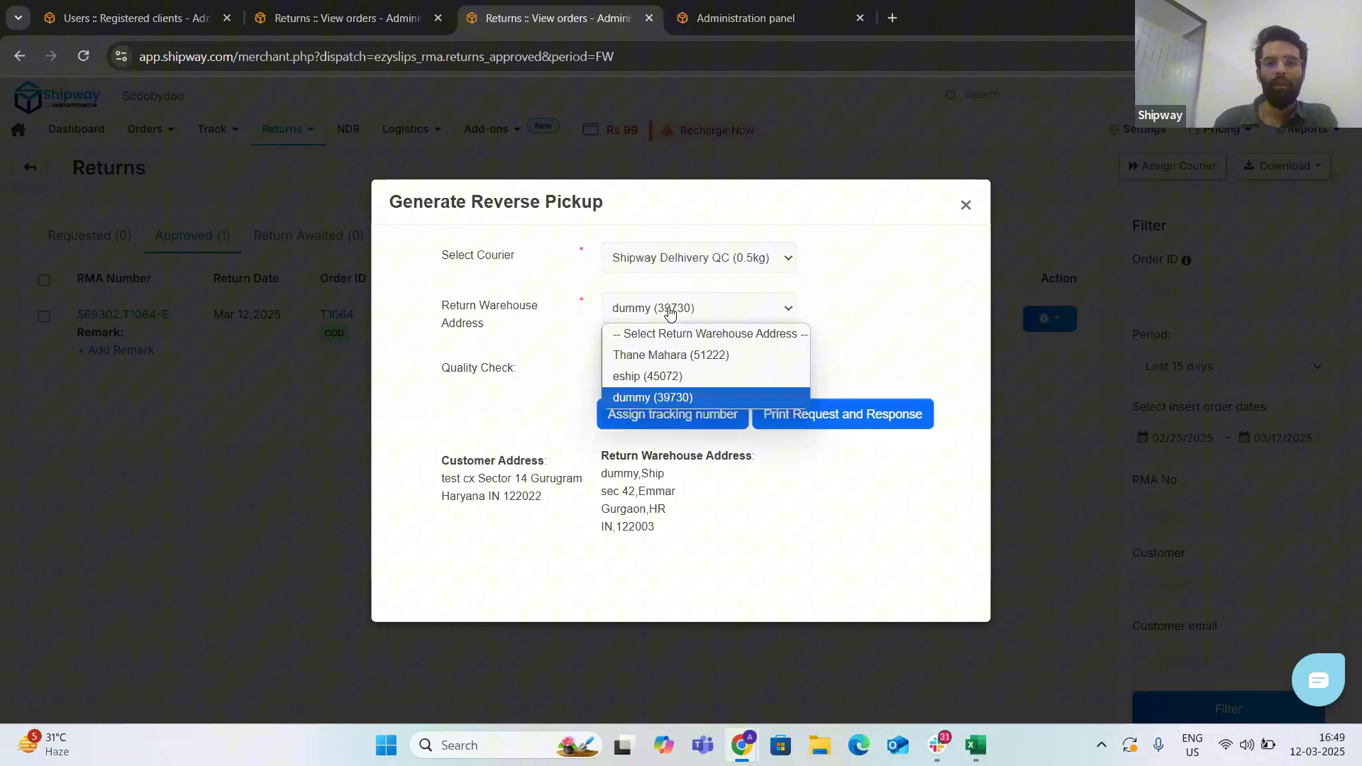
pyautogui.click(670, 354)
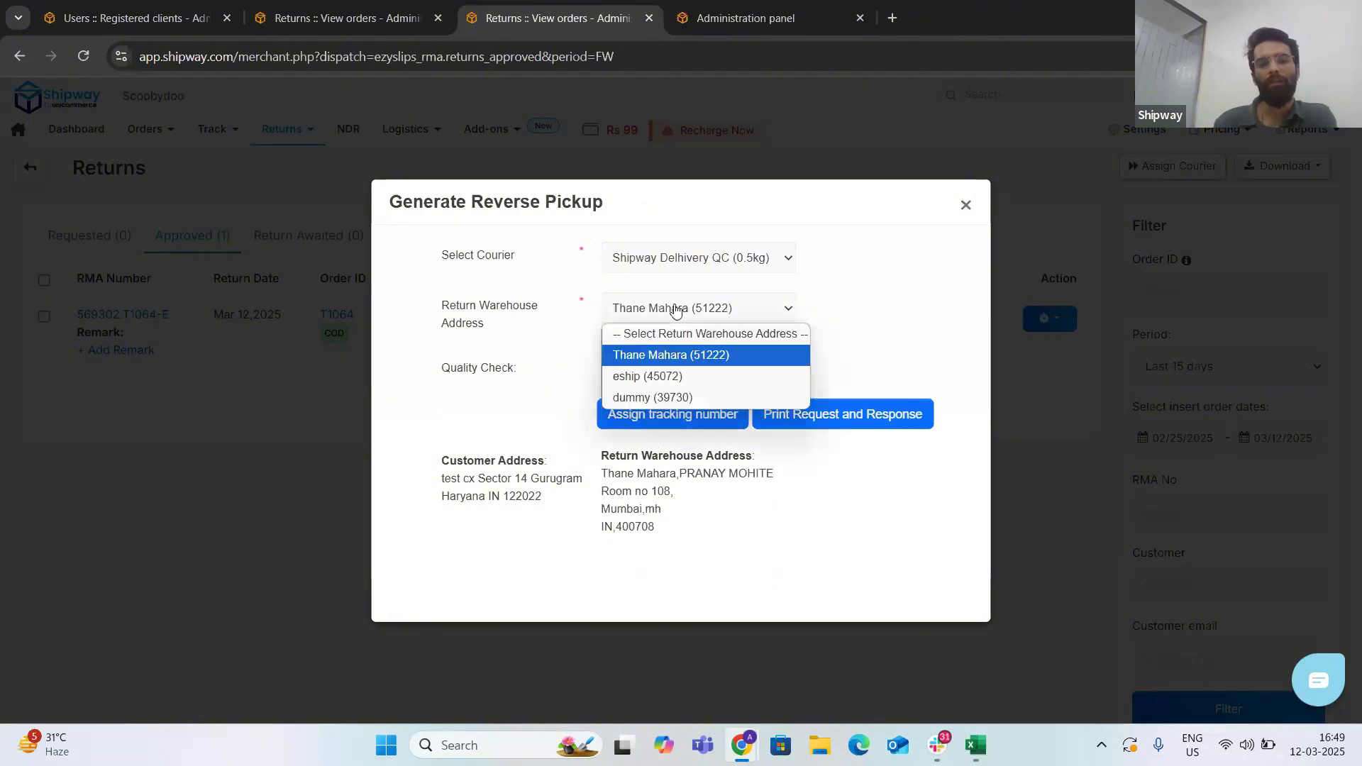
pyautogui.click(647, 376)
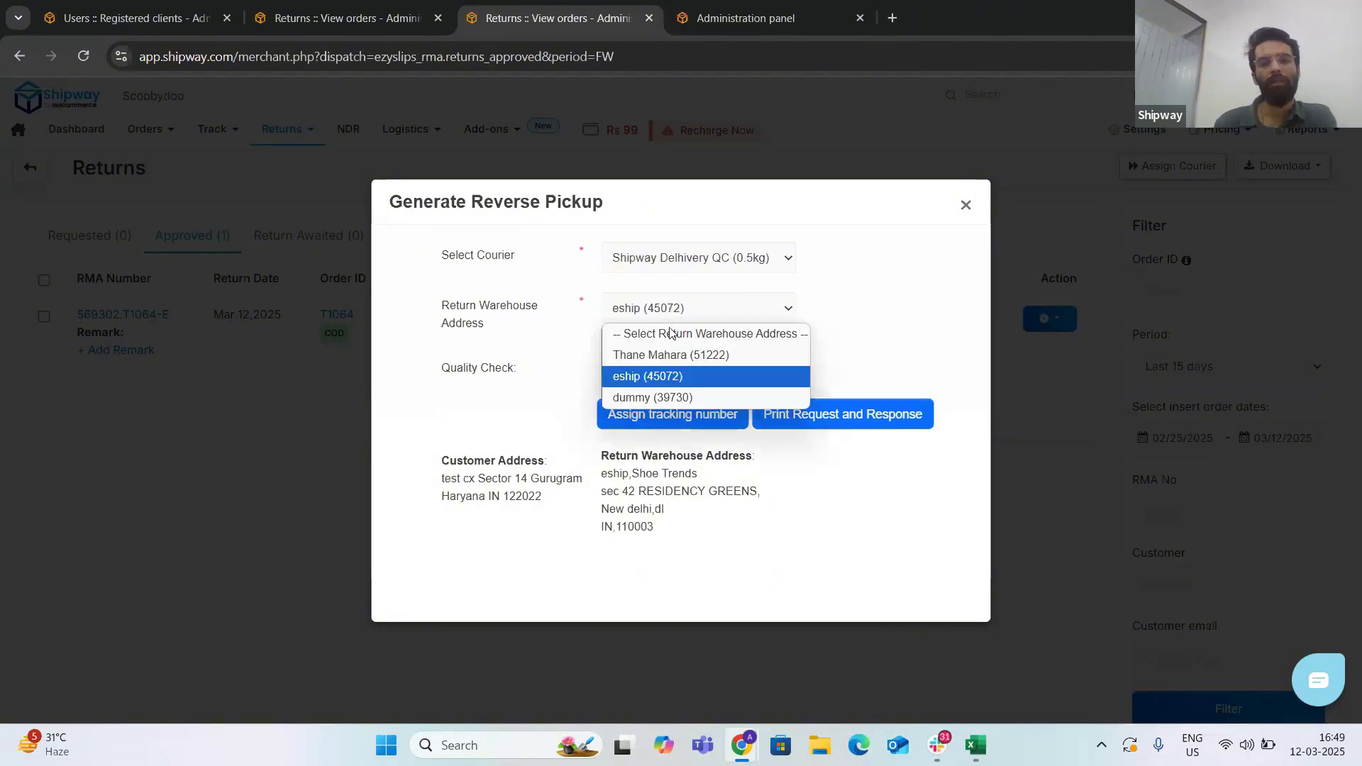
pyautogui.click(651, 397)
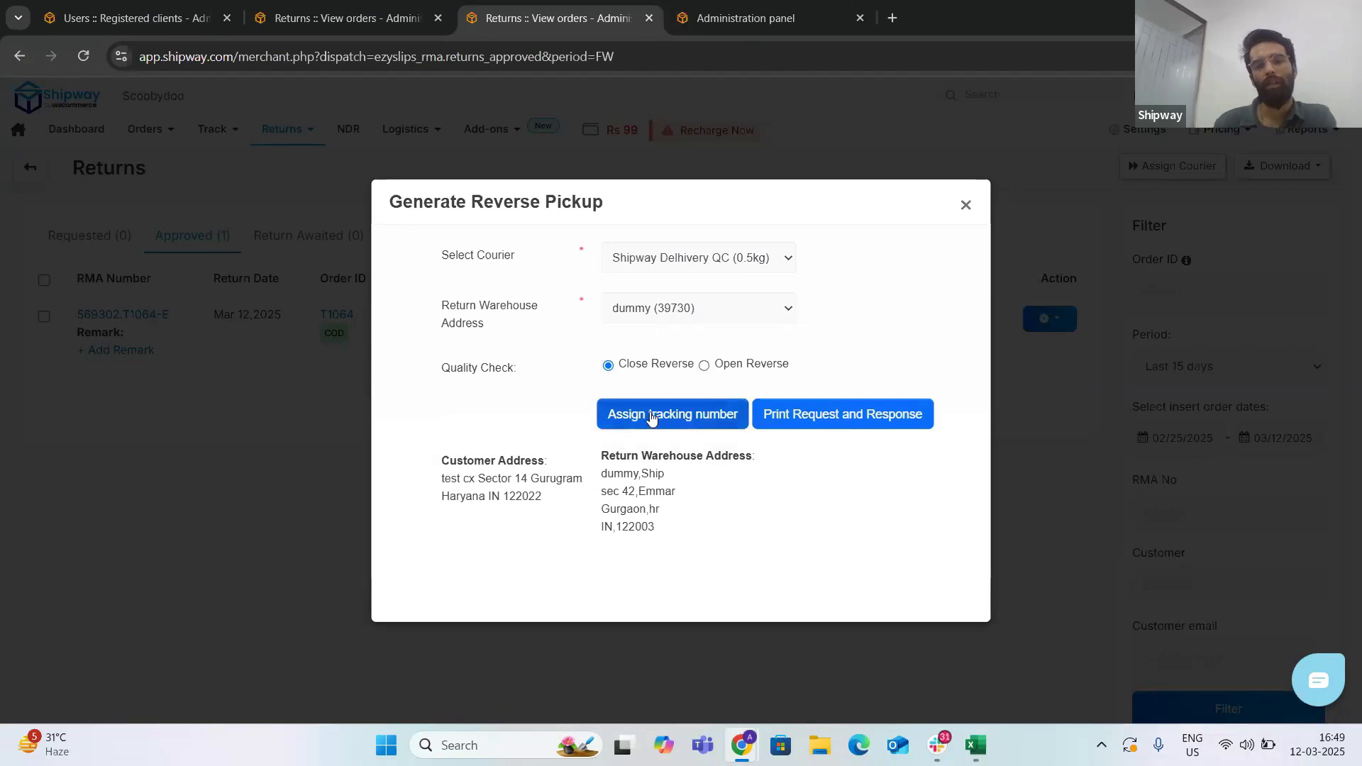
pyautogui.moveTo(715, 424)
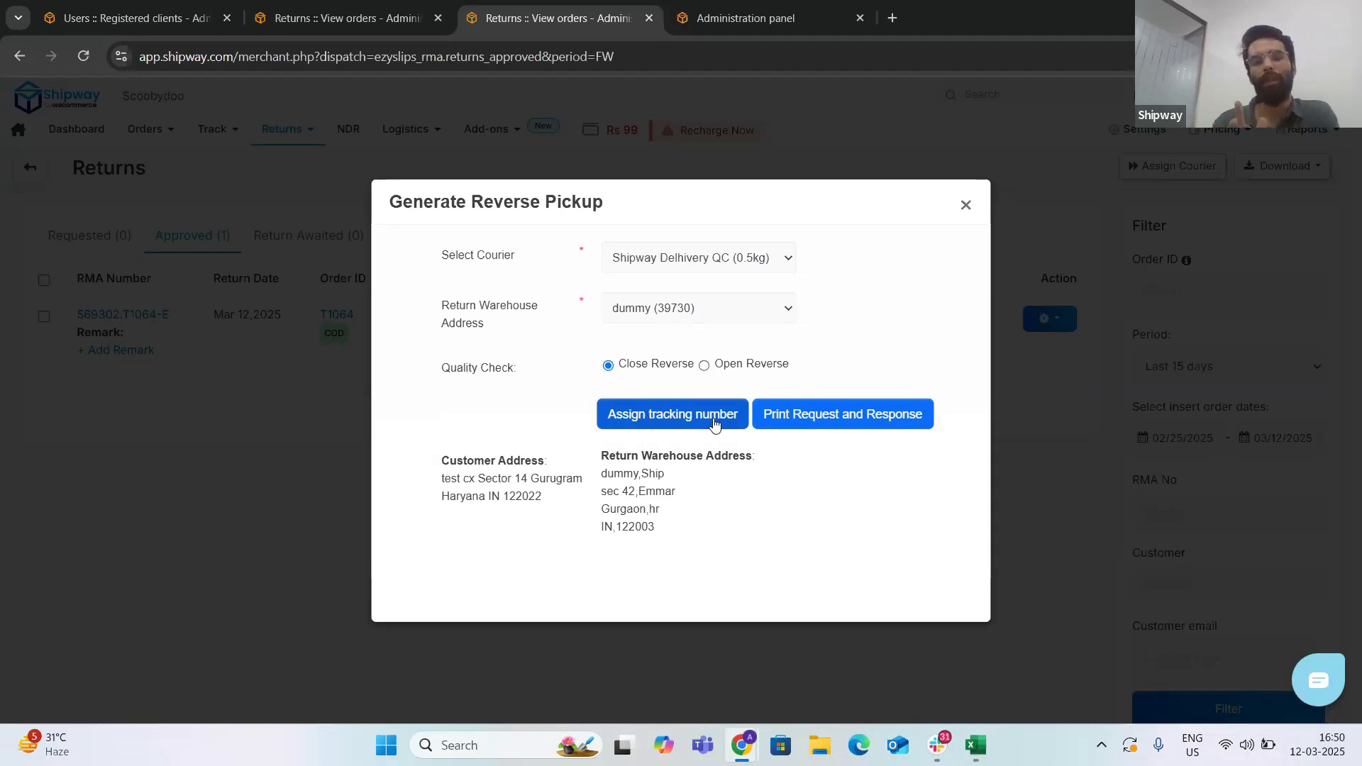
pyautogui.moveTo(966, 205)
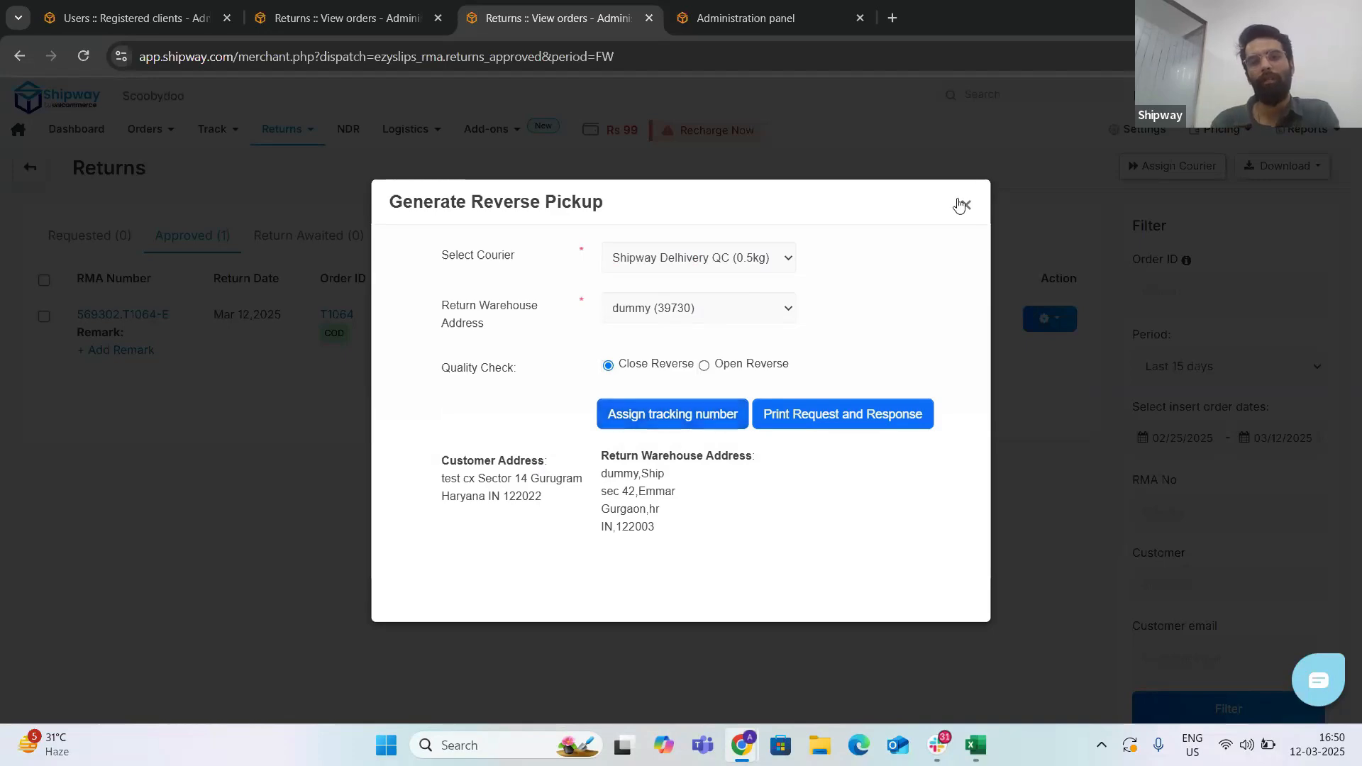
# Step: Close the reverse pickup form and view the Return Awaited, Return Received and Process Completed lists
pyautogui.click(969, 205)
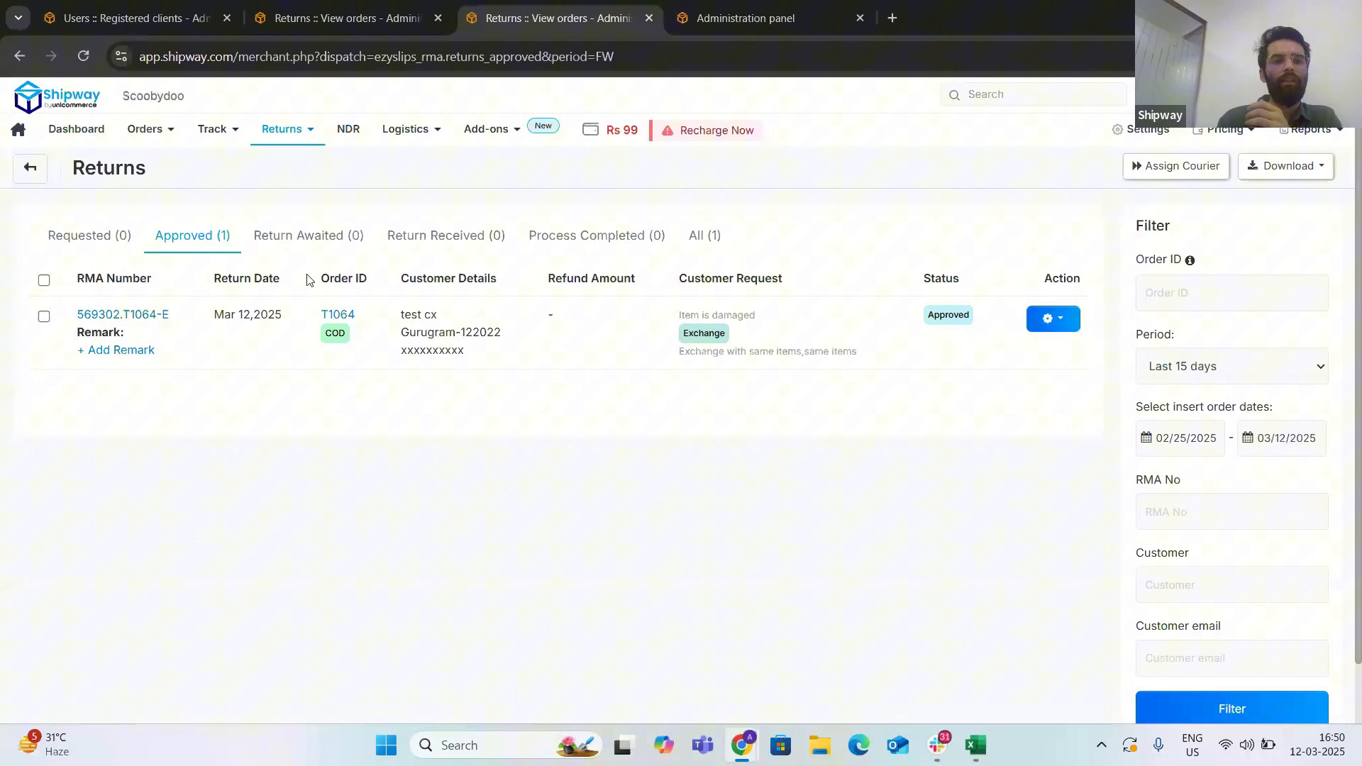
pyautogui.click(308, 235)
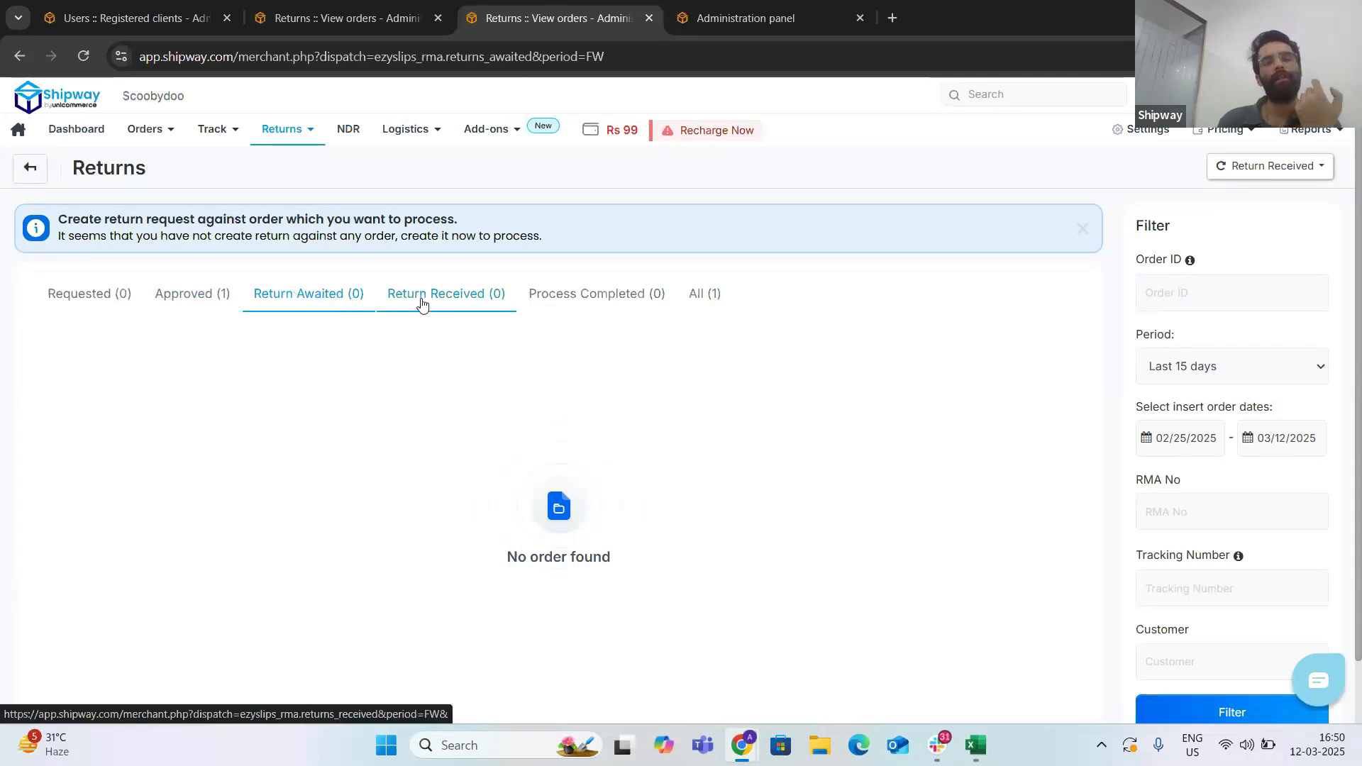
pyautogui.moveTo(440, 304)
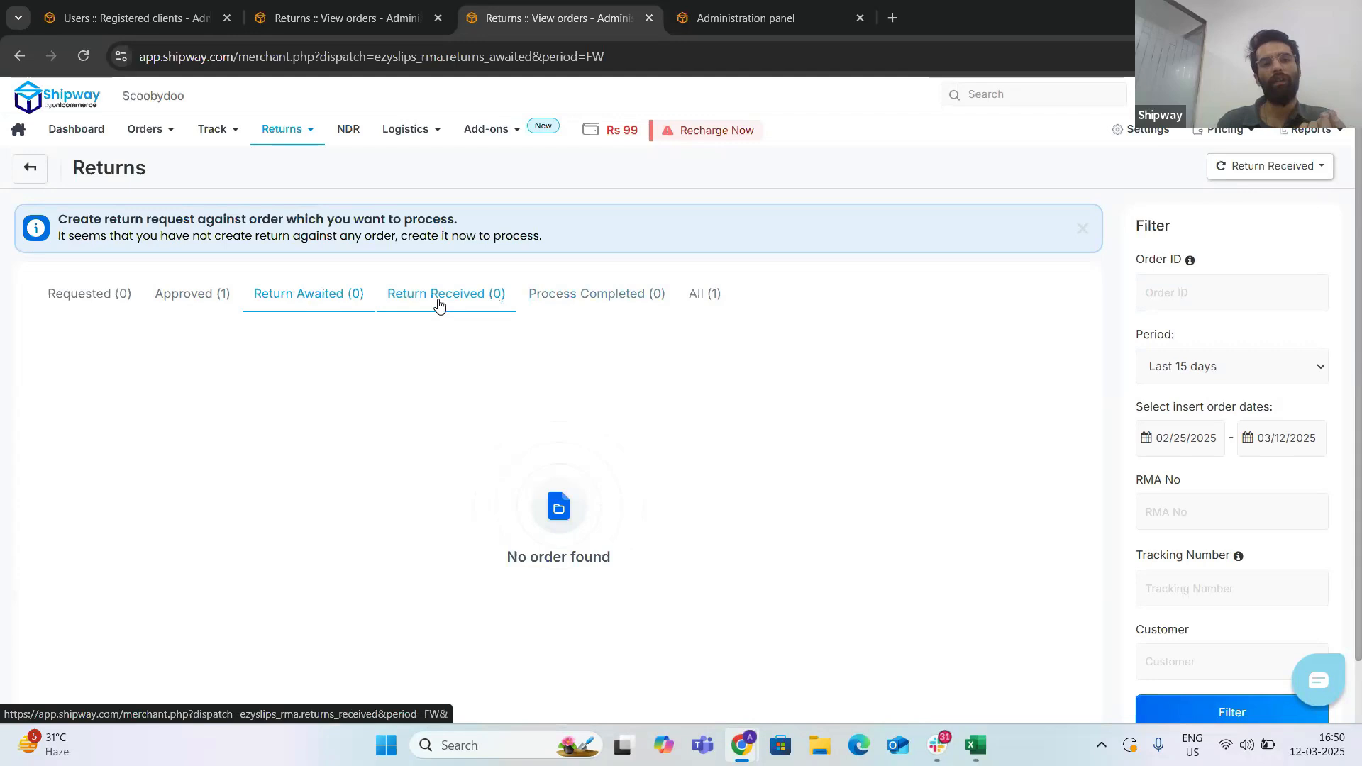
pyautogui.click(596, 293)
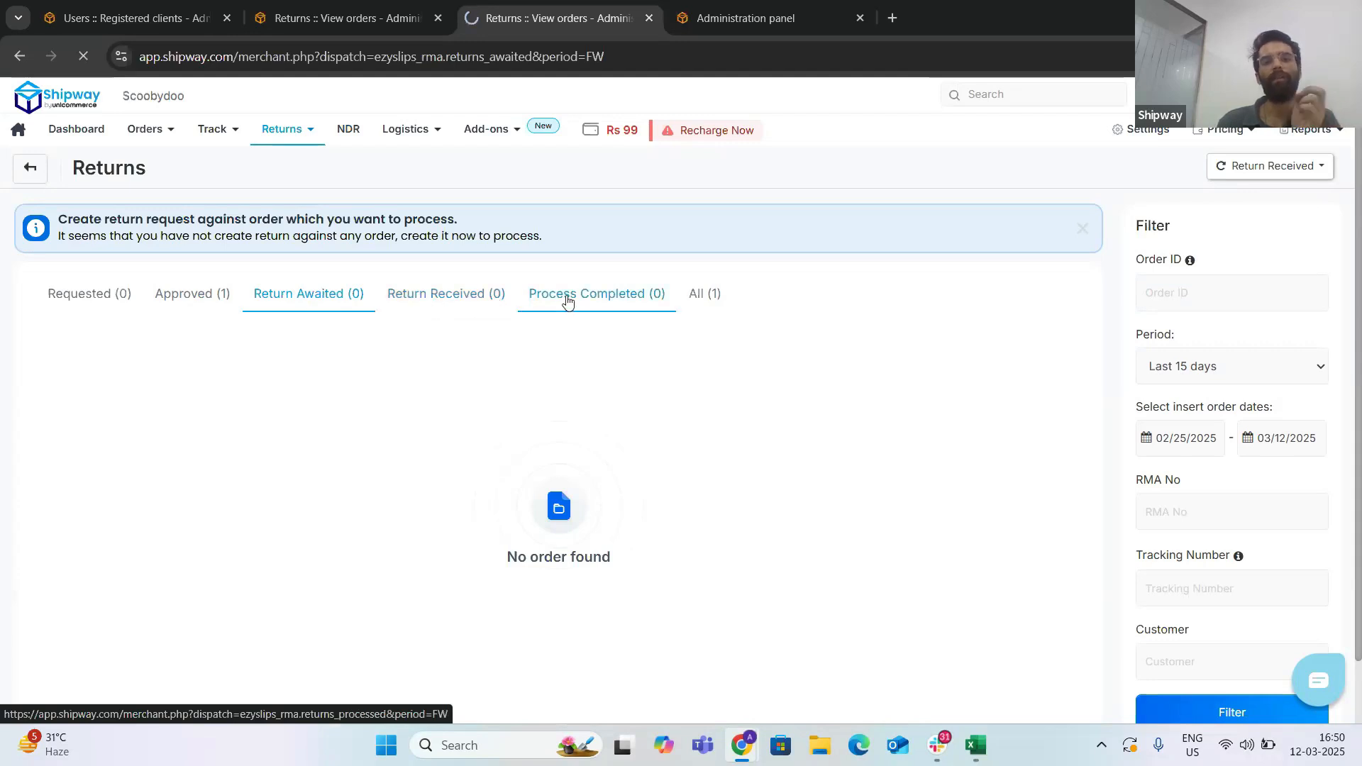
pyautogui.click(596, 294)
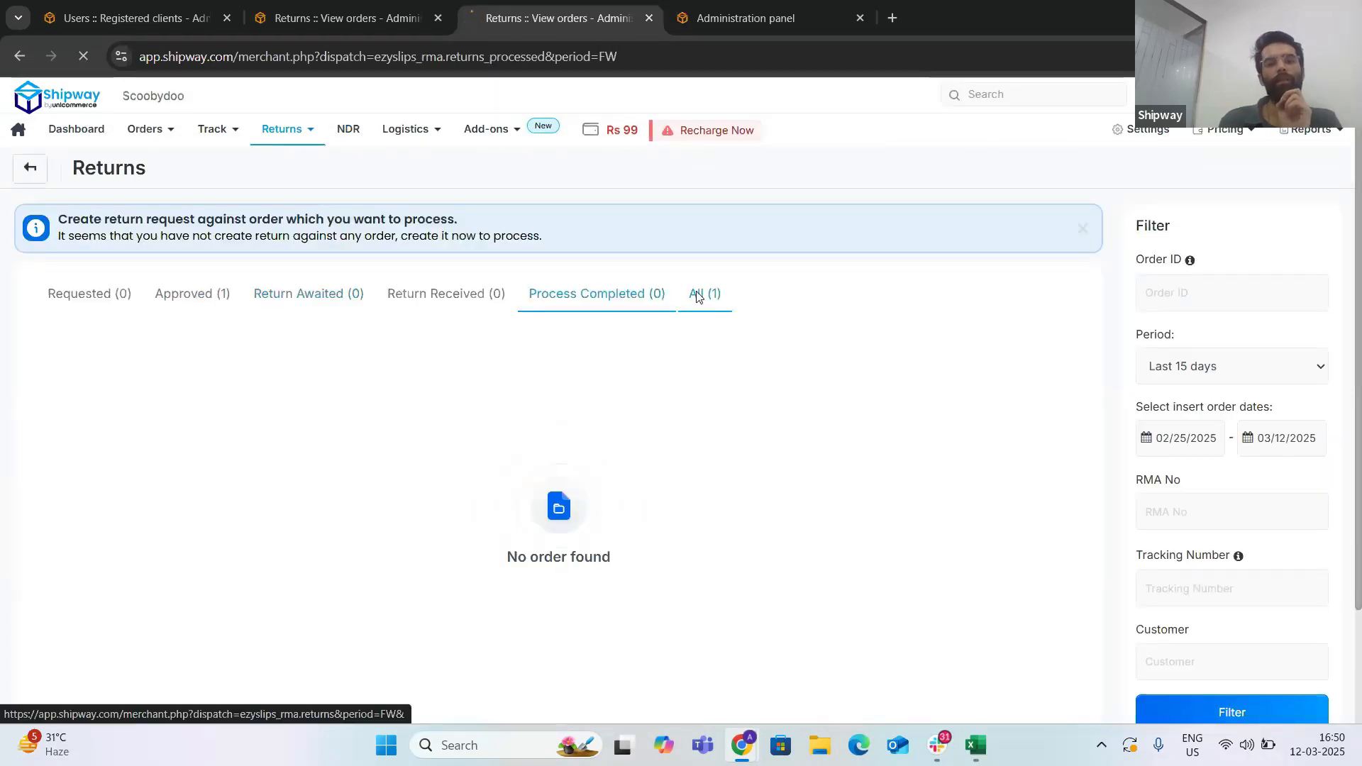
# Step: From the All list open the T1064 return's details and cancel the return
pyautogui.click(703, 293)
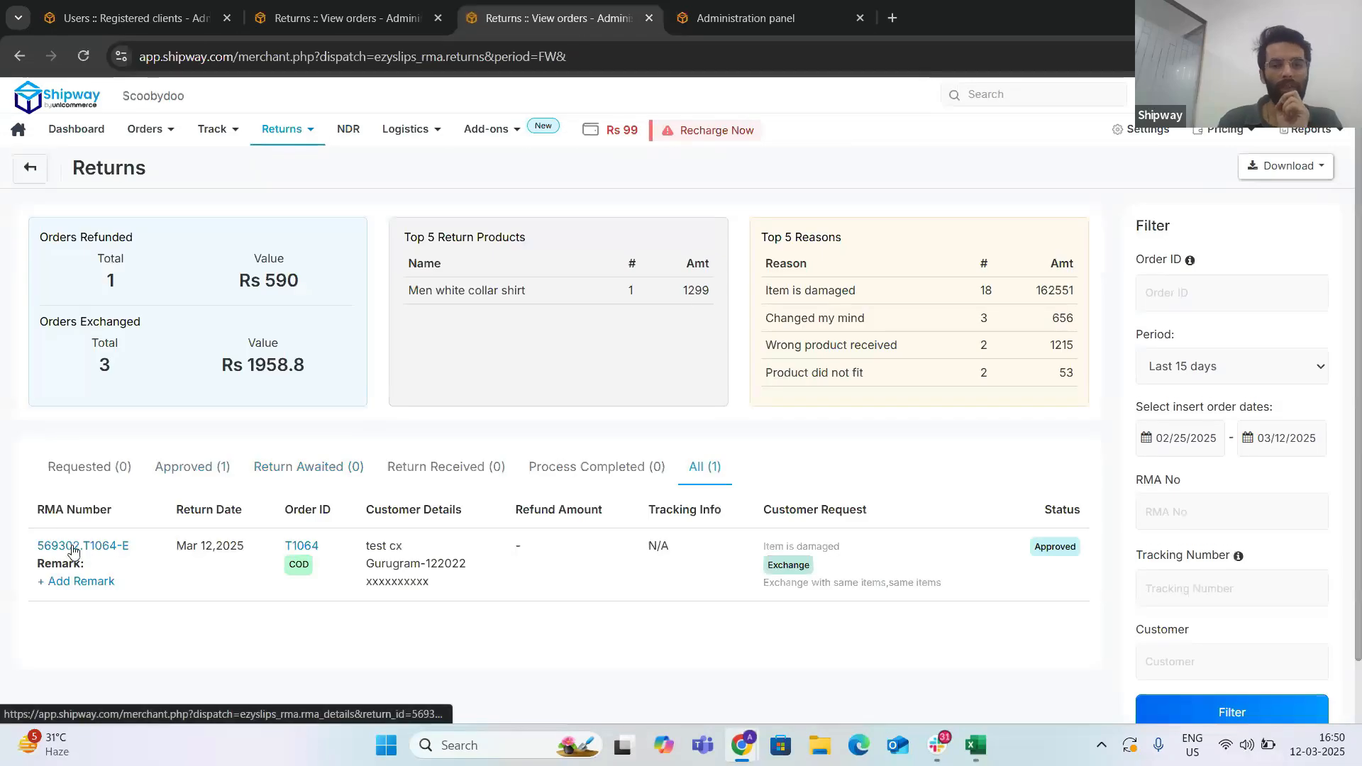
pyautogui.click(82, 545)
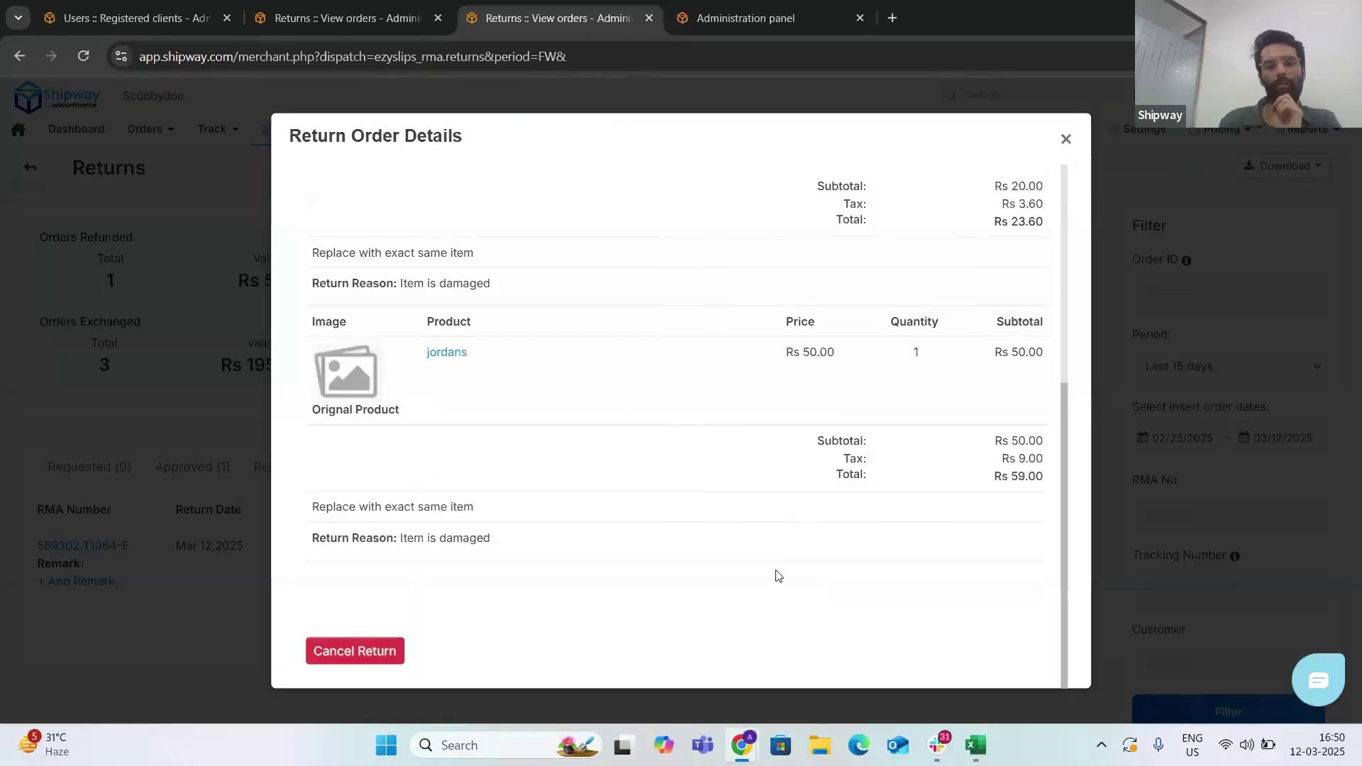
pyautogui.click(354, 651)
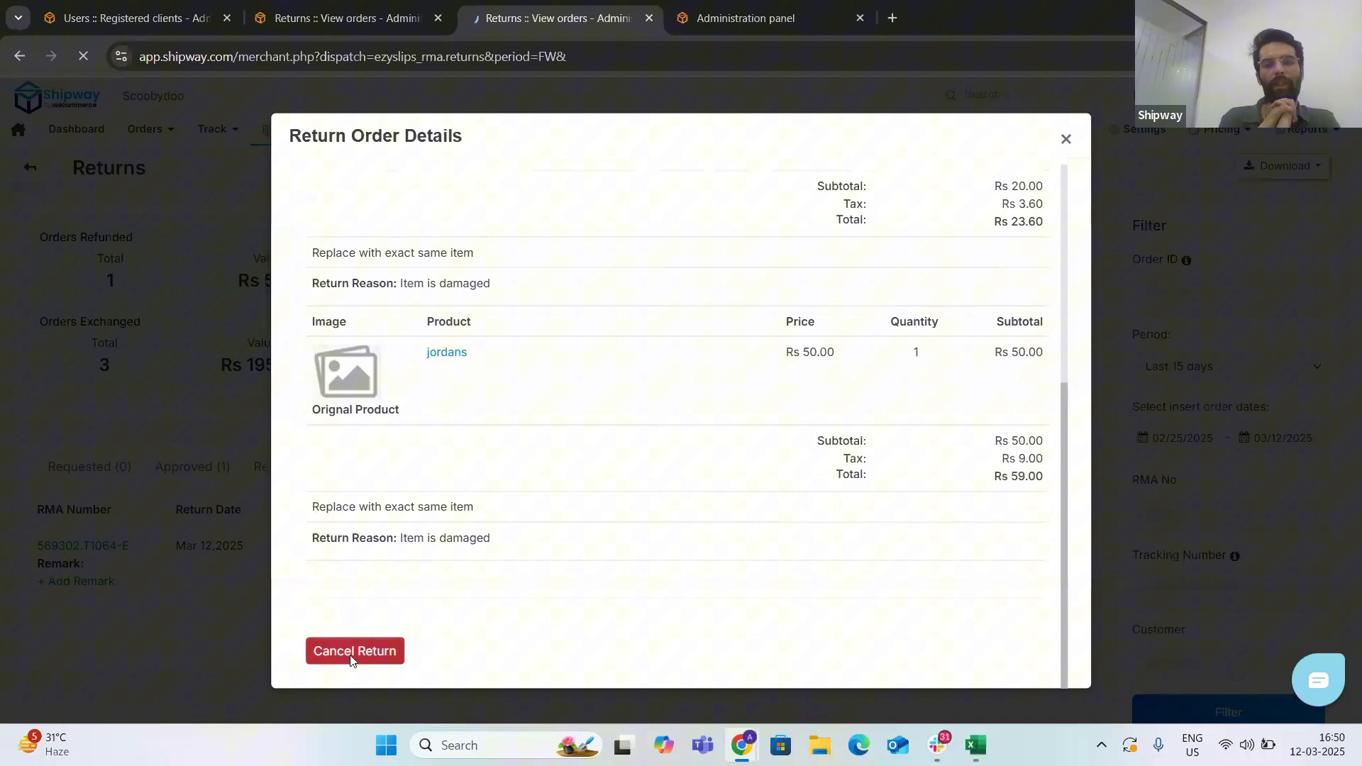
pyautogui.click(355, 651)
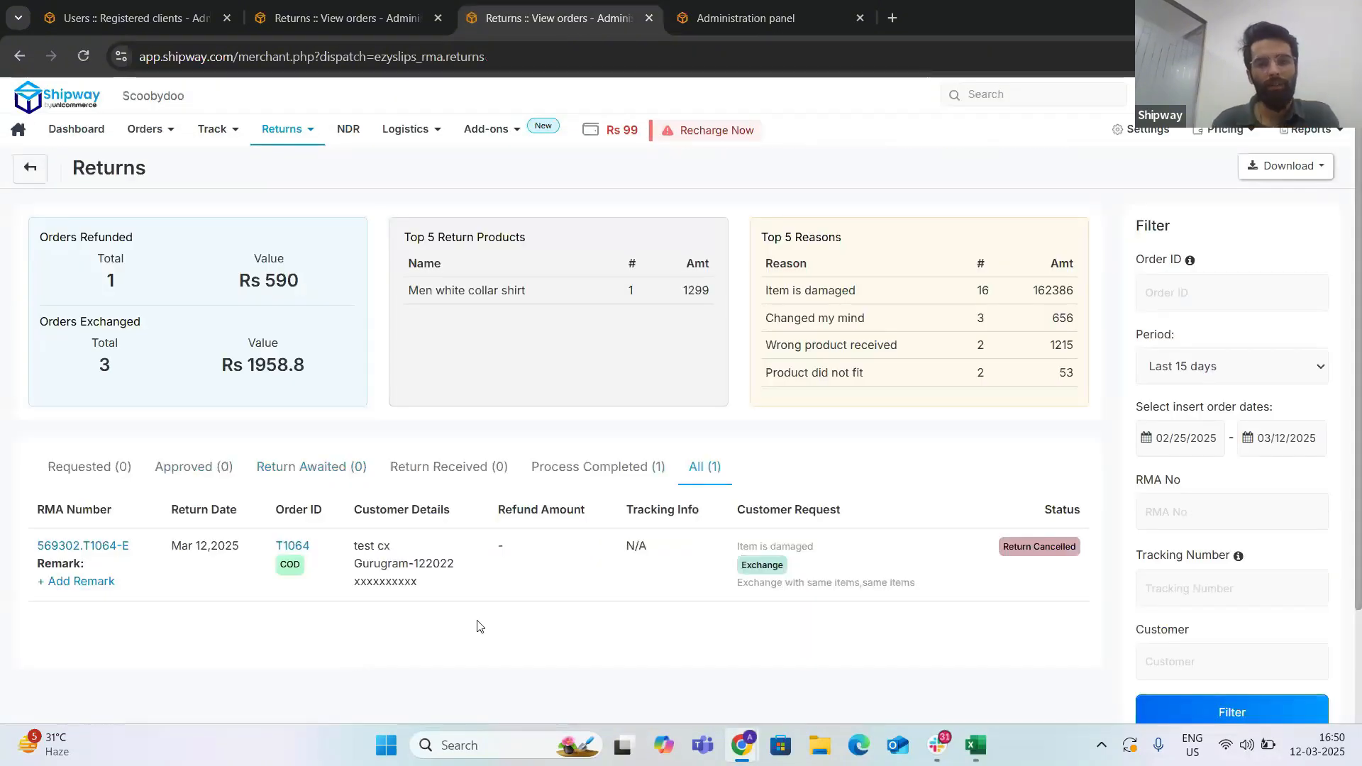